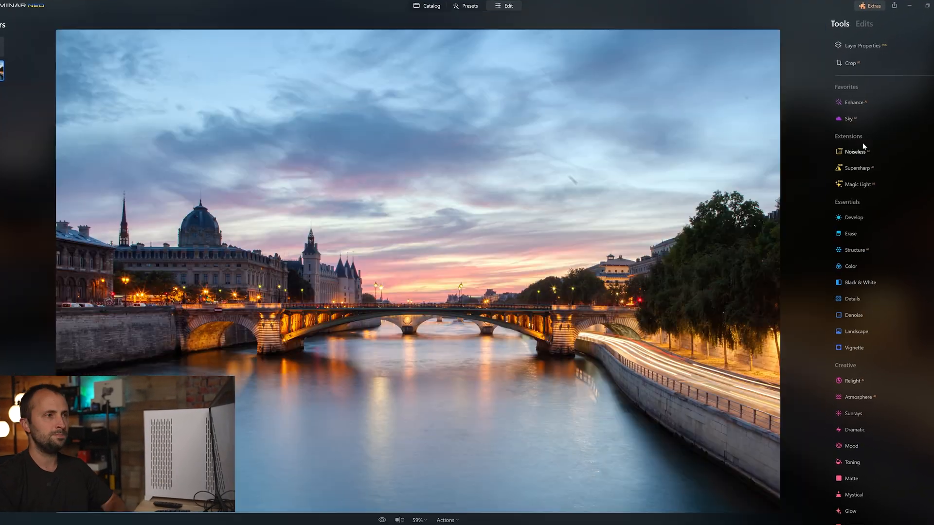
- Leave the editor for the Catalog view showing All Photos in the library
click(469, 6)
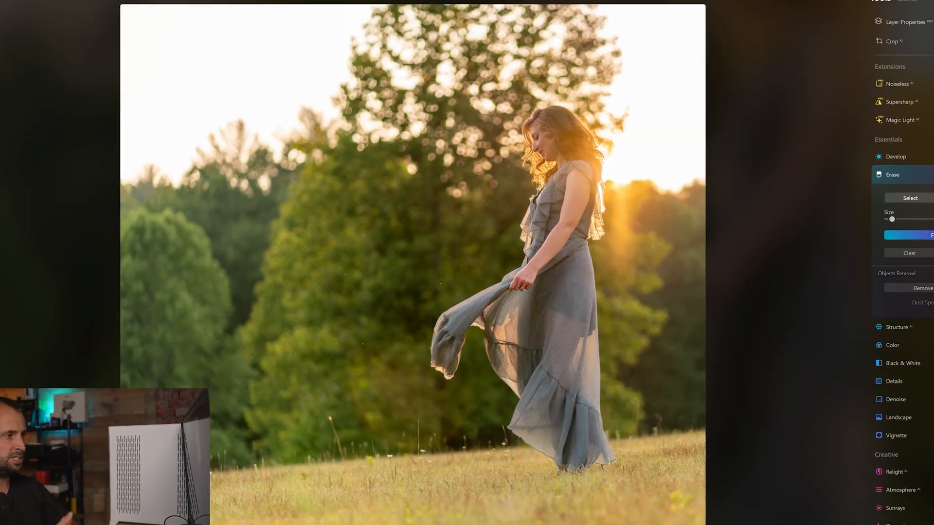
right_click(516, 357)
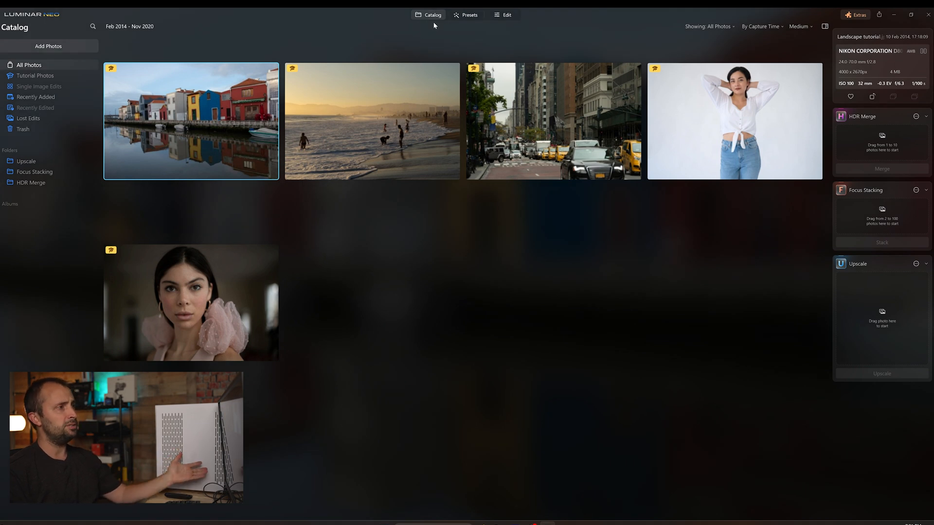
mouse_move(429, 128)
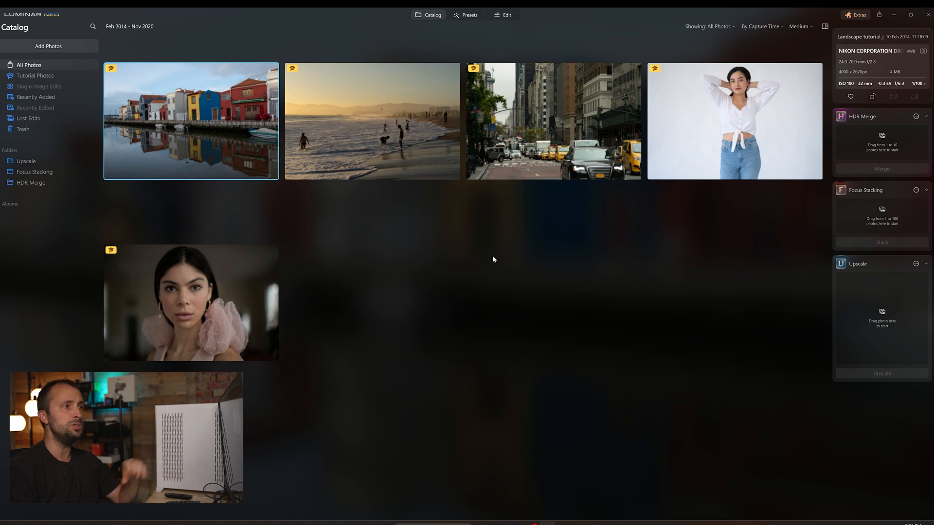
- Add paris Seine-1, -2 and -3 from the desktop Photos folder to the catalog
click(48, 46)
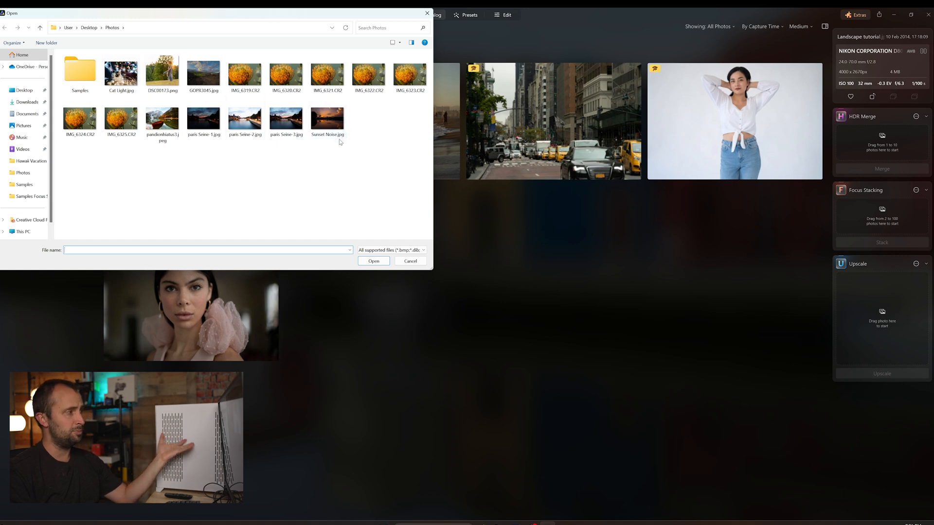
mouse_move(341, 157)
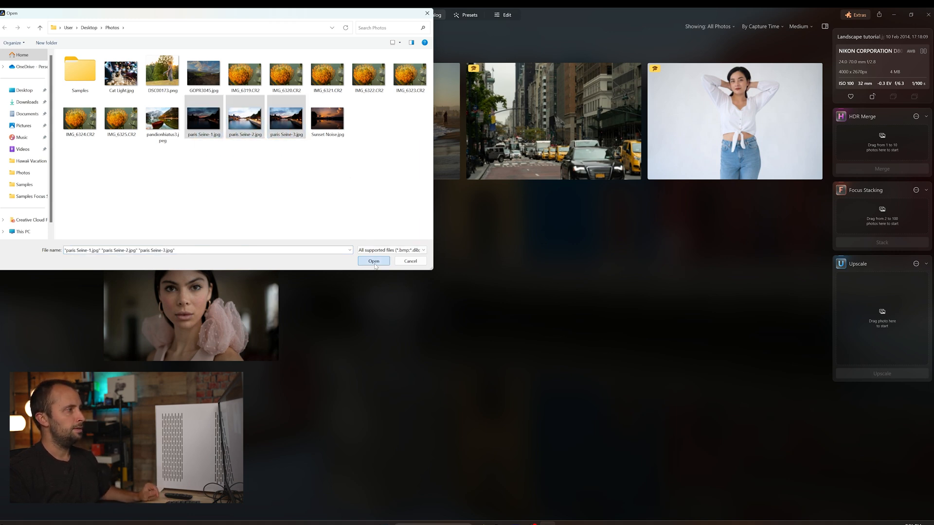
click(374, 261)
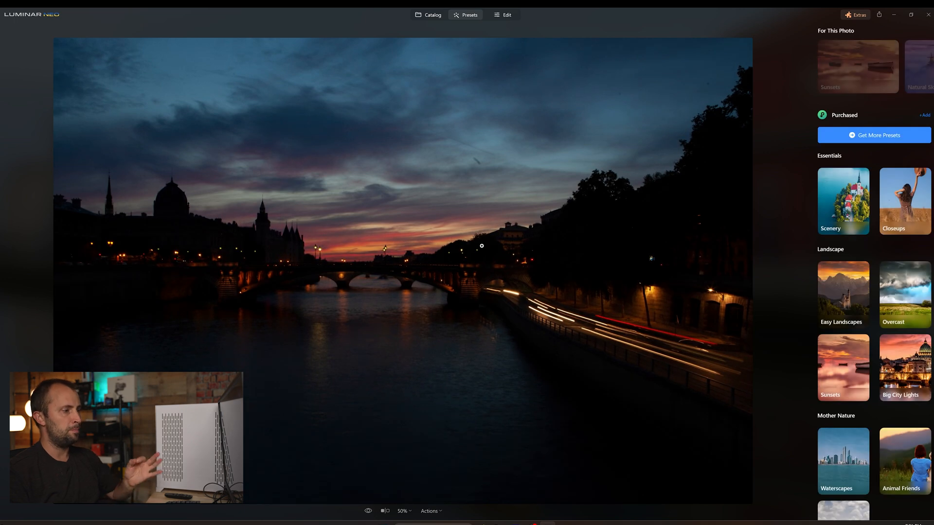
- Inspect each Paris Seine thumbnail under Single Image Edits to read its EV value
click(432, 15)
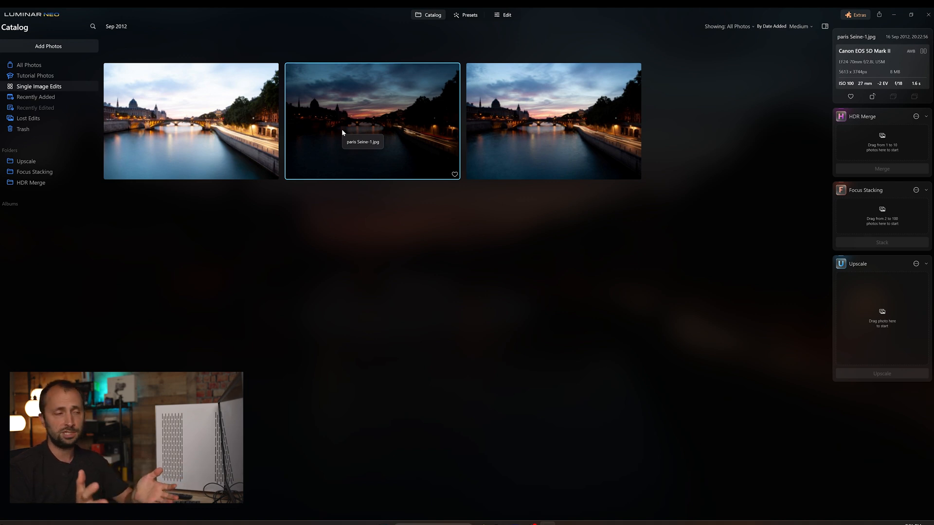
click(191, 120)
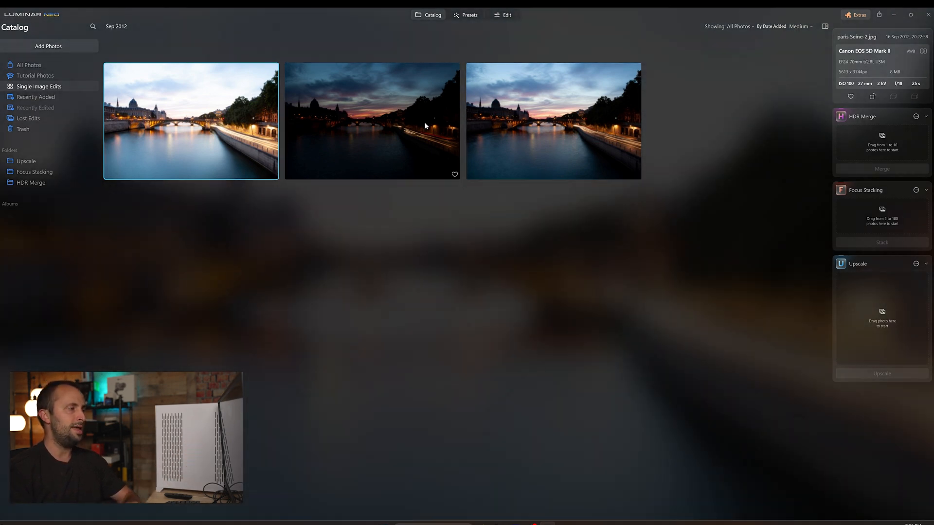
click(553, 121)
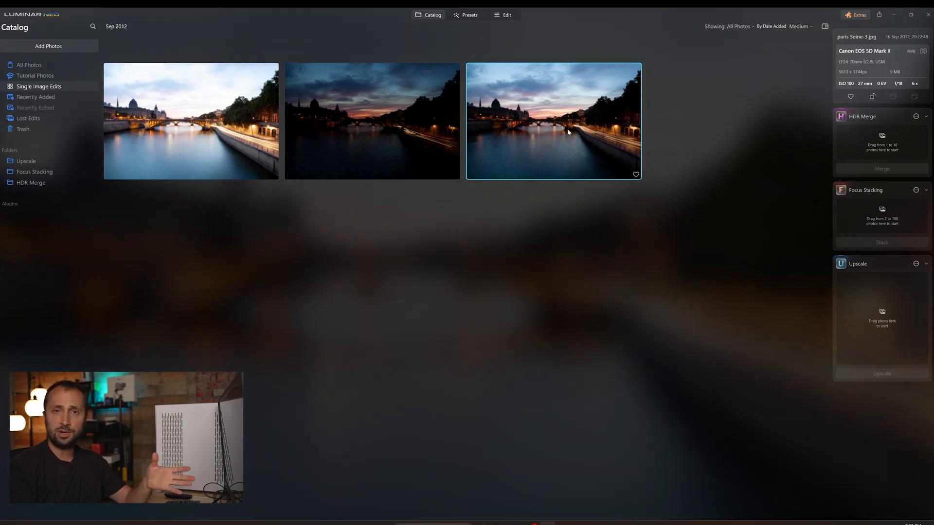
click(373, 121)
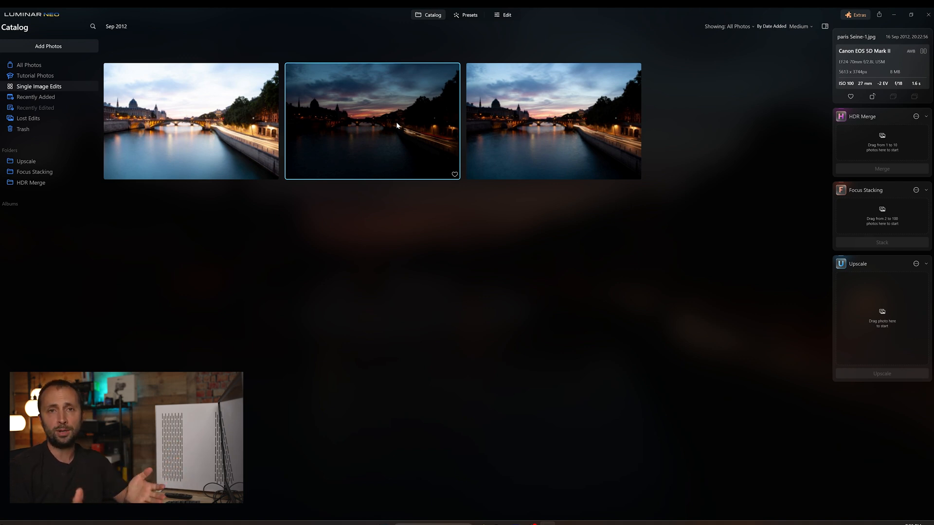
click(191, 121)
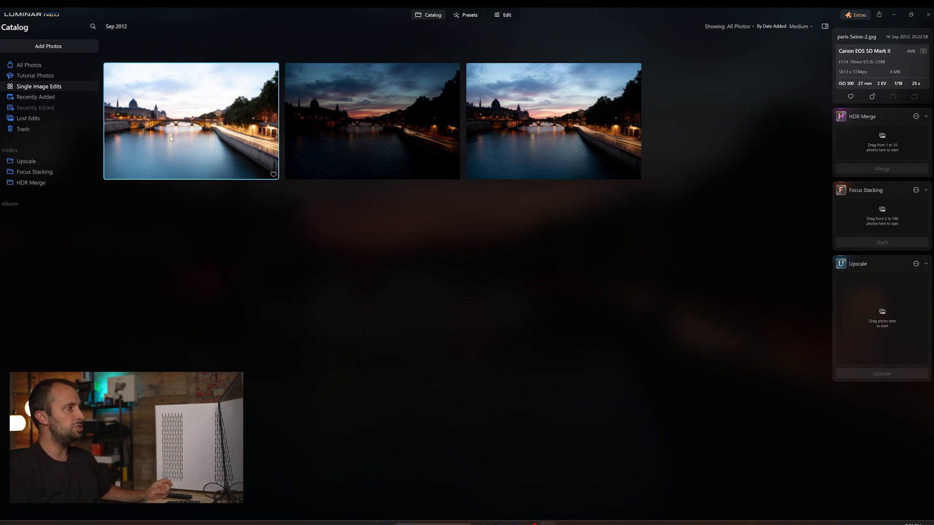
- HDR Merge the three selected Paris exposures and view the merged result large
click(371, 120)
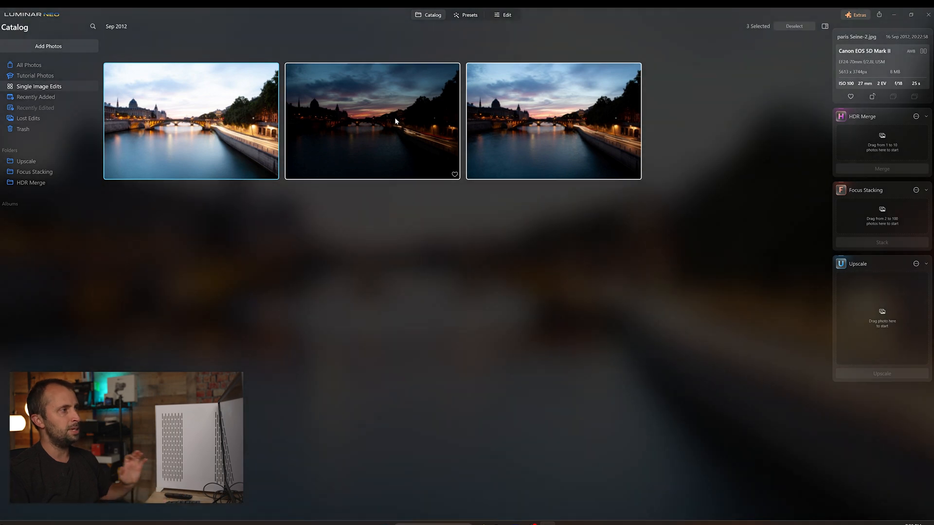
click(553, 121)
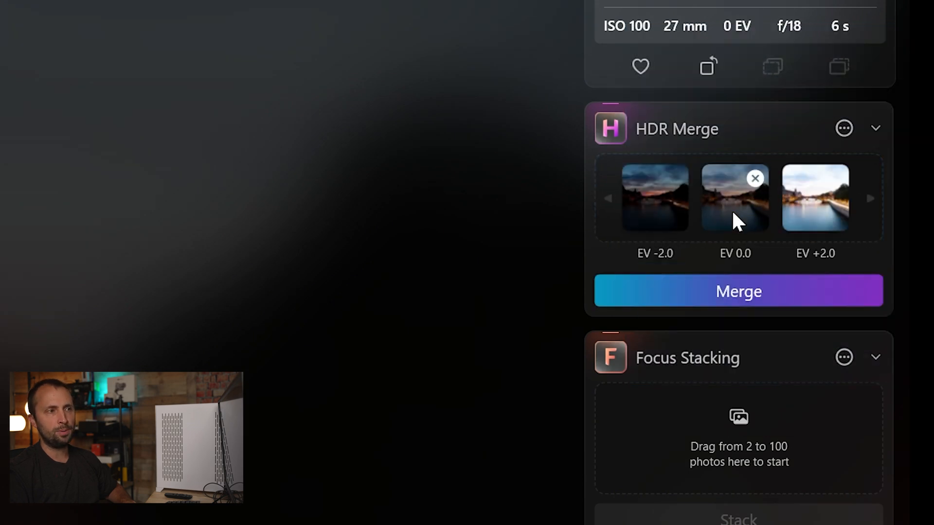
click(738, 291)
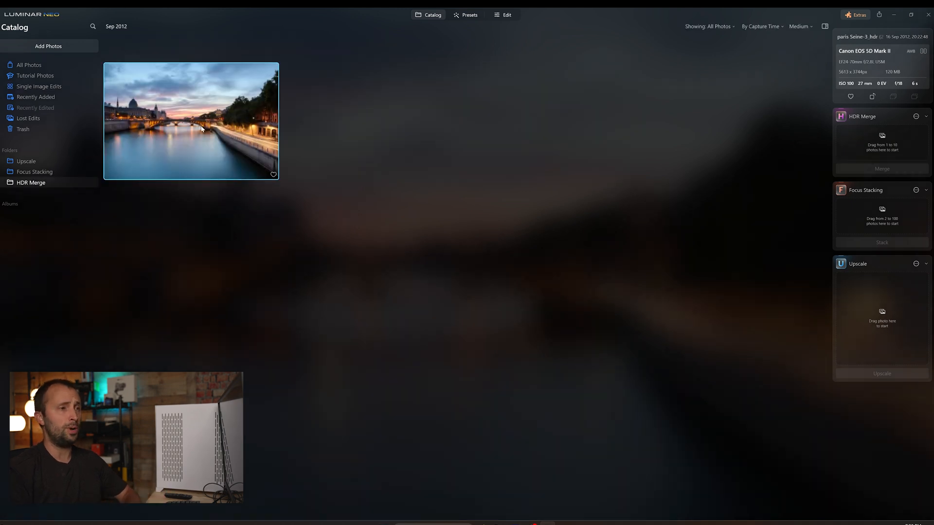
double_click(191, 120)
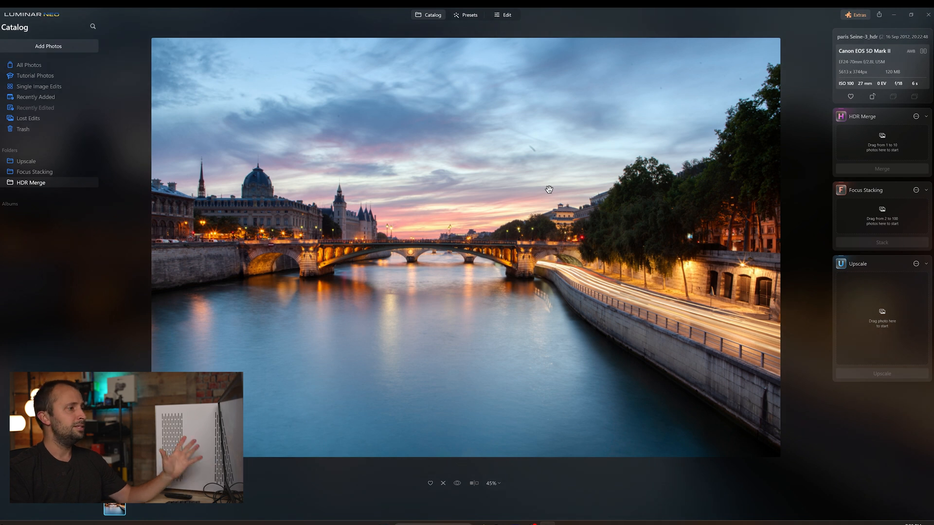
mouse_move(619, 284)
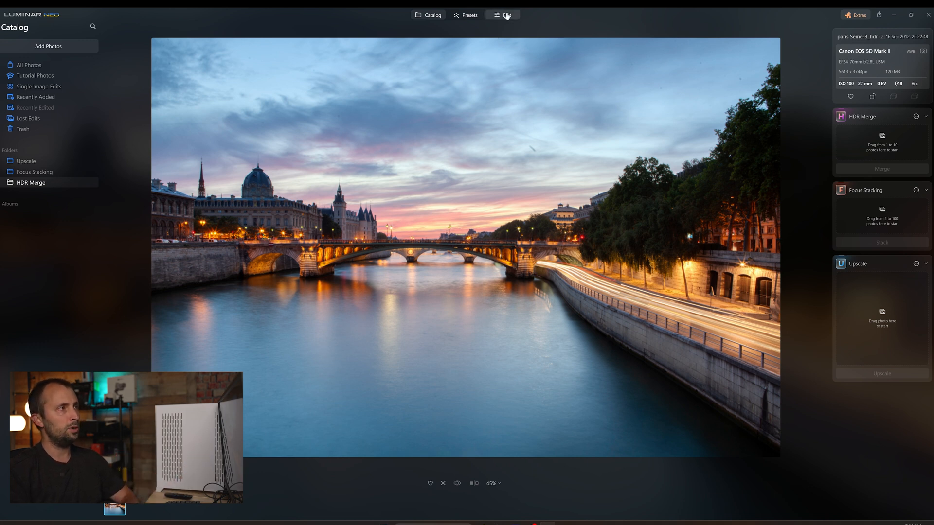
- Crop the merged Paris HDR photo tighter around the bridge and river and apply it
click(507, 14)
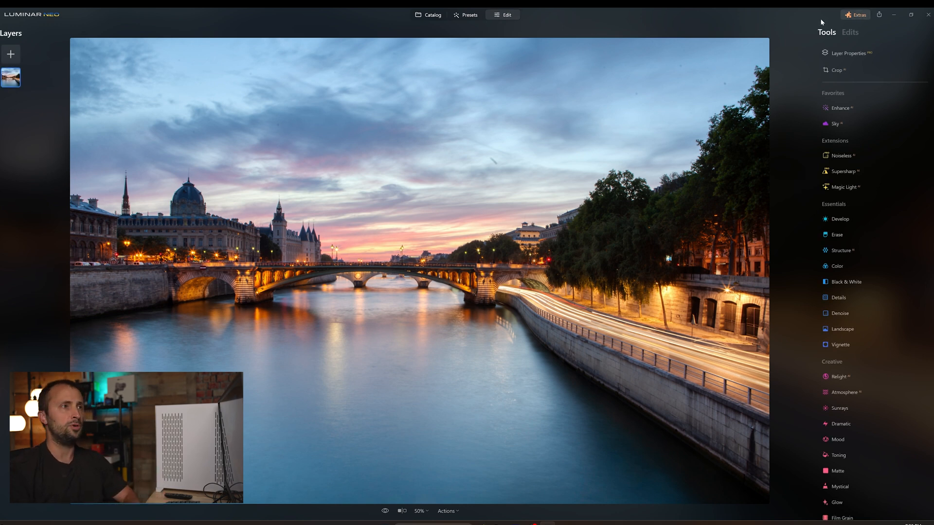
click(859, 14)
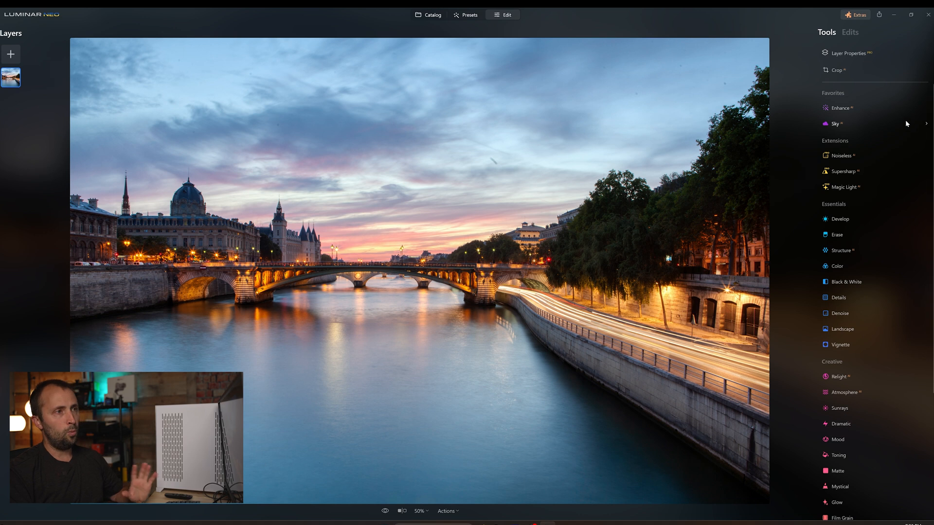
click(837, 70)
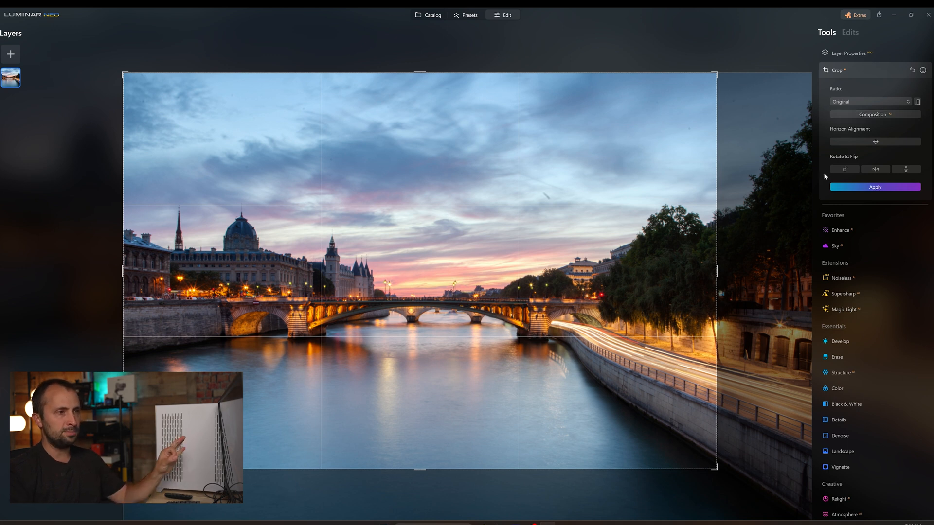
click(874, 187)
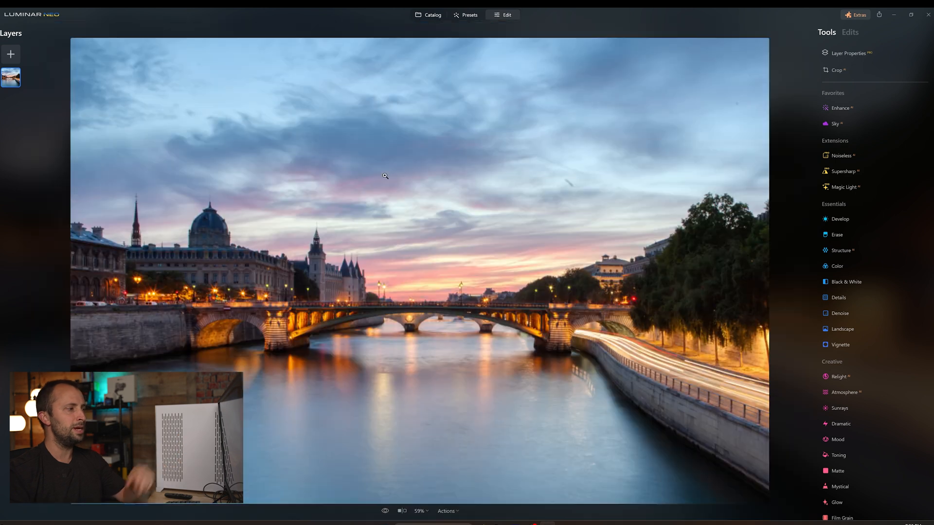
- Apply a Noiseless AI denoise strength to the cropped Paris HDR photo
click(841, 156)
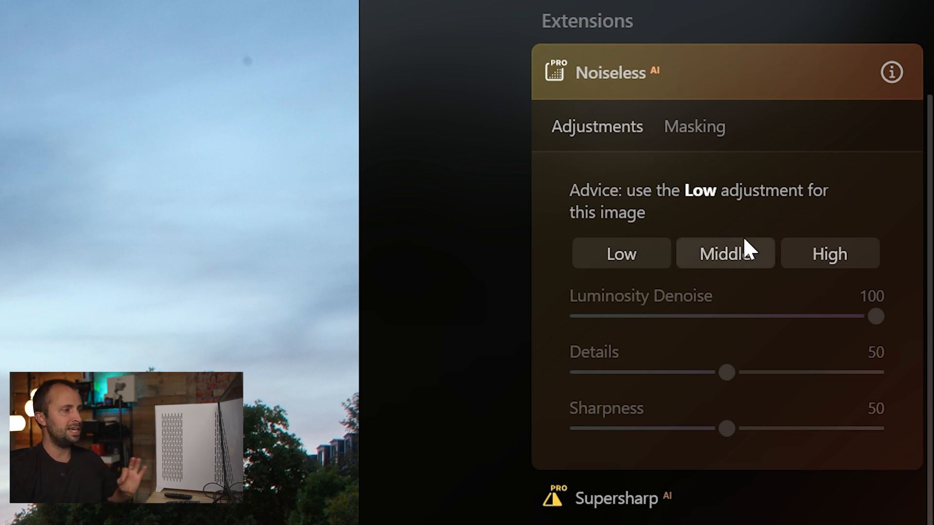
click(621, 253)
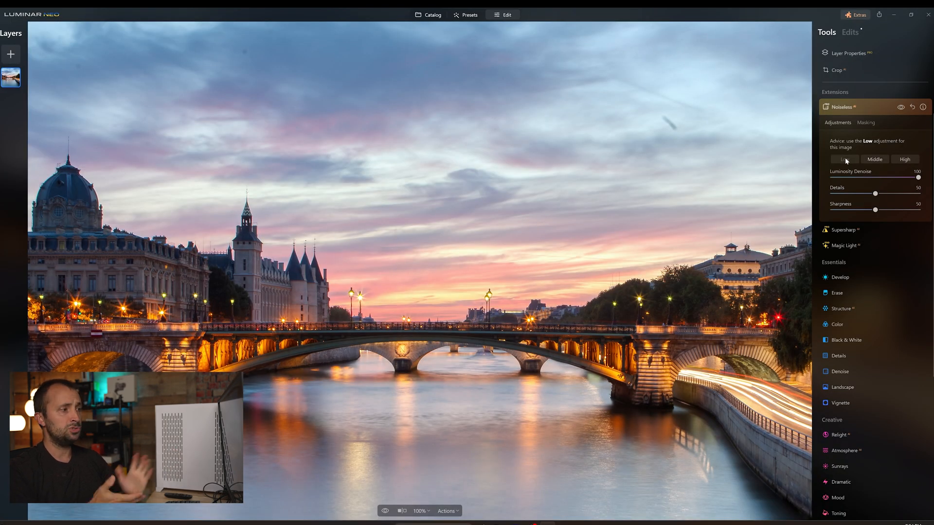
mouse_move(901, 107)
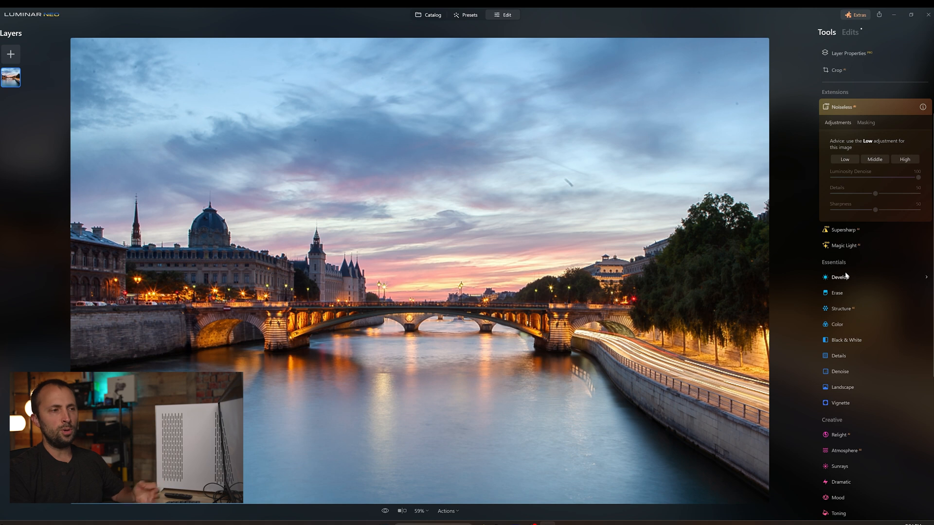
- In Develop's Color section, set Saturation to 10 and Tint to 5
click(841, 277)
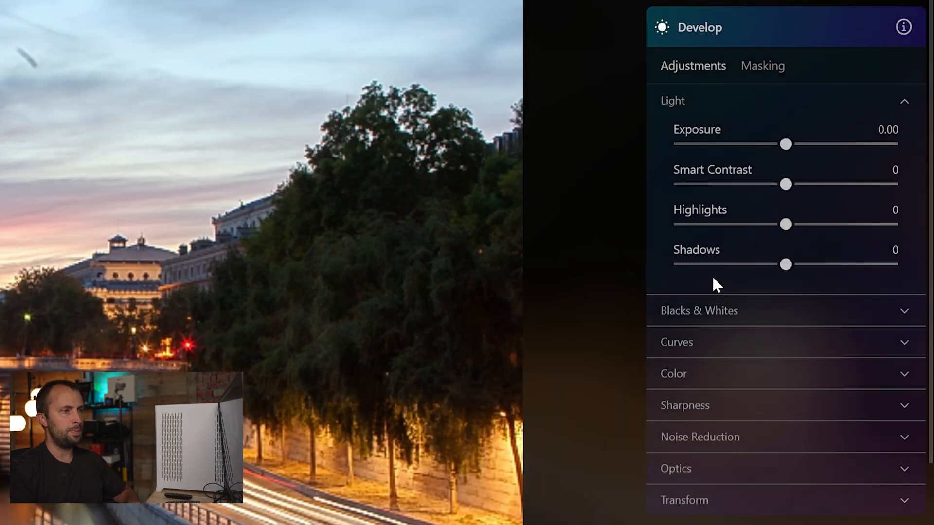
mouse_move(757, 264)
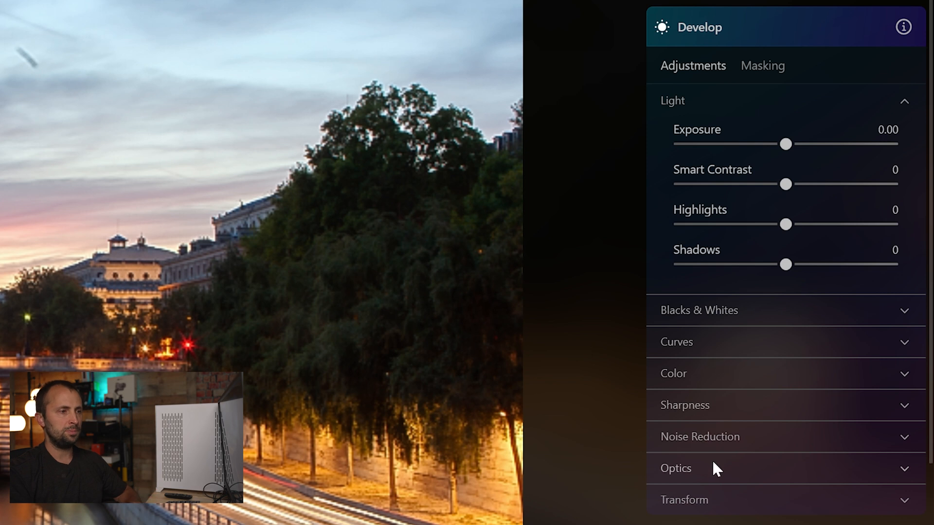
click(674, 374)
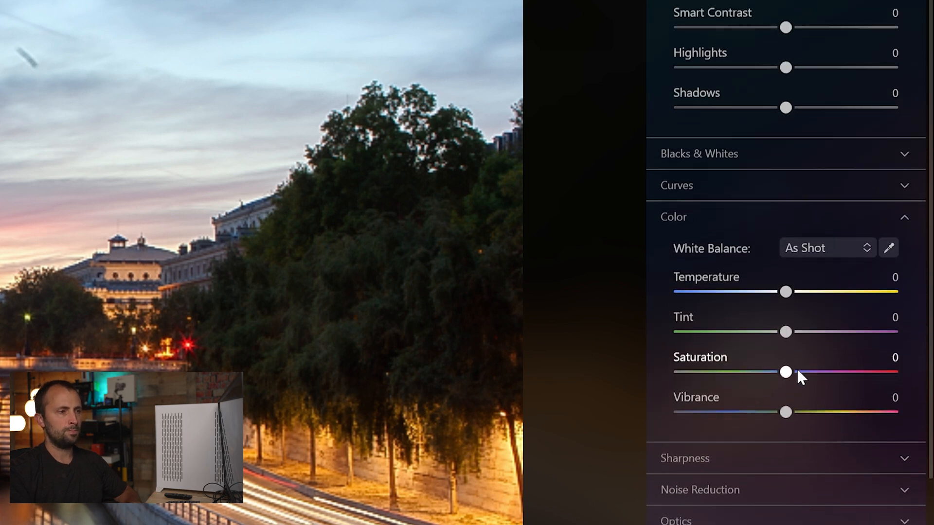
drag(786, 373, 798, 373)
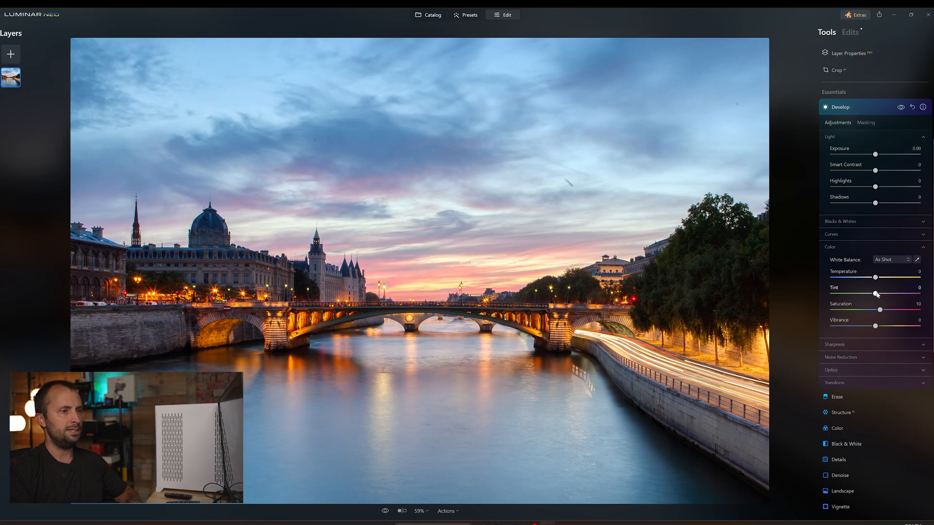
drag(875, 294, 878, 294)
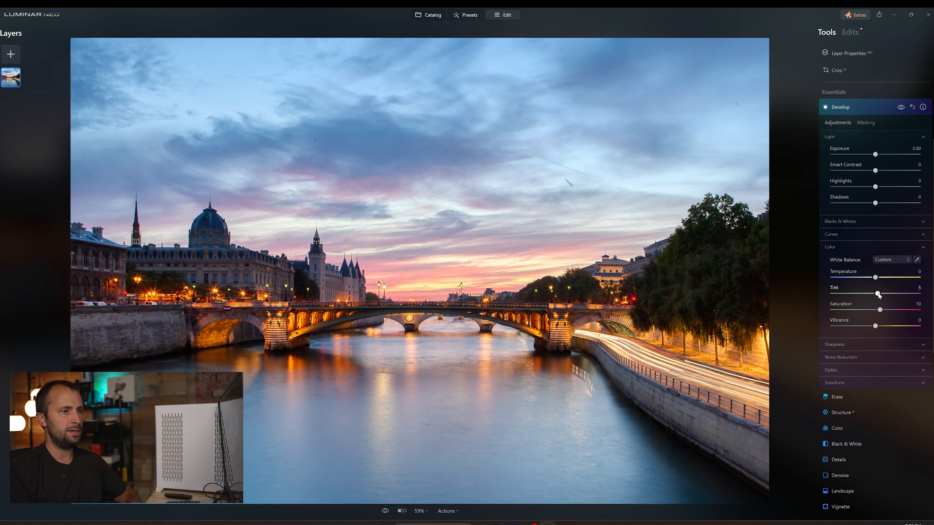
click(840, 107)
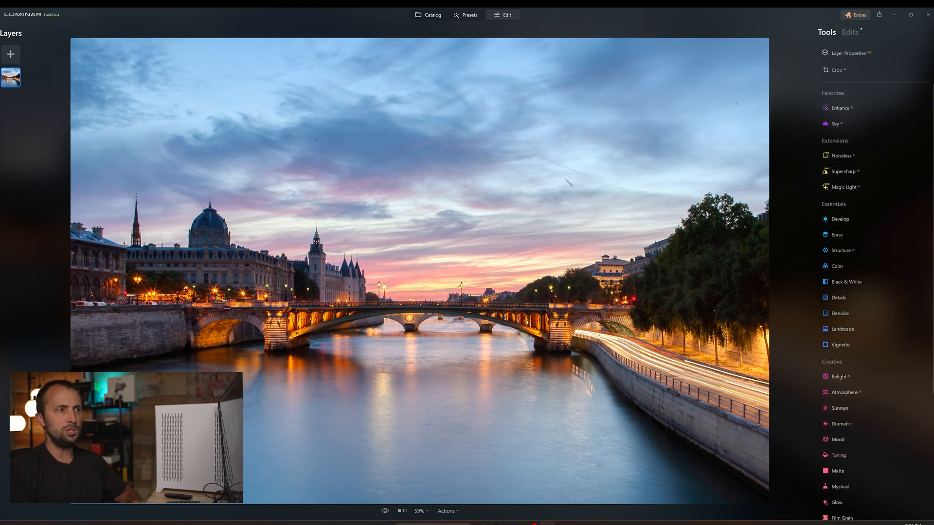
- Adjust Magic Light Intensity back and forth, leaving the lamp glow at 40
click(841, 187)
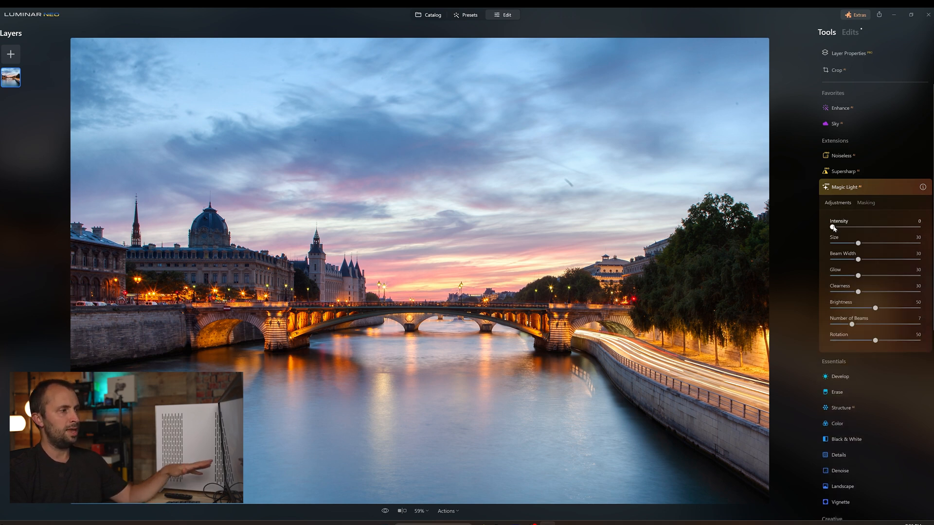
drag(827, 228, 888, 228)
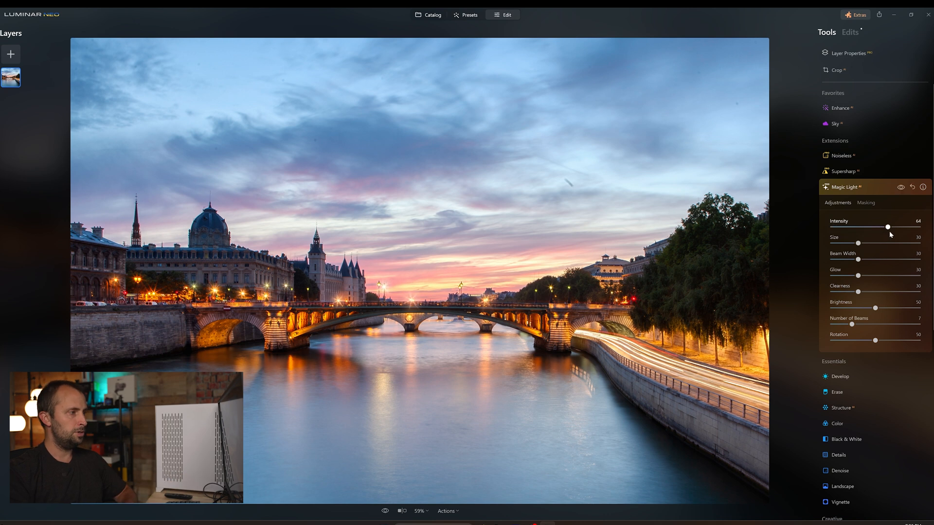
drag(887, 226, 846, 227)
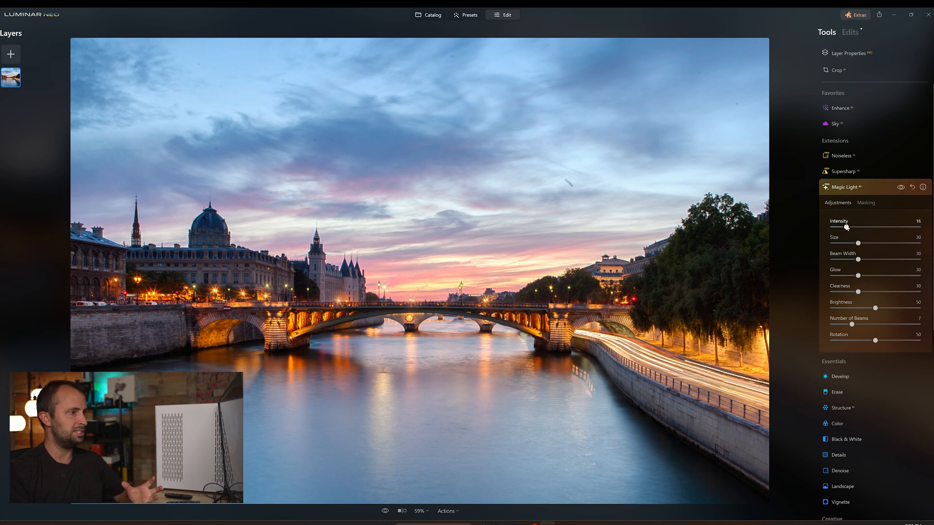
drag(845, 228, 882, 228)
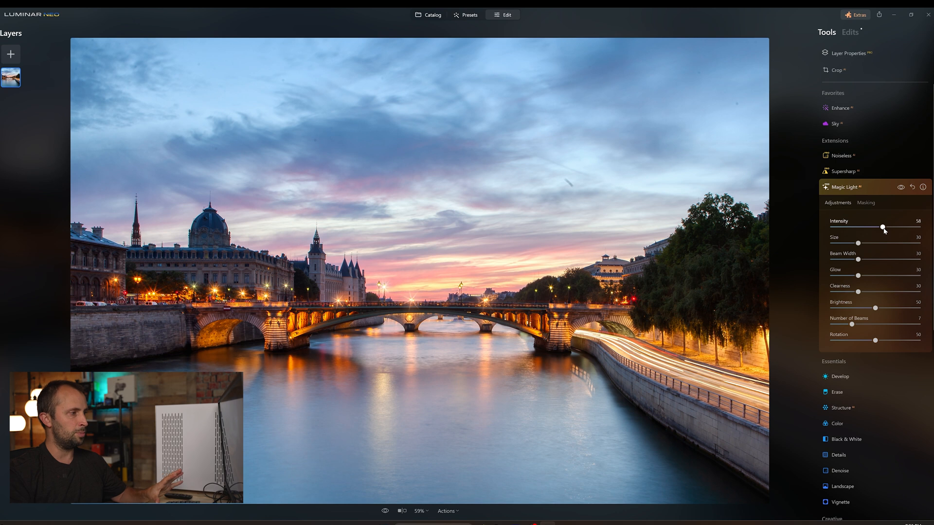
drag(884, 227, 871, 228)
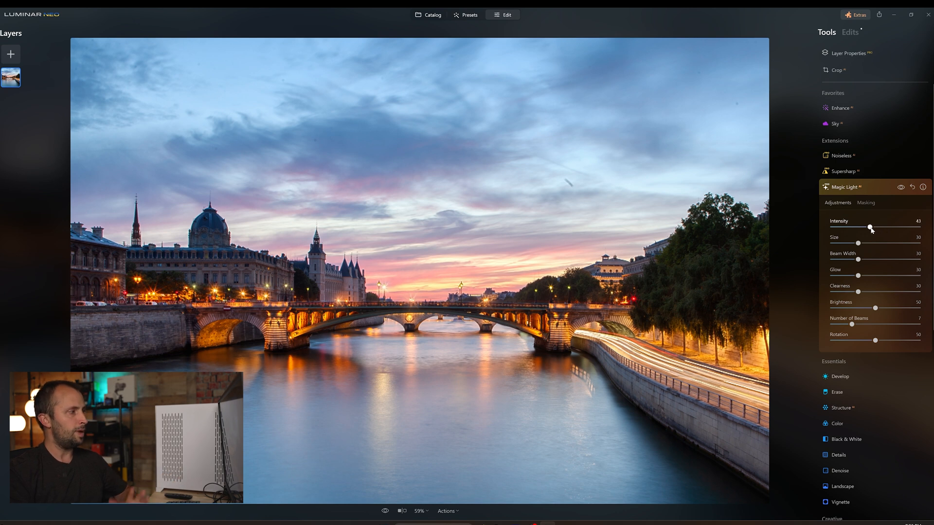
drag(870, 228, 896, 227)
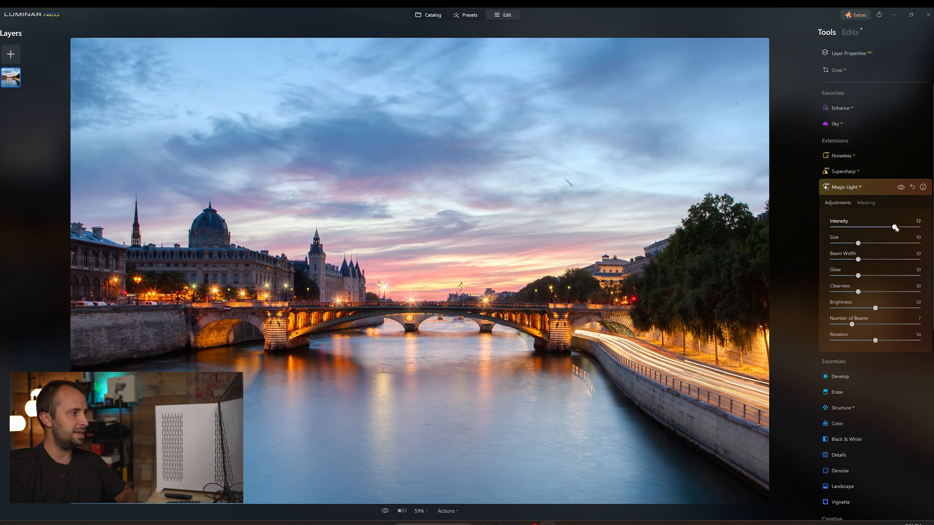
drag(894, 227, 865, 228)
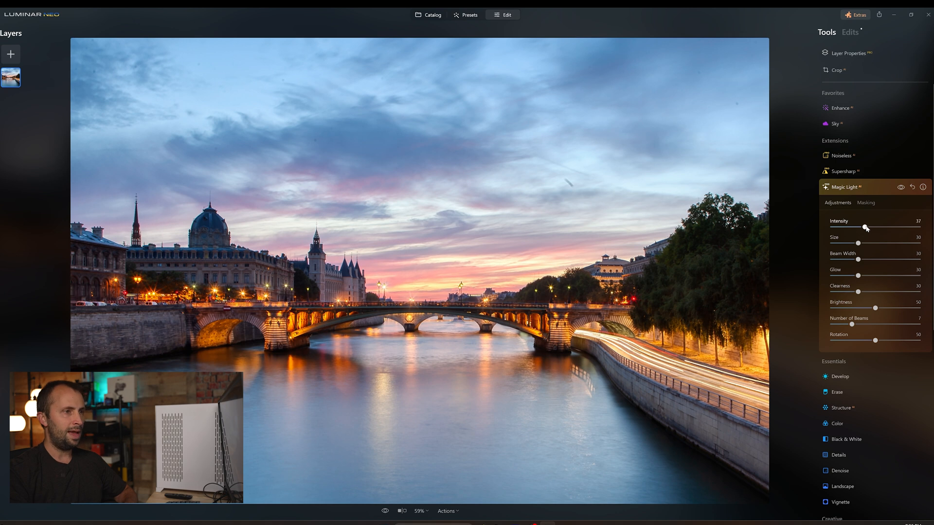
drag(864, 227, 868, 226)
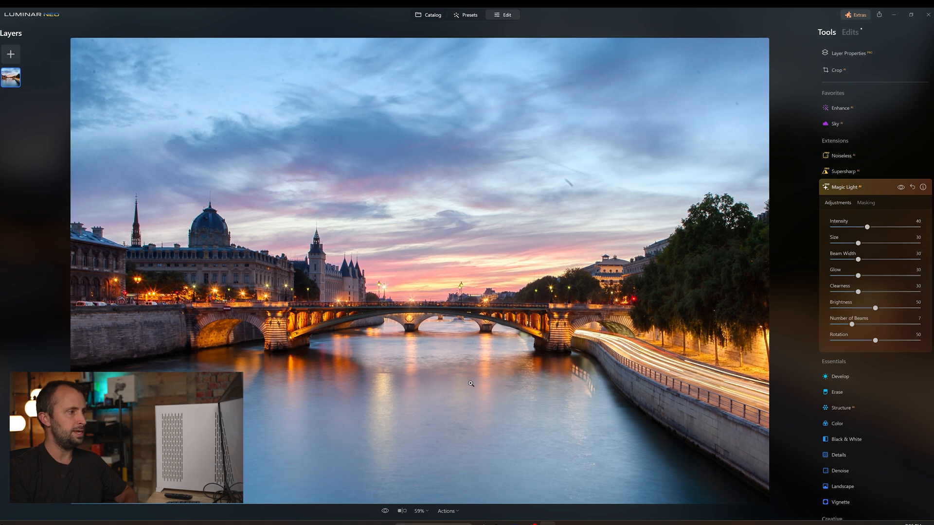
mouse_move(585, 253)
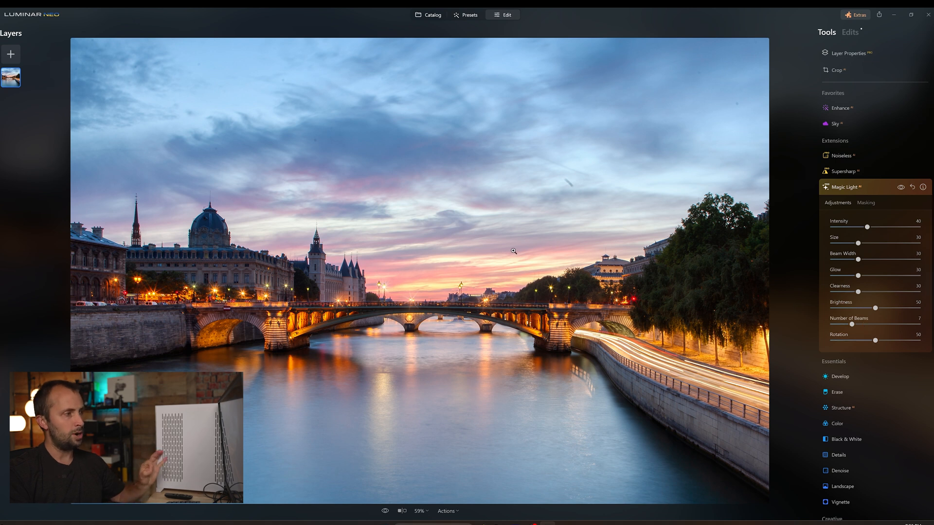
- Start an export and set its destination to a new Export folder inside Photos
right_click(514, 251)
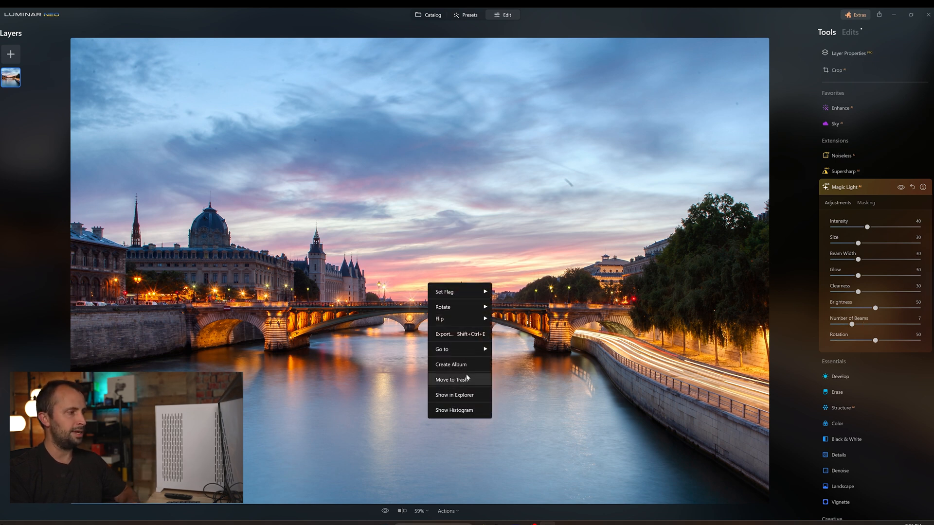
click(444, 334)
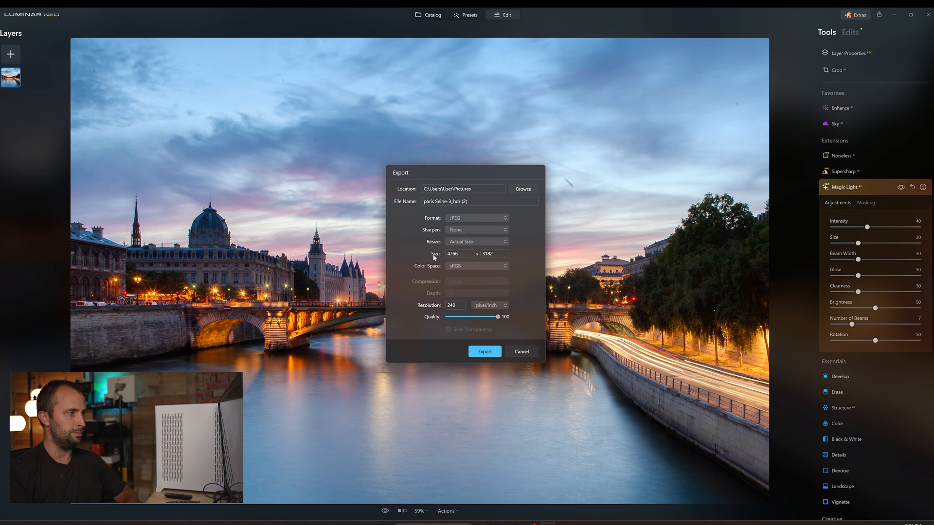
click(523, 189)
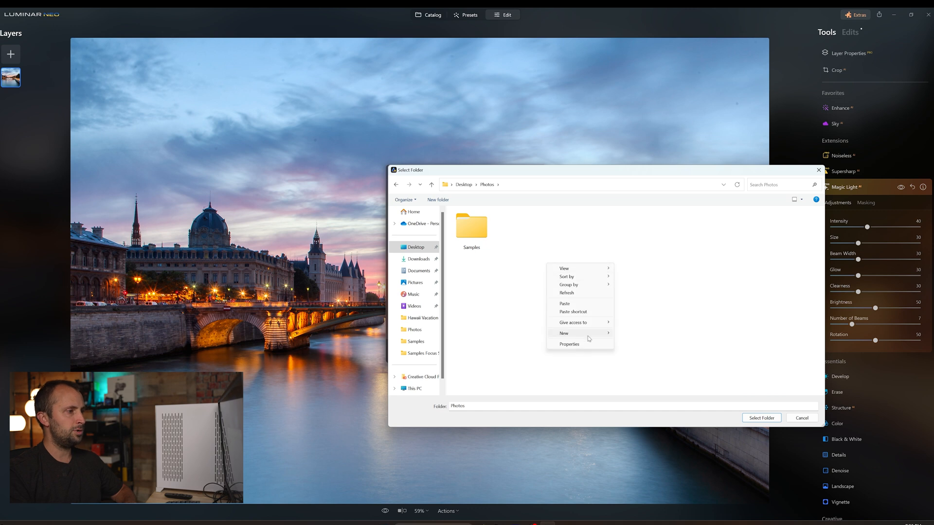
click(563, 333)
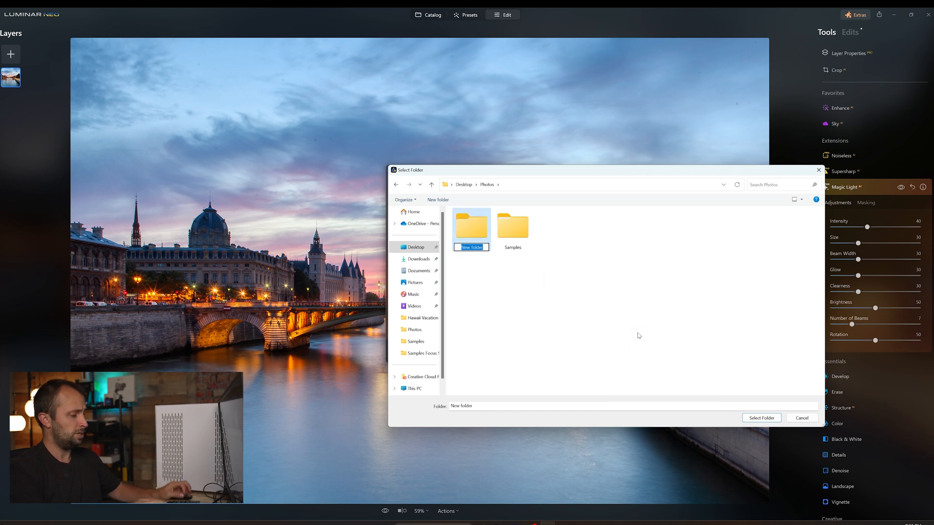
text(Export)
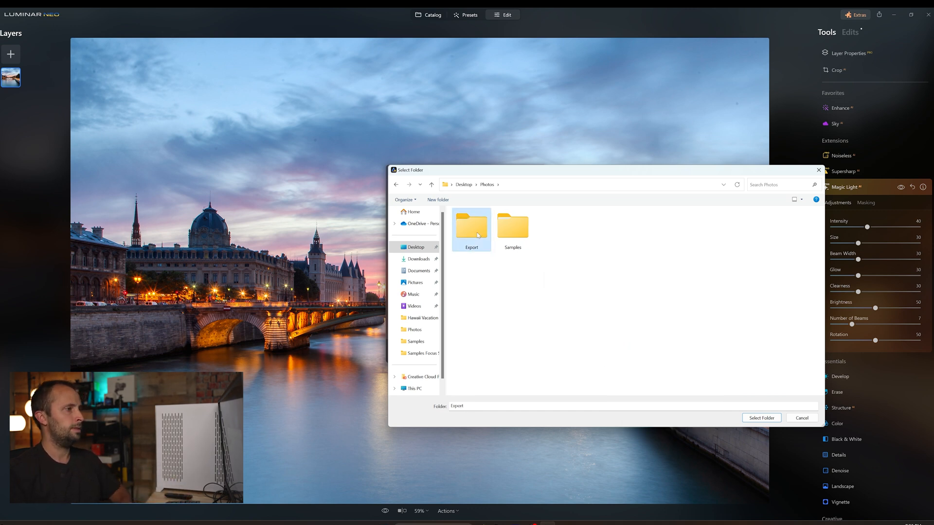
click(761, 417)
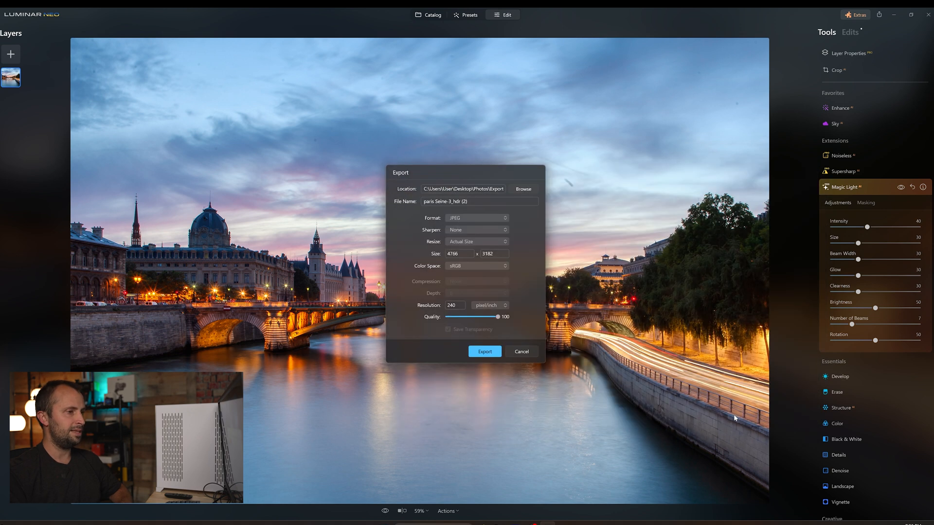
- Name the file Paris Final HDR, keep JPEG format, and export it
click(471, 201)
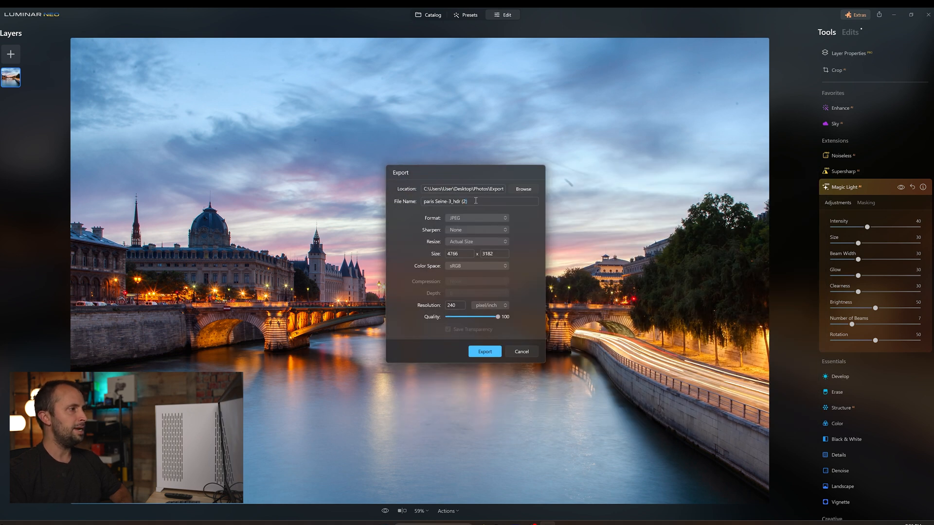
text(P)
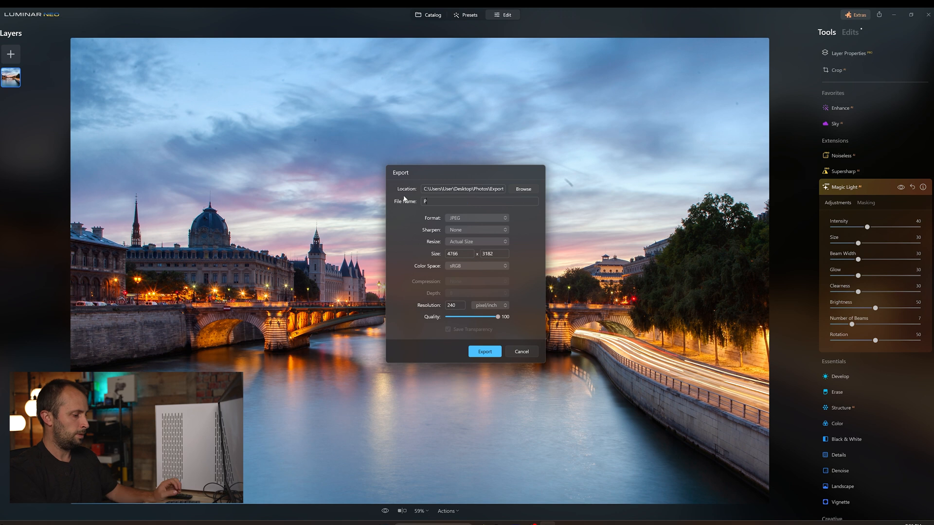
text(aris Final HD)
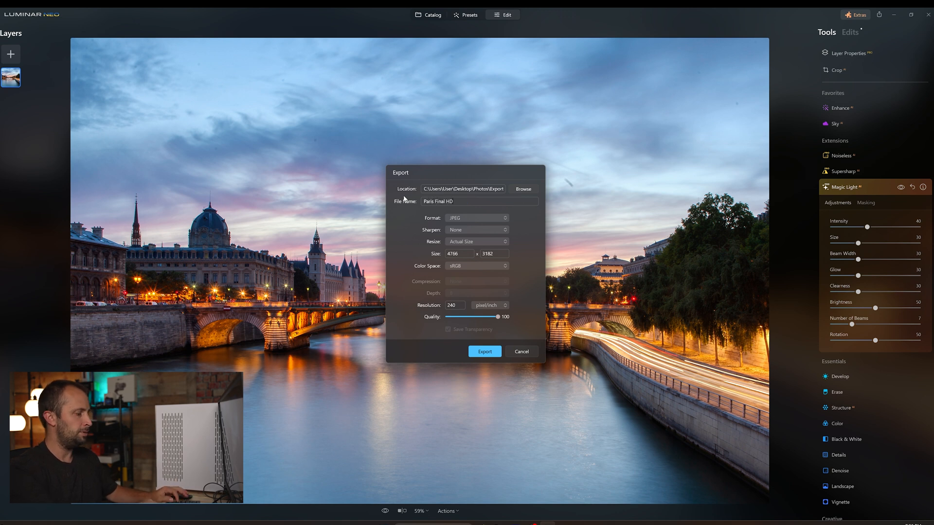
text(R)
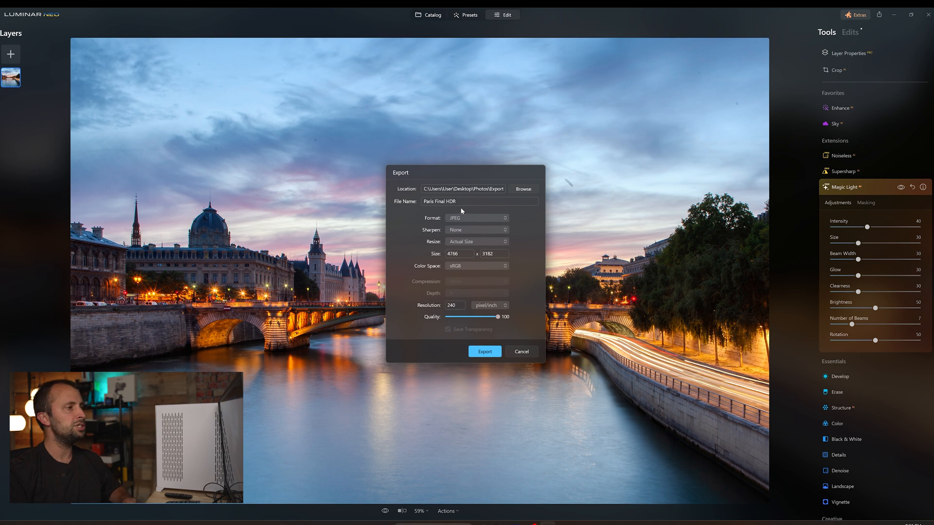
click(477, 217)
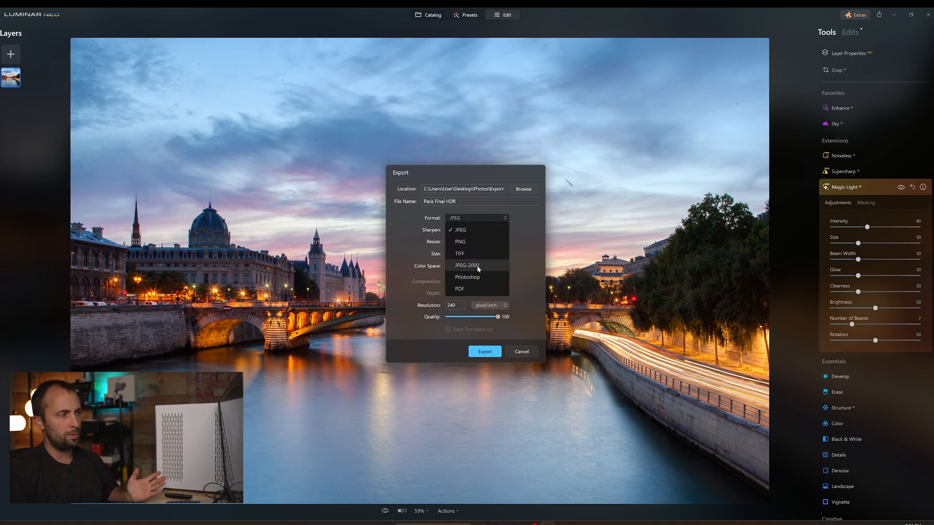
click(460, 229)
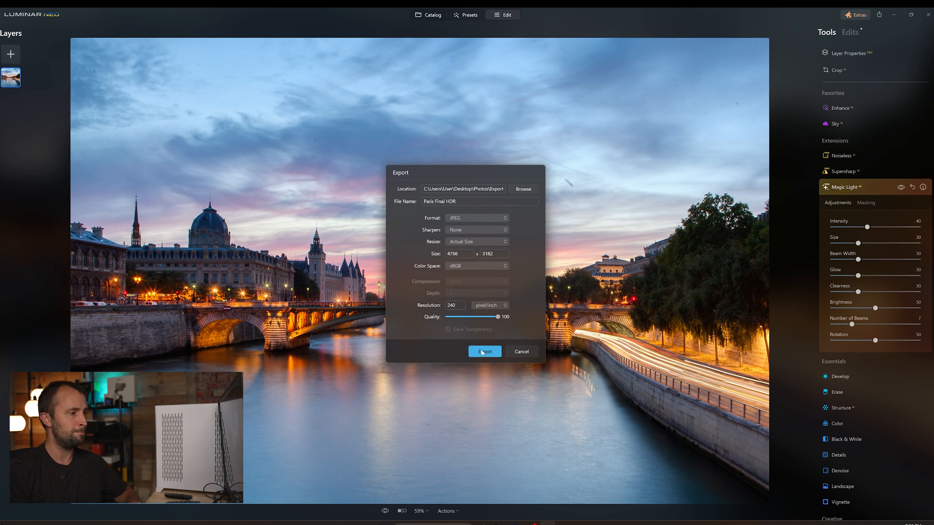
click(484, 352)
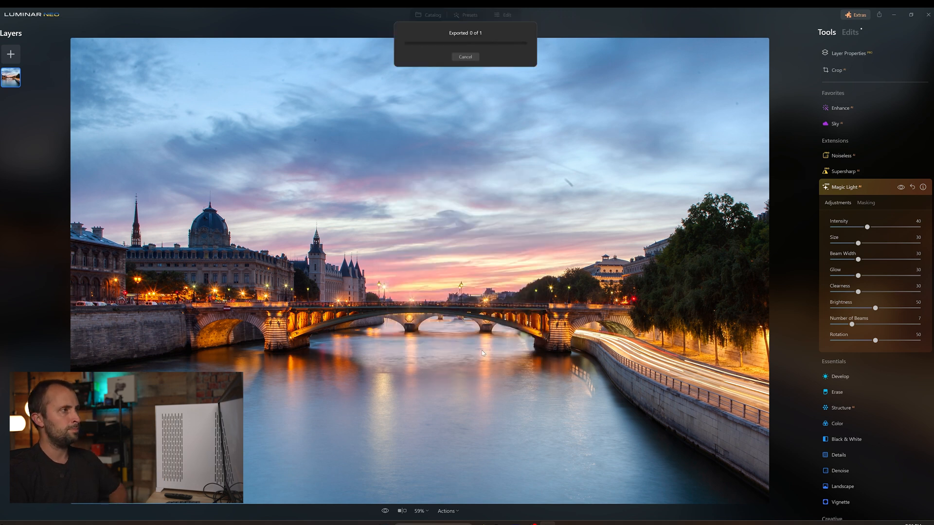
- Add Sunset Noise.jpg to the catalog via Add Image and display it
click(466, 57)
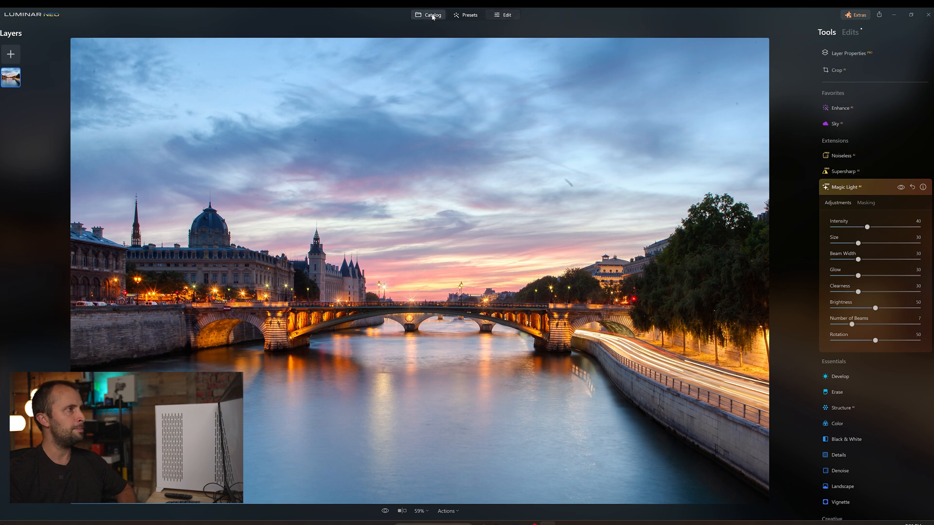
click(430, 15)
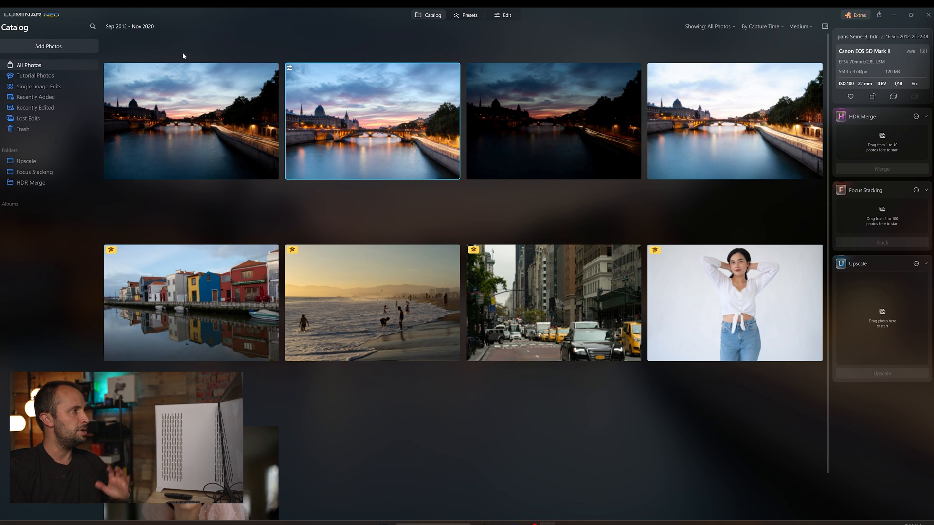
click(48, 46)
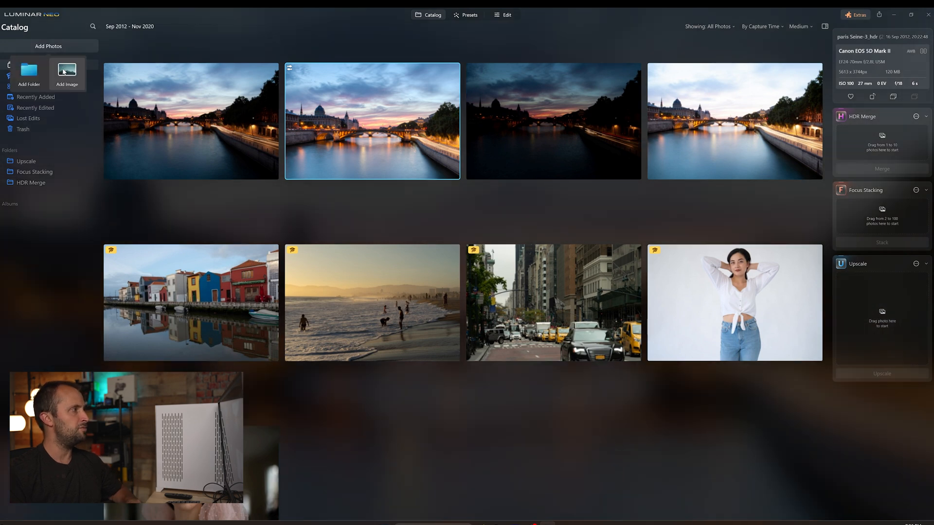
click(67, 71)
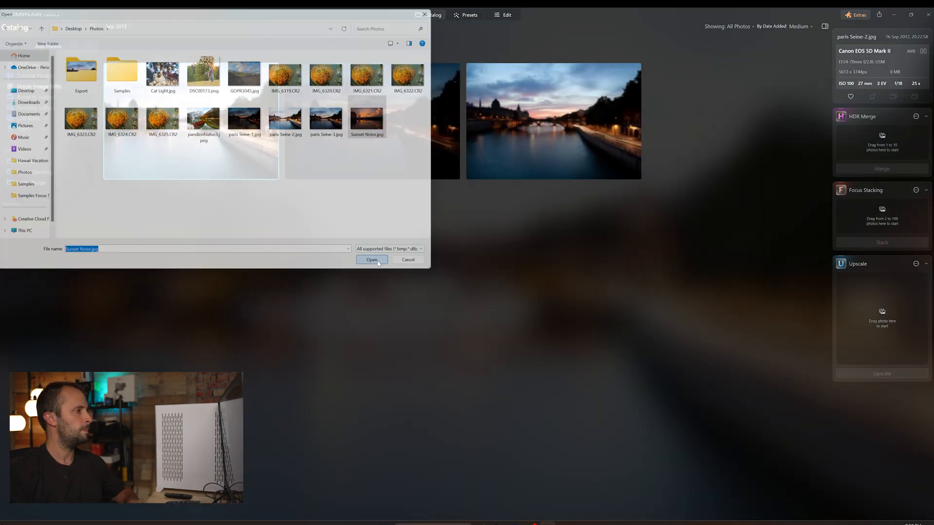
click(370, 260)
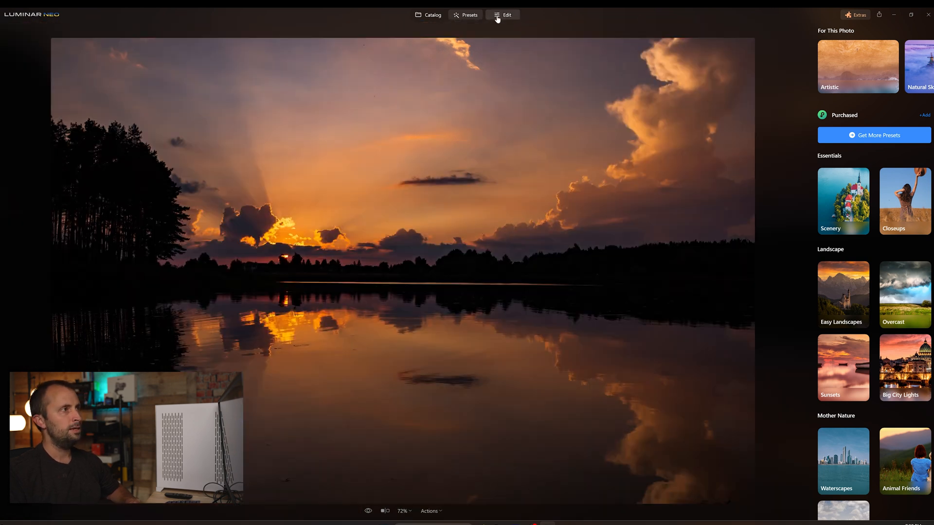
- Apply Noiseless with Luminosity Denoise 100 to the sunset photo and inspect it at 200%
click(507, 14)
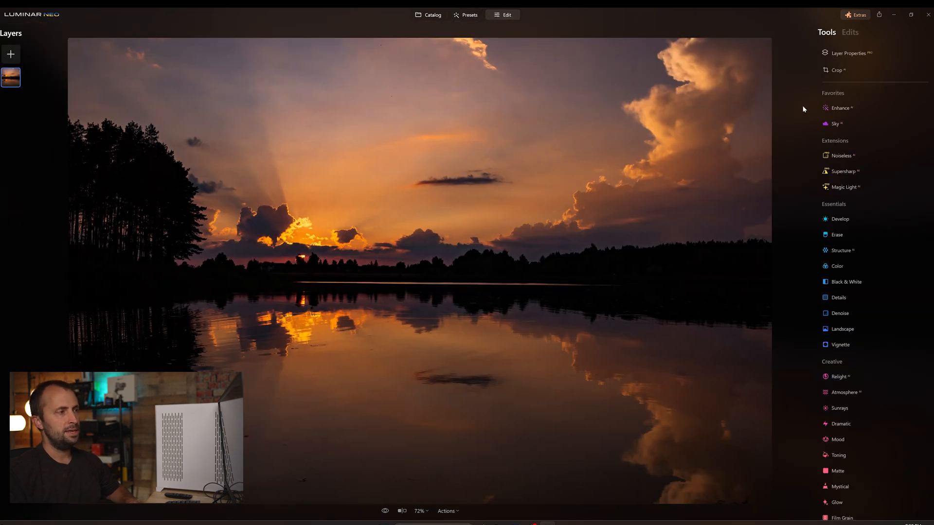
click(840, 155)
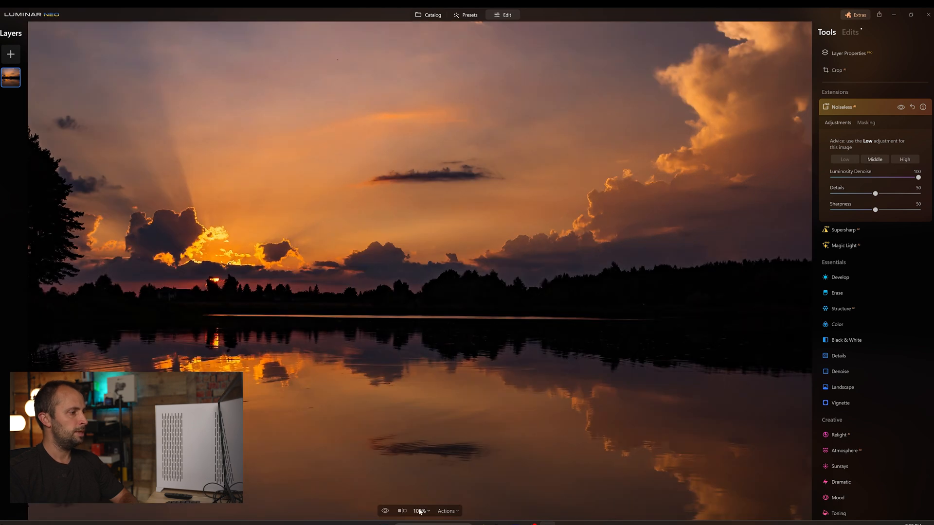
click(420, 511)
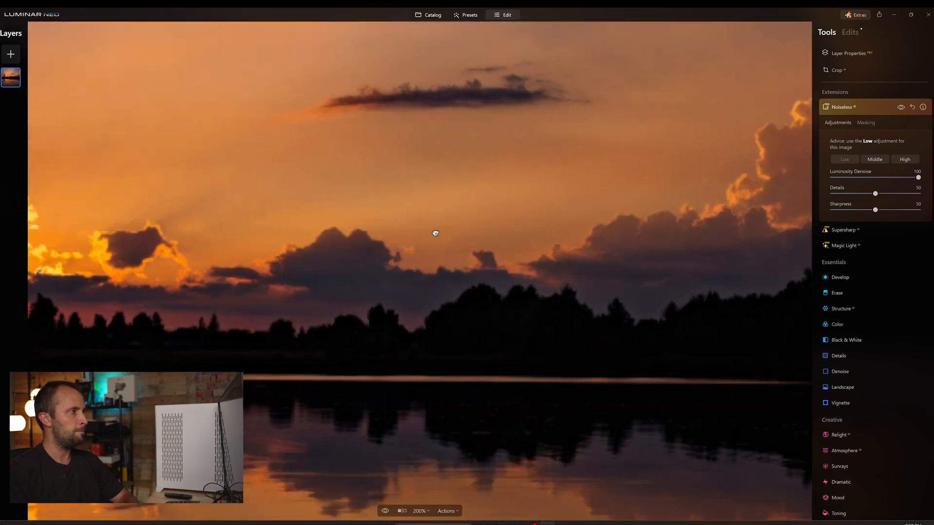
click(918, 107)
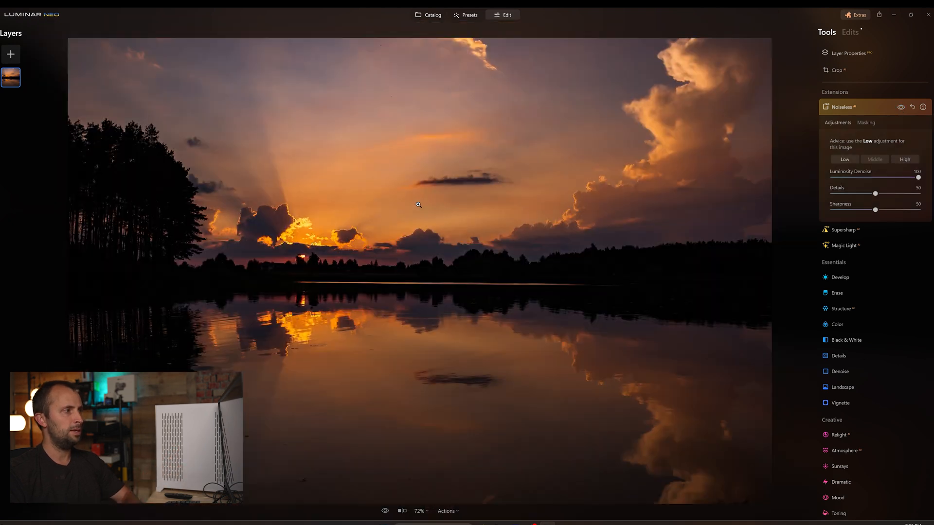
mouse_move(434, 193)
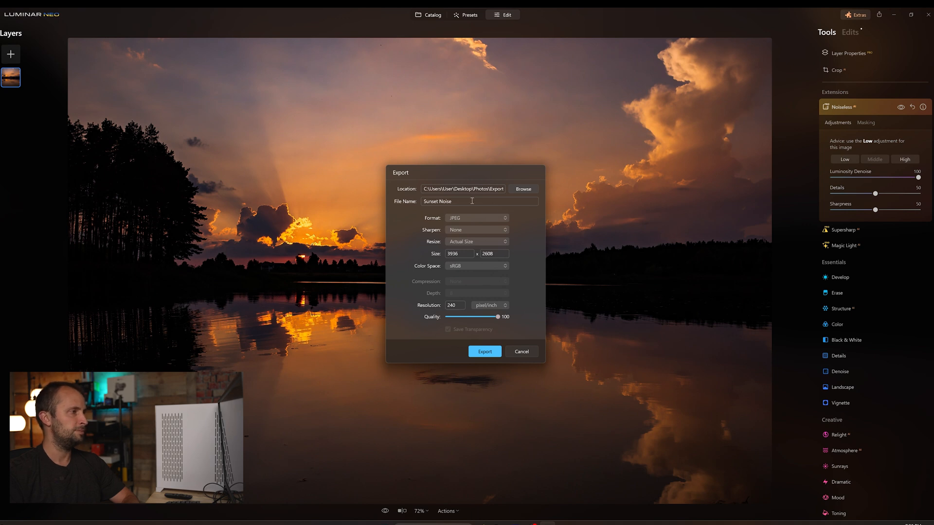
- Export the sunset photo as JPEG 'Sunset Noise' and open GOPR3045.jpg from Photos
double_click(444, 201)
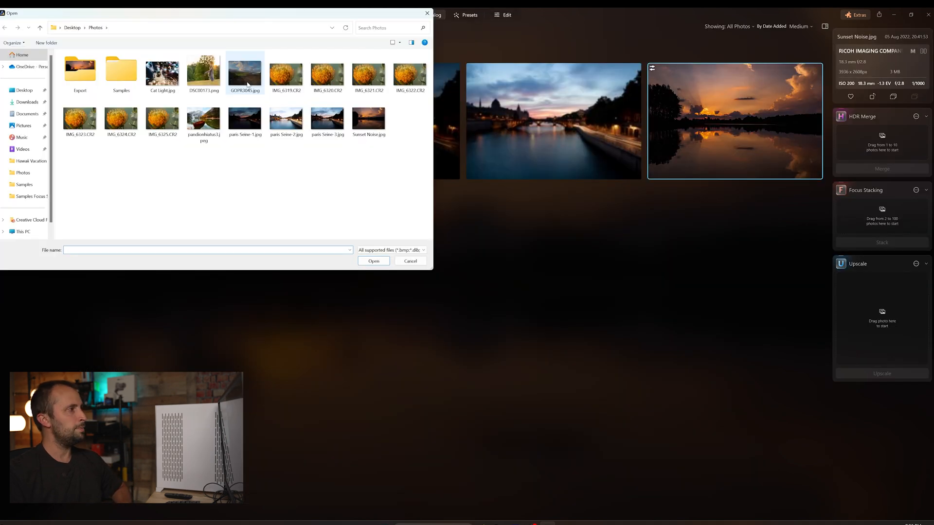
click(244, 71)
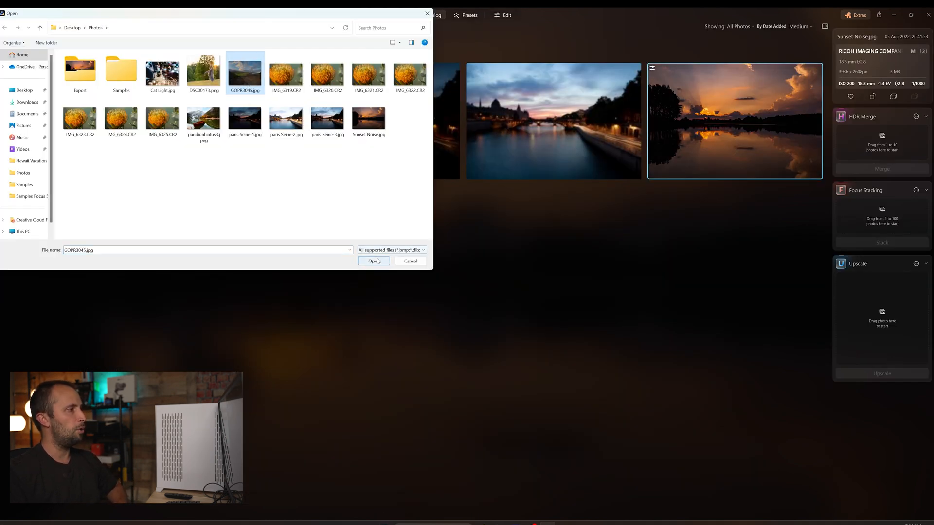
click(373, 262)
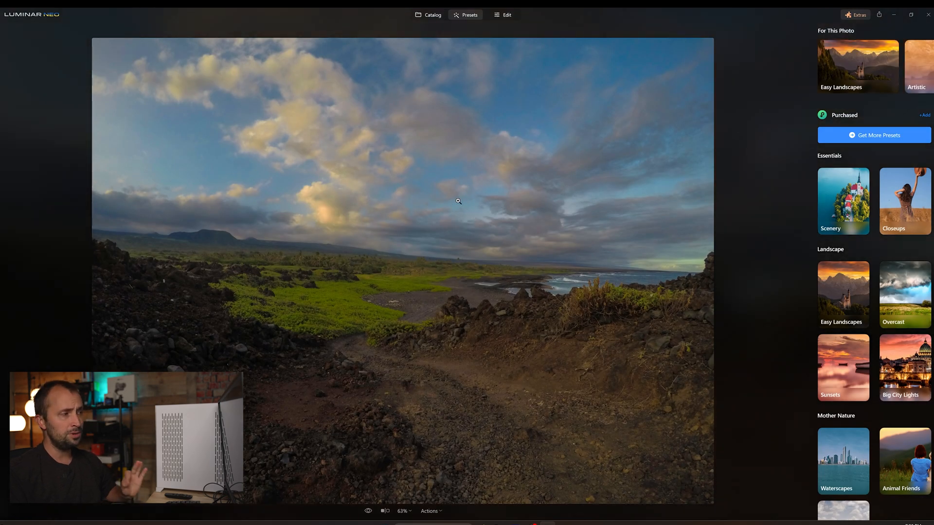
mouse_move(644, 281)
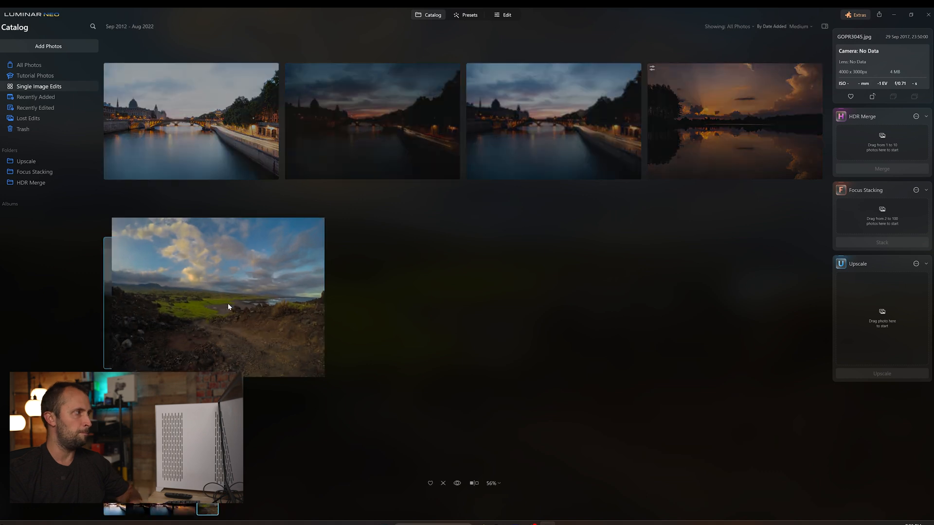
- Open the GOPR3045 Hawaii photo from the catalog into the editor with its tools listed
double_click(217, 296)
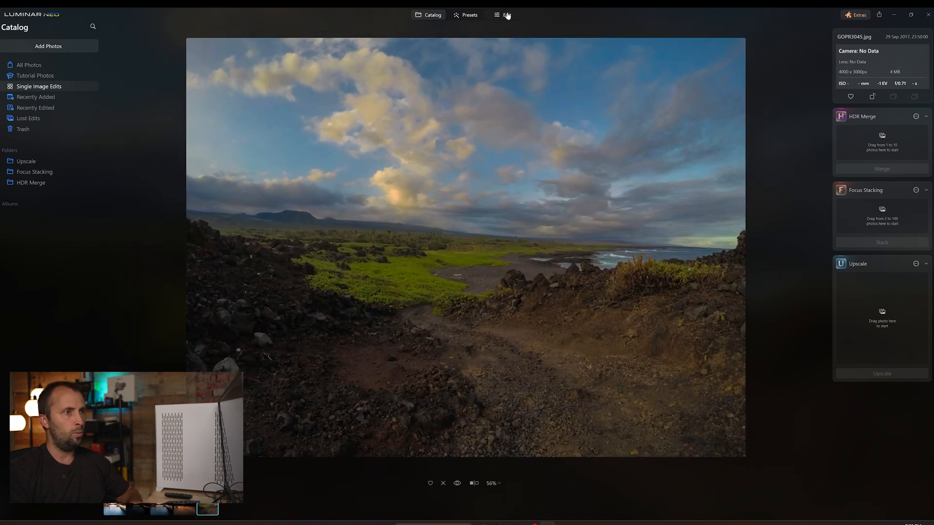
click(507, 15)
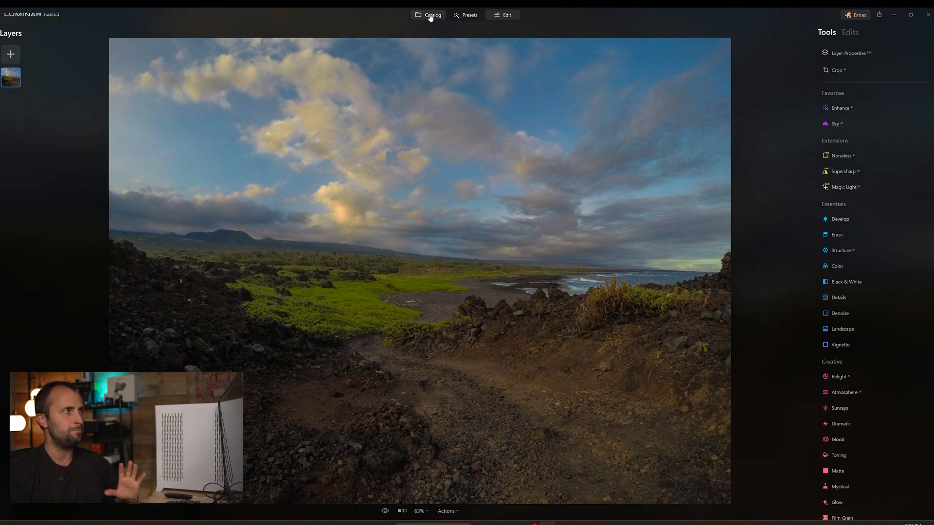
click(432, 15)
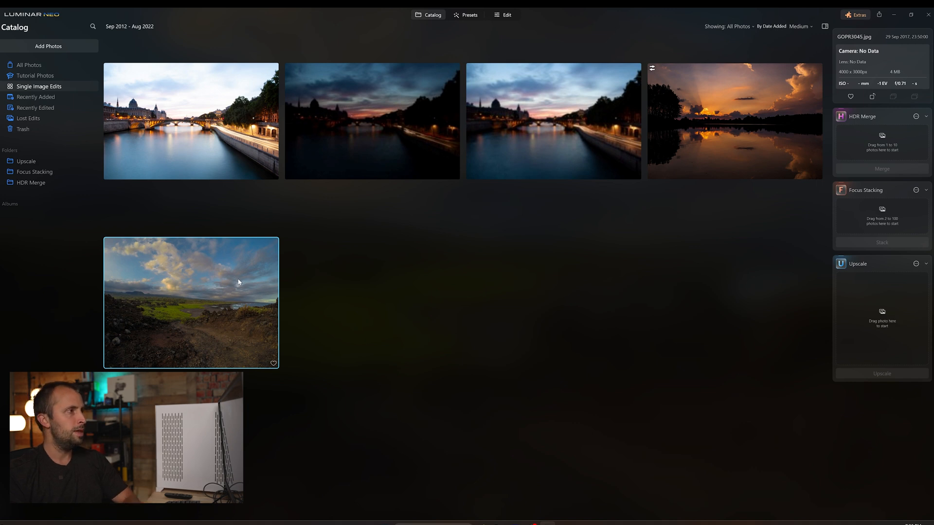
click(506, 15)
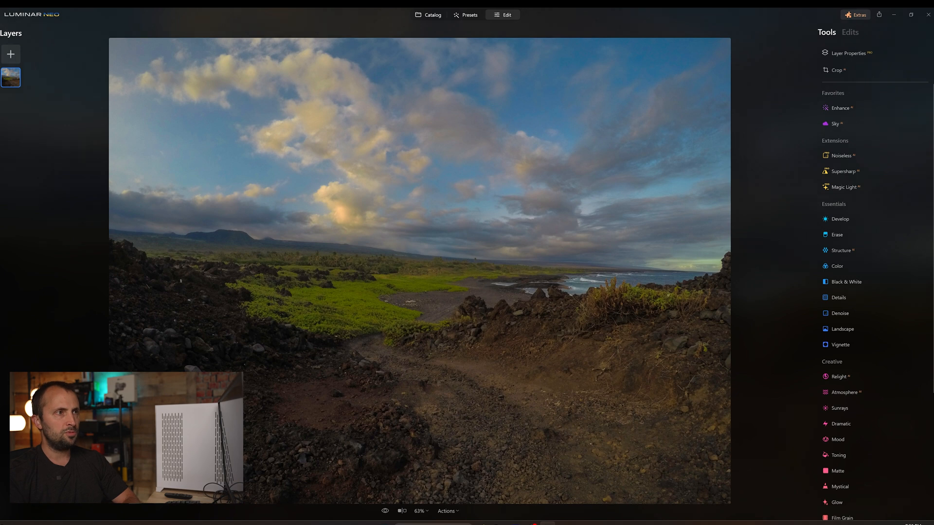
- Crop the Hawaii photo tighter at the Original ratio and apply it
click(837, 71)
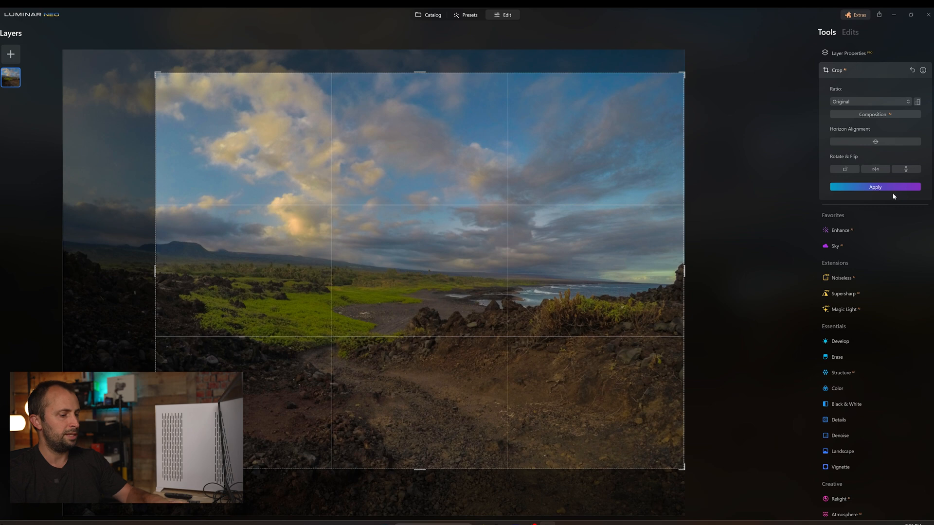
click(875, 186)
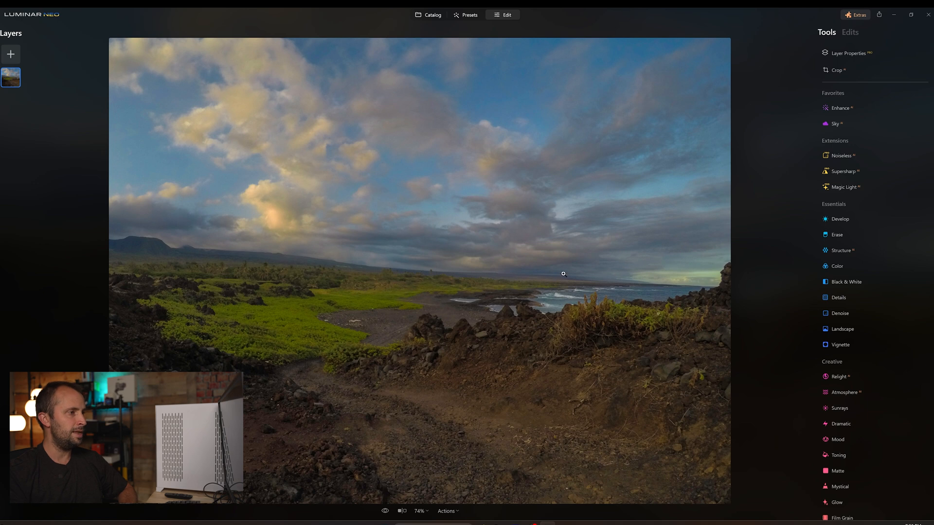
mouse_move(405, 343)
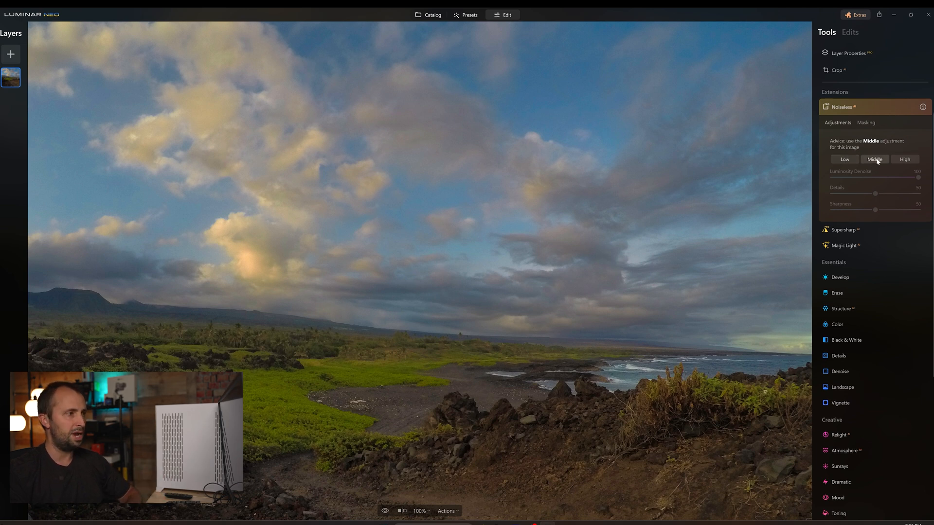
- Denoise the Hawaii photo with Noiseless at the recommended Middle strength
click(875, 158)
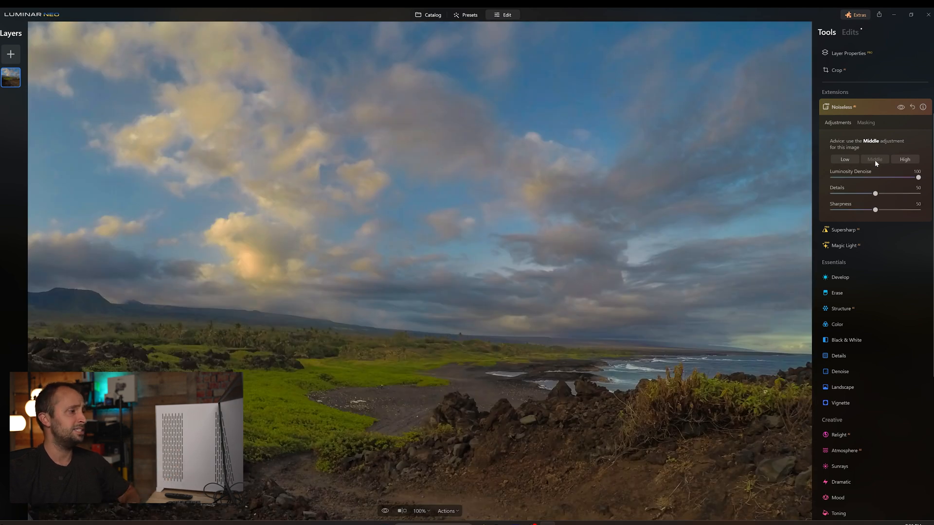
click(843, 229)
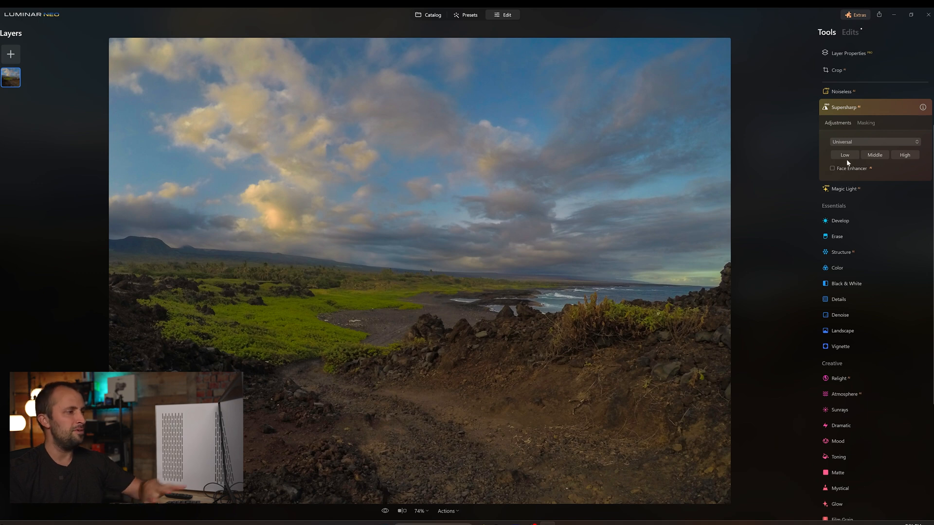
mouse_move(850, 102)
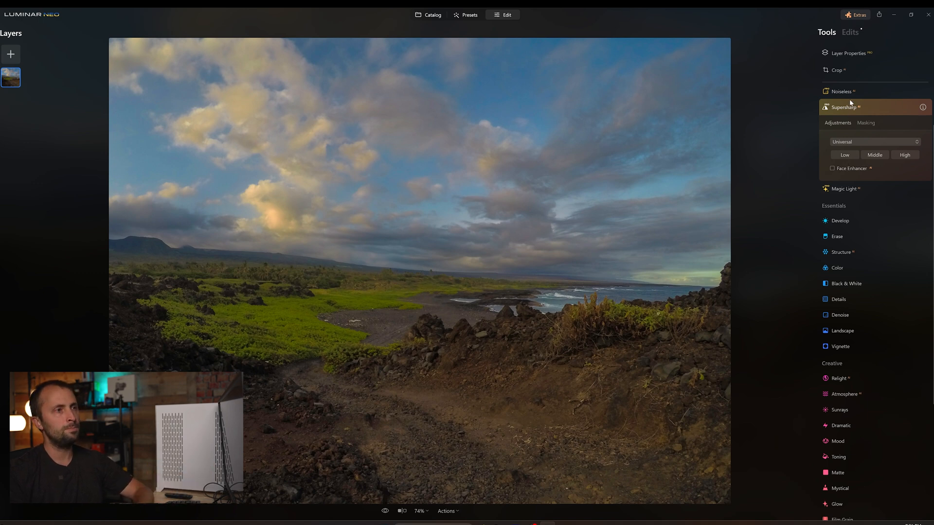
- Sharpen the Hawaii photo with Supersharp Universal at Low strength
click(845, 155)
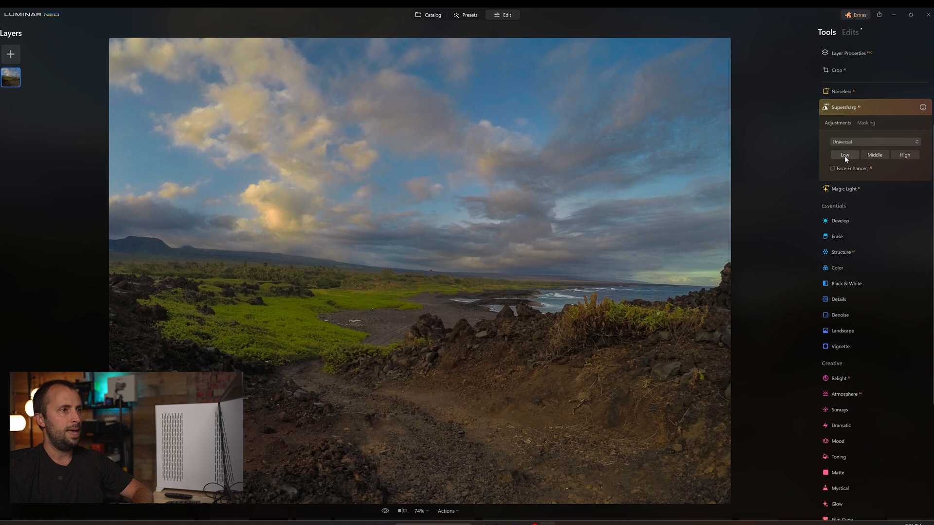
click(844, 155)
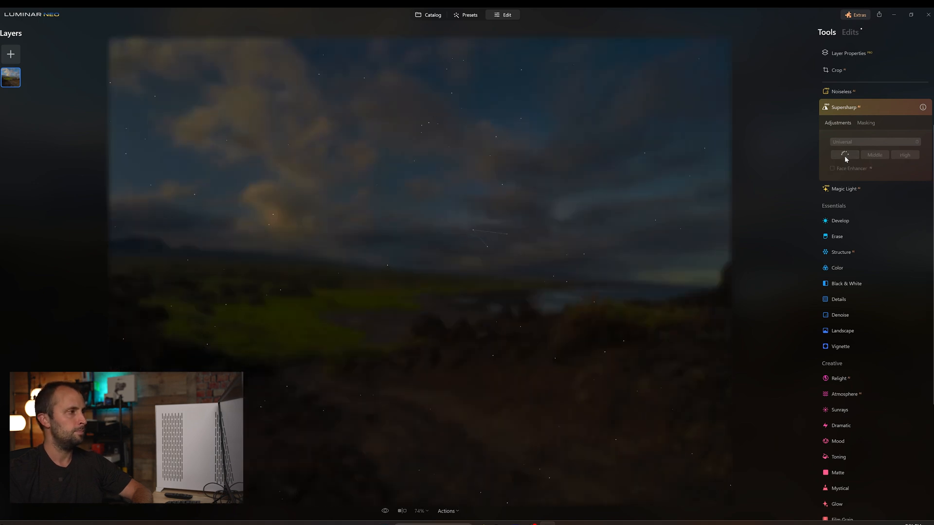
mouse_move(729, 250)
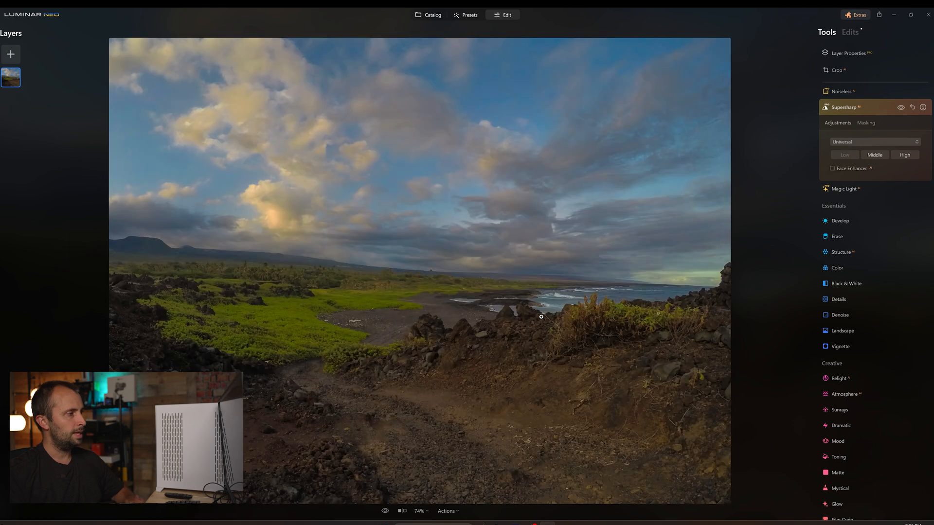
mouse_move(782, 222)
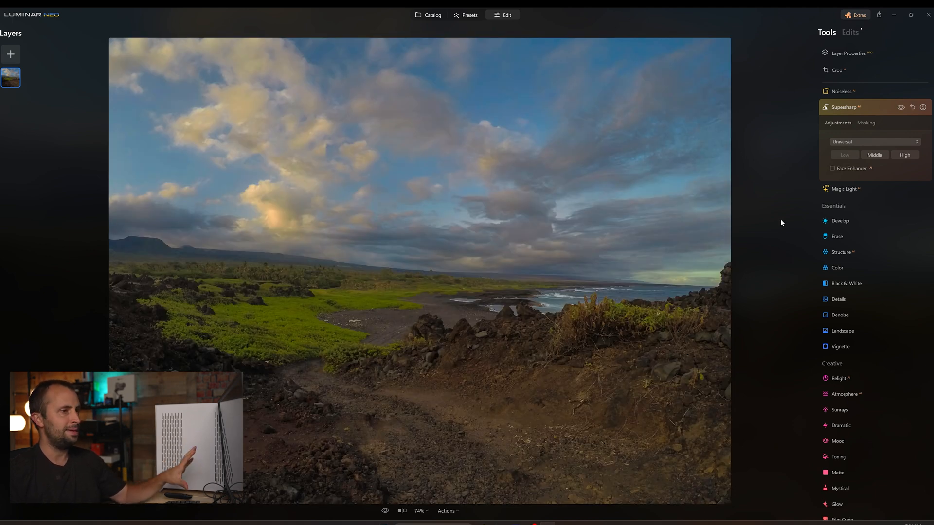
click(839, 221)
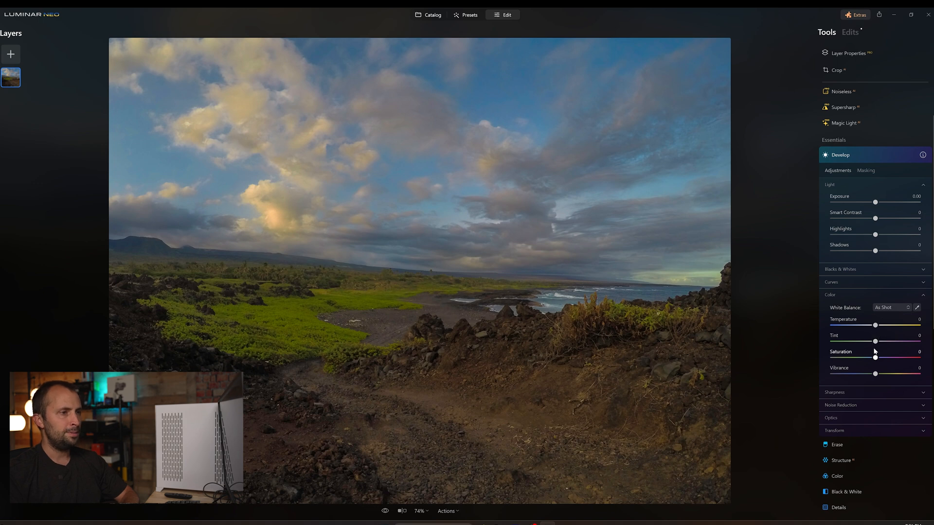
- In Develop Color, nudge saturation around 5 and raise tint to 16, checking the foreground plants
drag(875, 358, 877, 358)
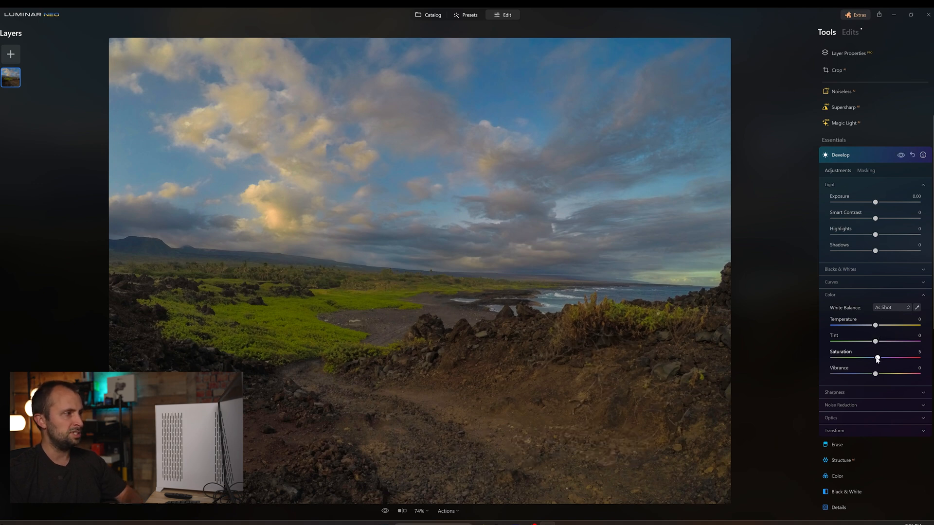
drag(876, 357, 879, 357)
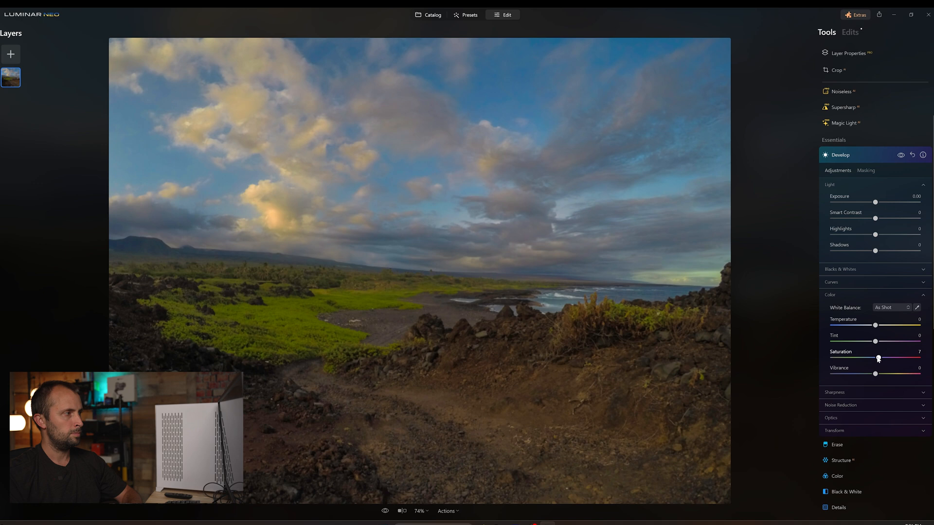
drag(894, 357, 877, 357)
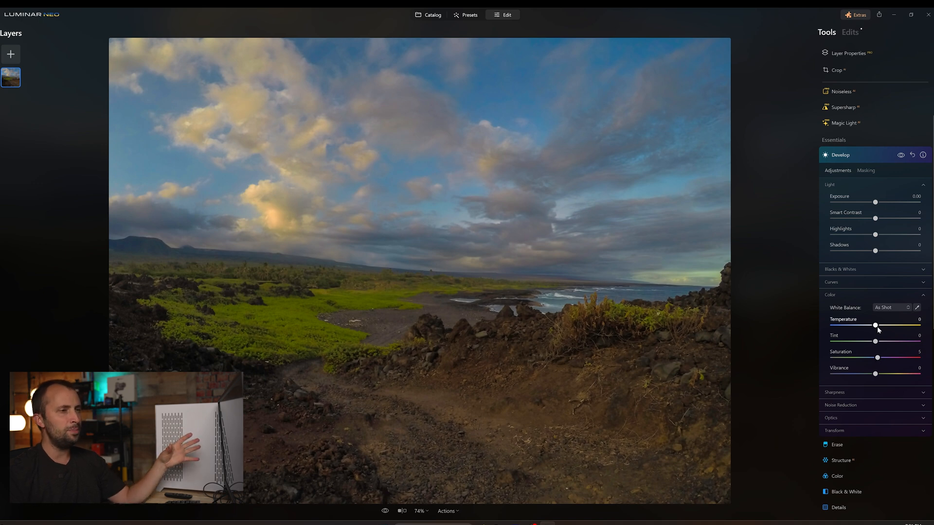
drag(876, 326, 869, 326)
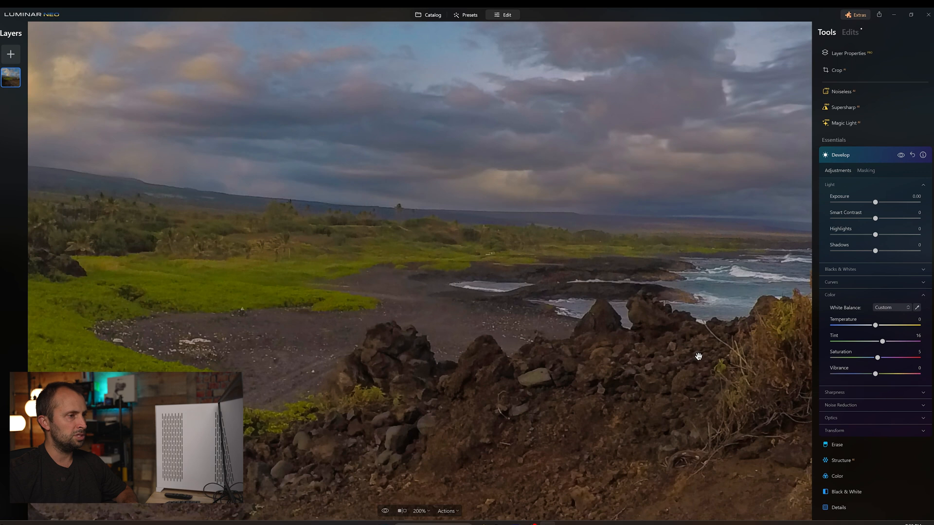
drag(699, 357, 618, 251)
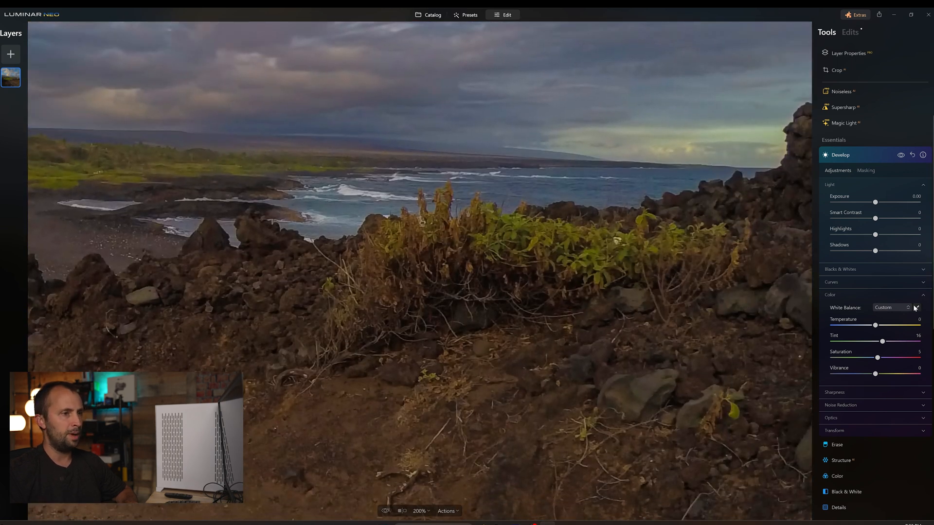
mouse_move(927, 309)
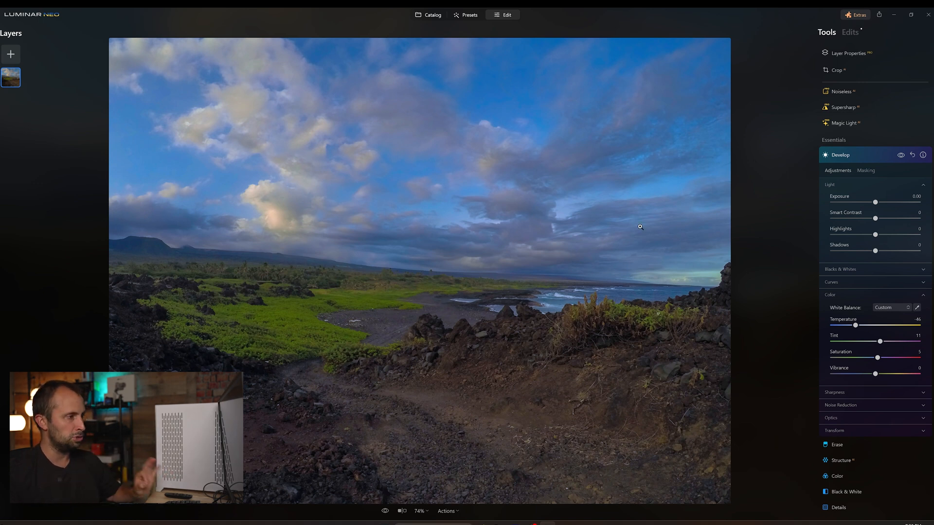
- Settle tint and saturation at 14 with temperature −46, then collapse Develop
drag(880, 341, 885, 341)
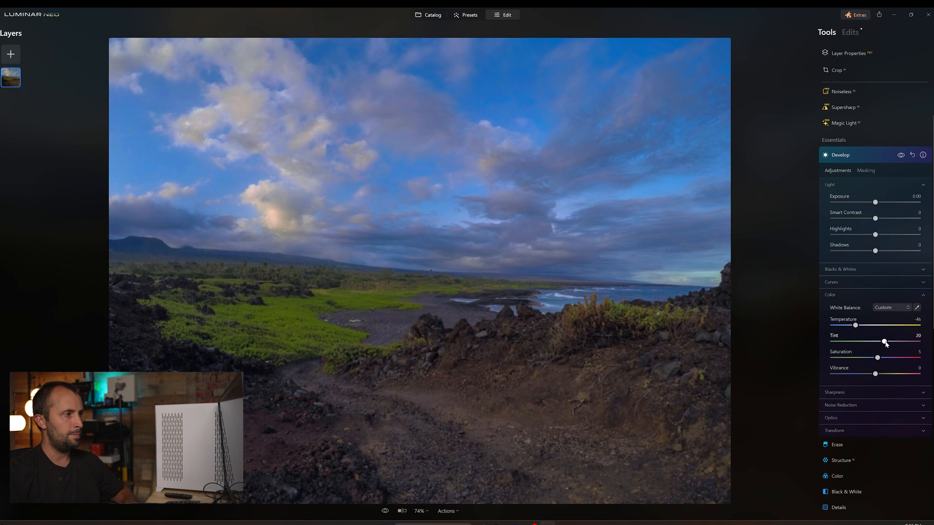
drag(886, 342, 883, 342)
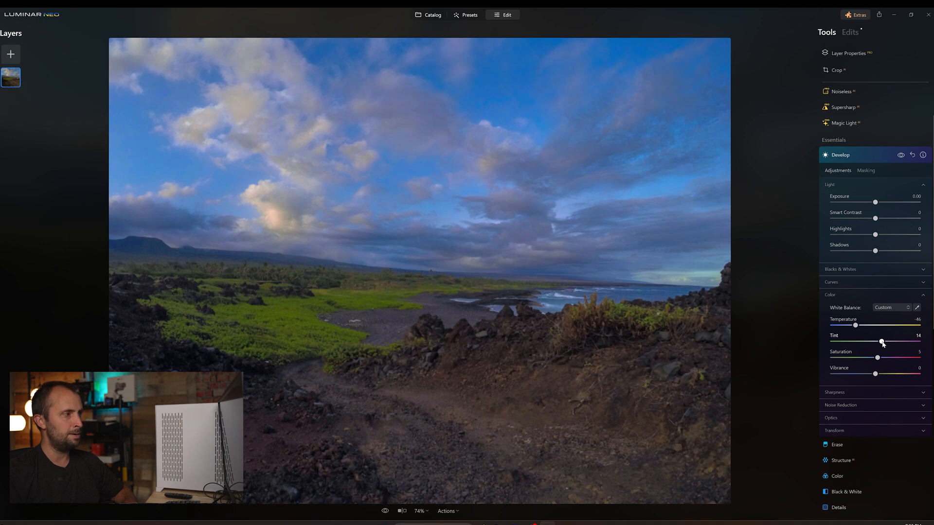
drag(877, 357, 884, 357)
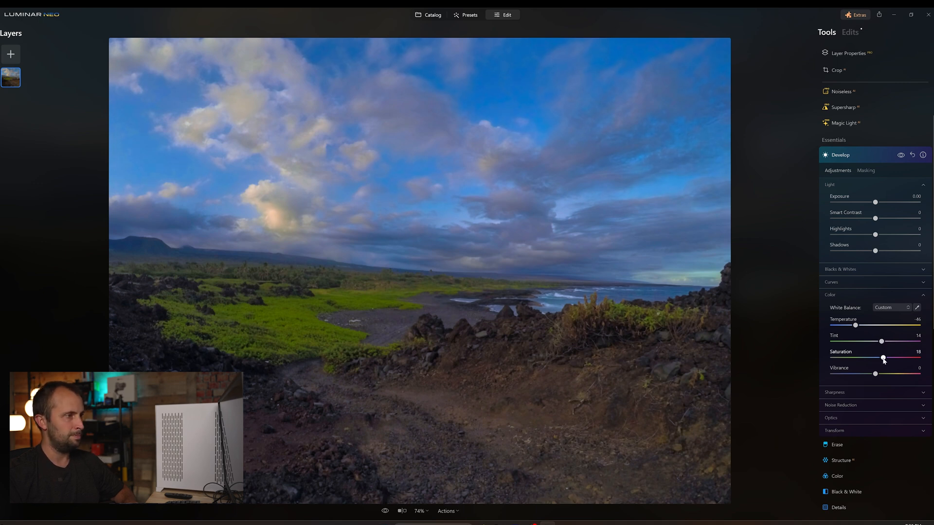
drag(883, 358, 882, 358)
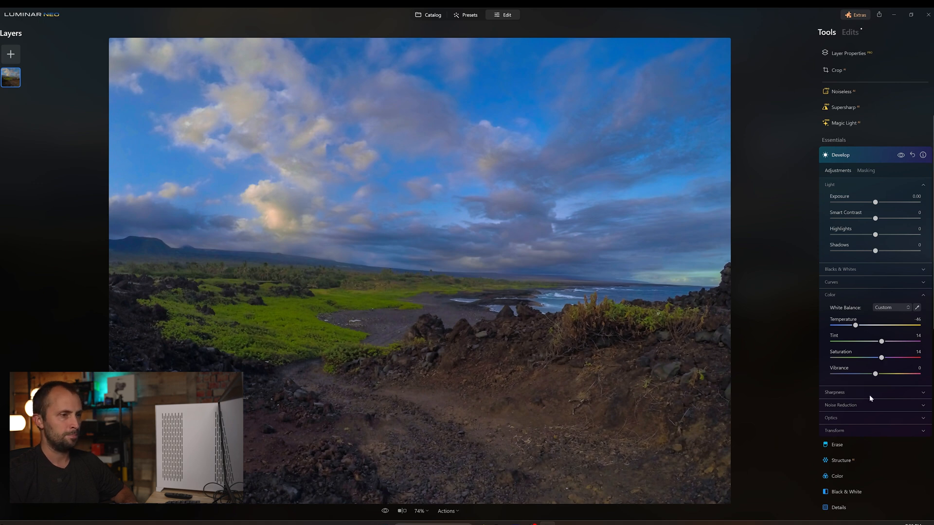
click(841, 155)
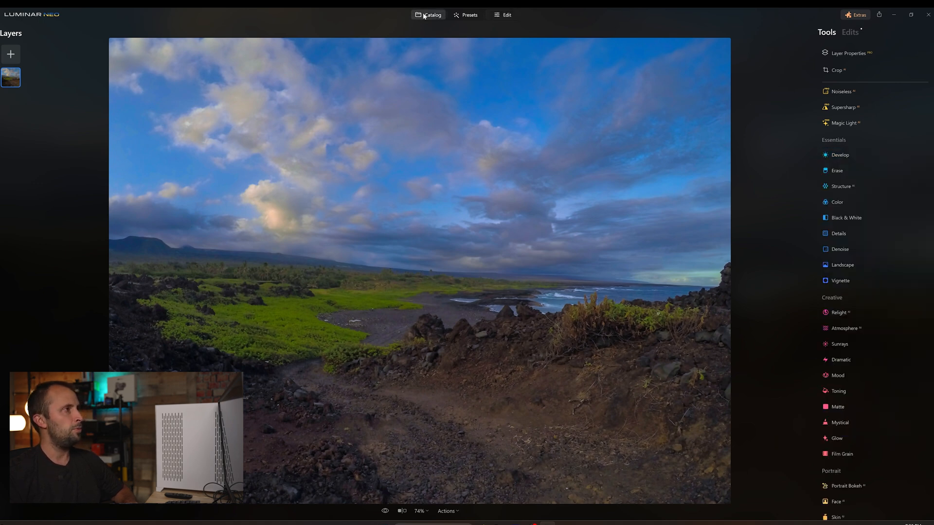
- From the Catalog, upscale the coastal photo 4x into a 13596 × 10196 copy
click(430, 15)
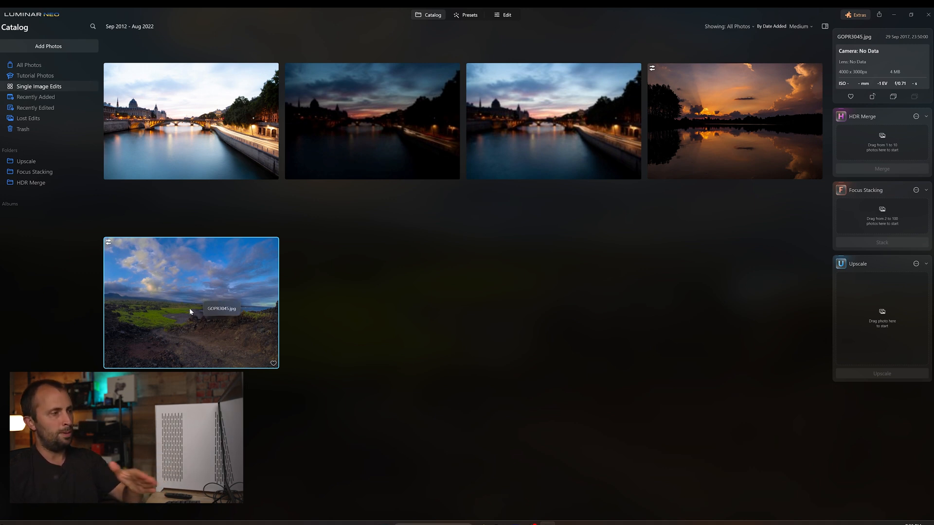
drag(191, 303, 881, 319)
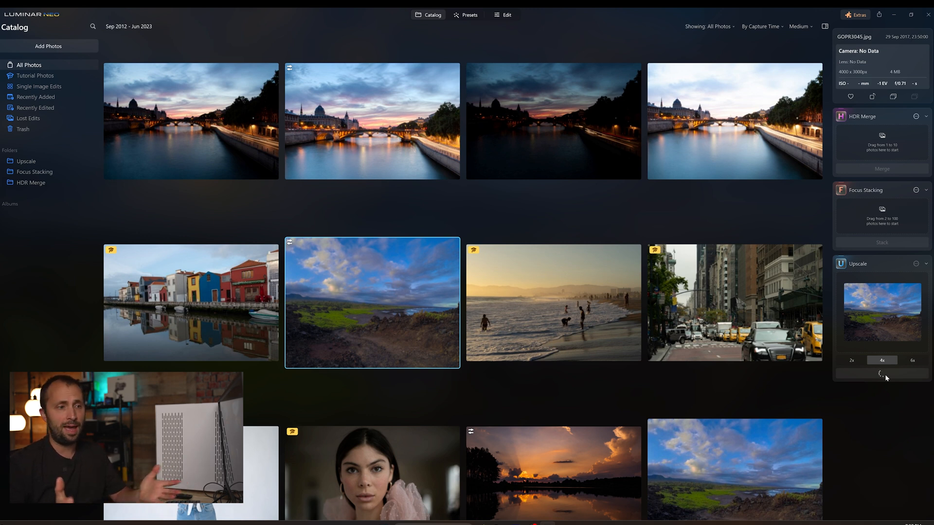
click(882, 374)
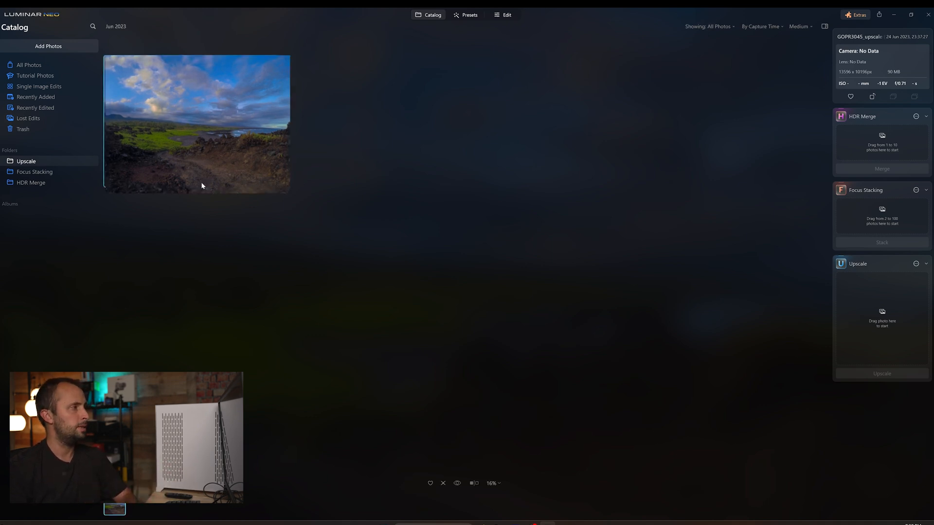
- Export the upscaled GOPR3045 as a full-size JPEG at Actual Size to the Export folder
double_click(196, 123)
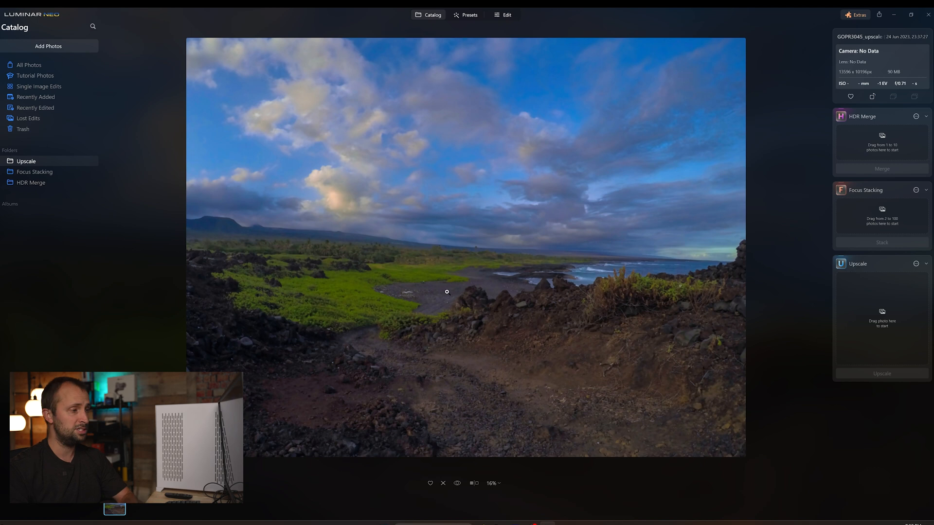
right_click(447, 292)
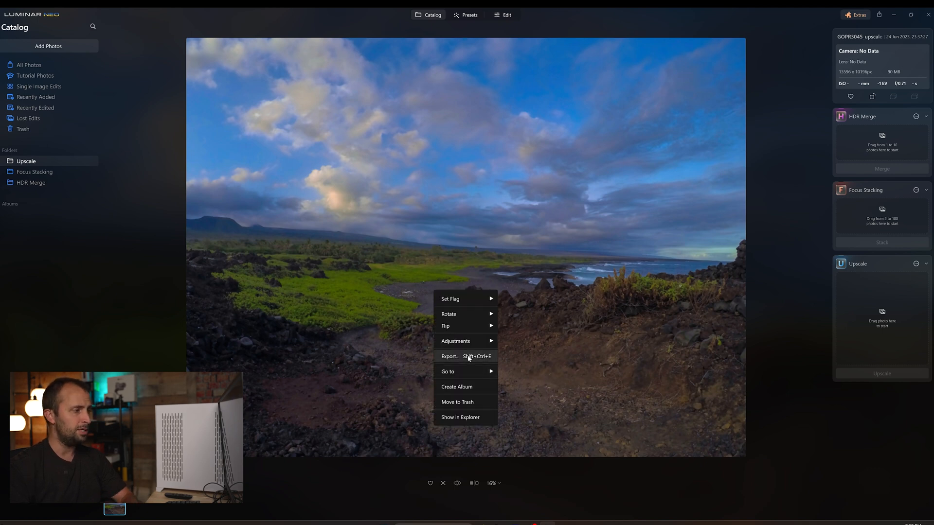
click(450, 356)
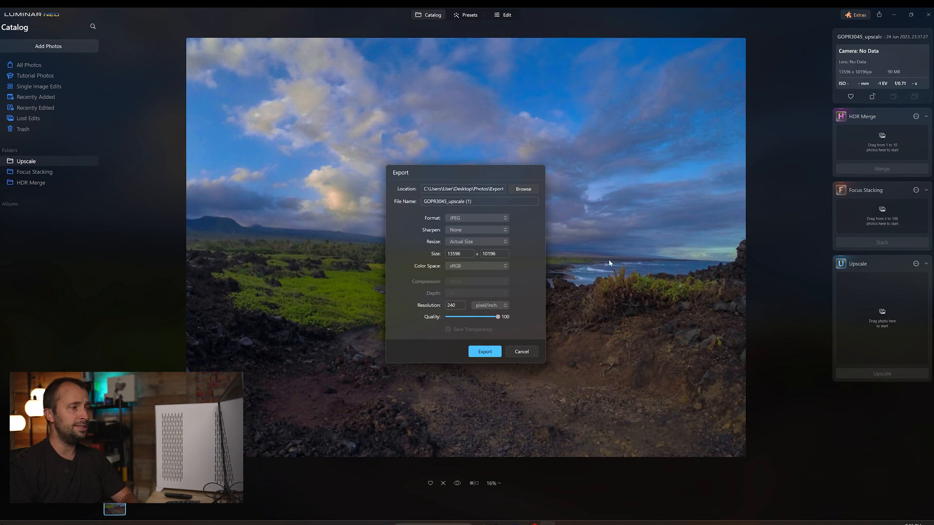
mouse_move(629, 268)
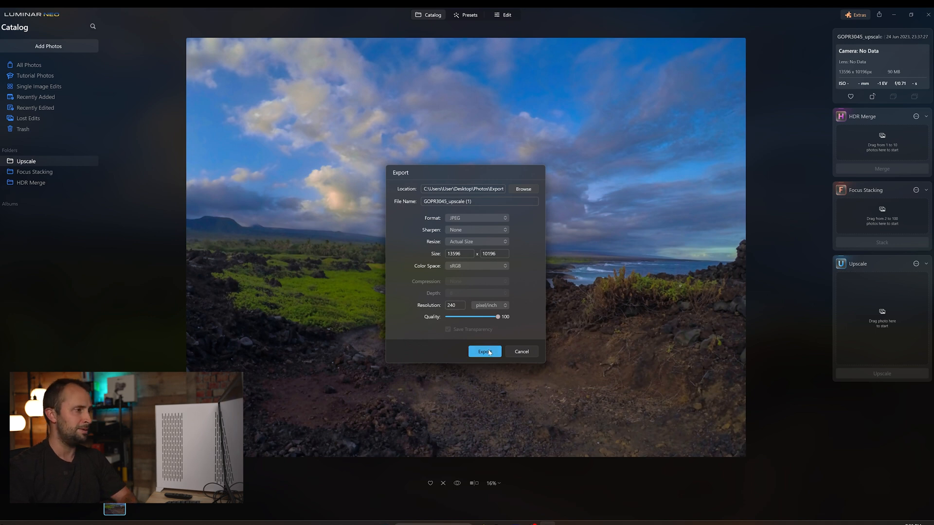
click(485, 352)
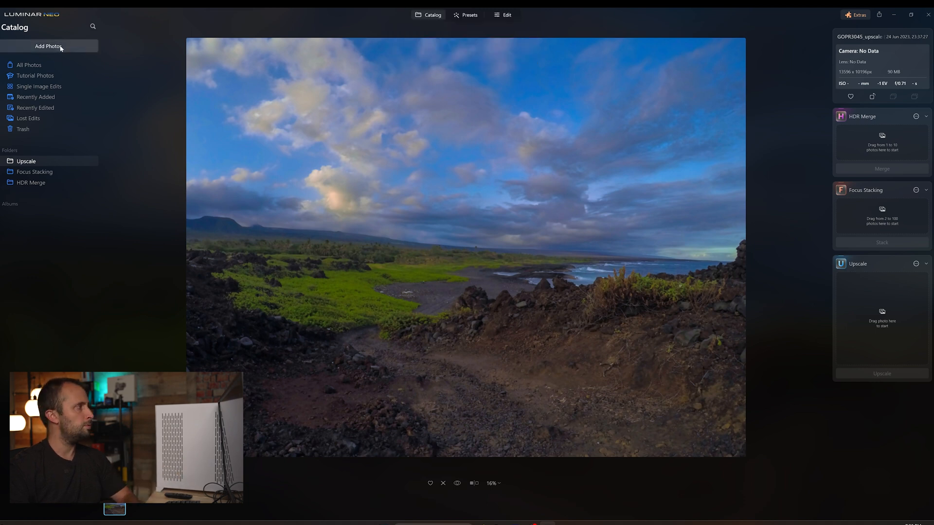
- Import the seven flower RAW files IMG_6319.CR2 to IMG_6325.CR2 into the catalog
click(49, 47)
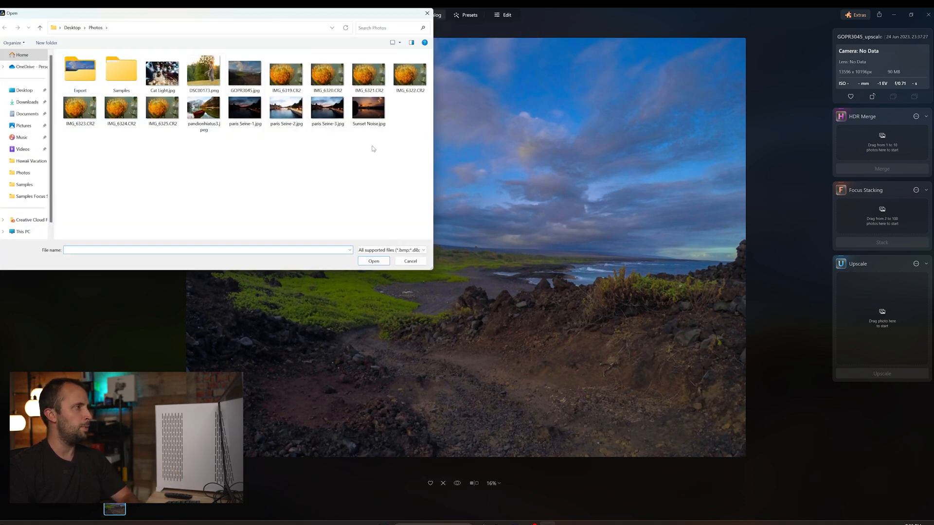
click(285, 71)
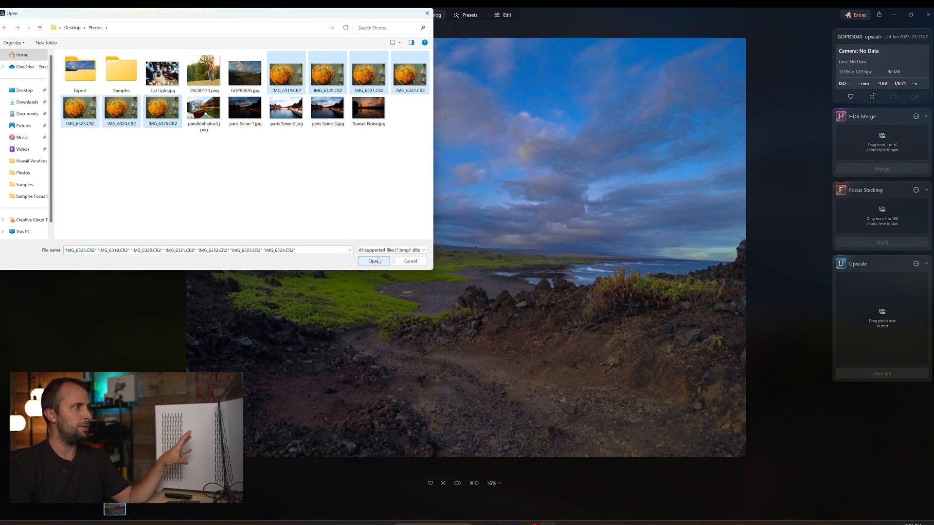
click(374, 261)
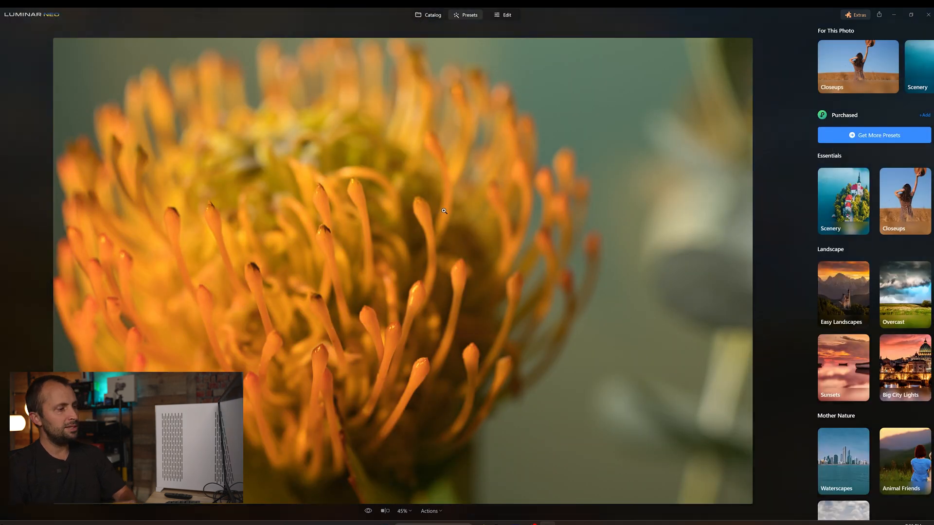
- From the Catalog, view the first flower shot large and step through the other flower frames in the filmstrip
click(432, 15)
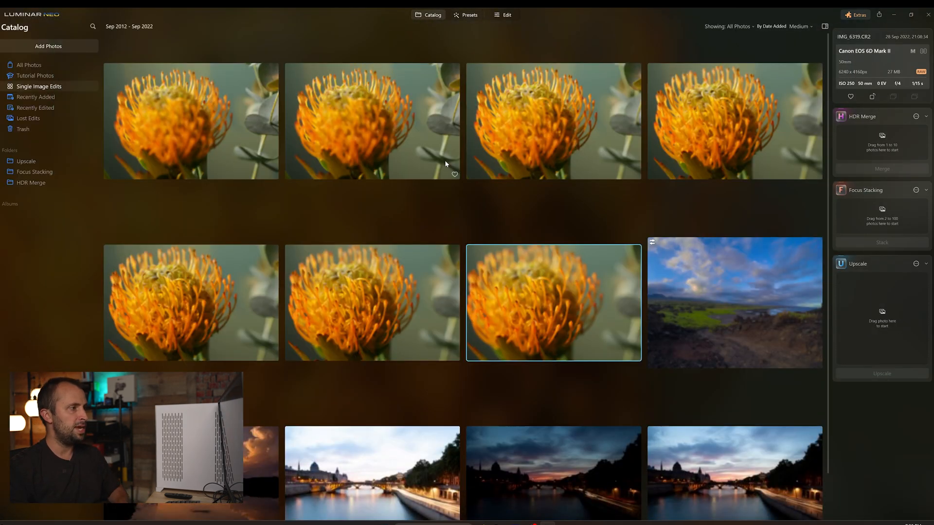
click(190, 120)
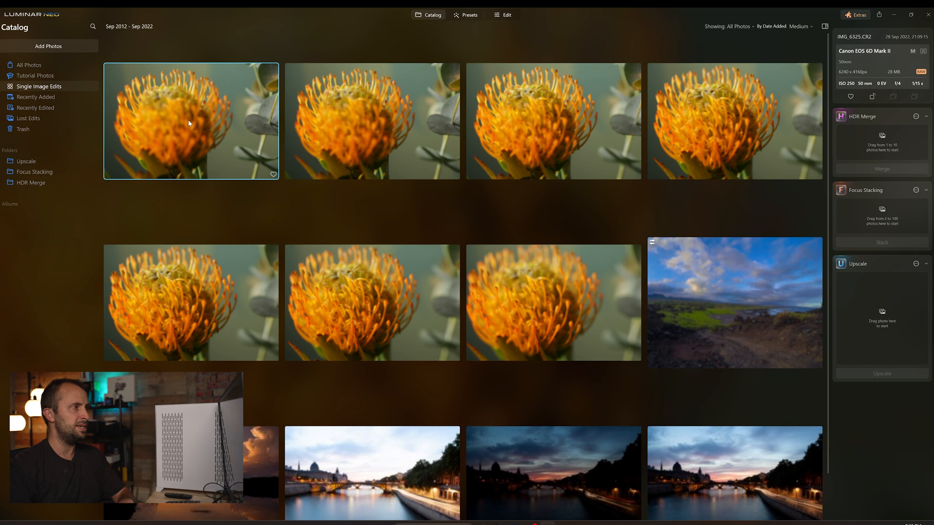
double_click(191, 121)
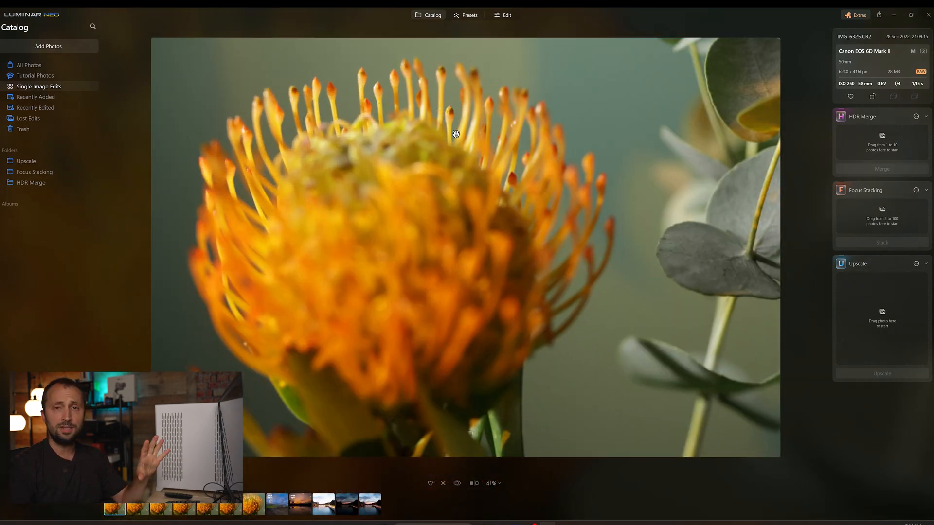
mouse_move(452, 115)
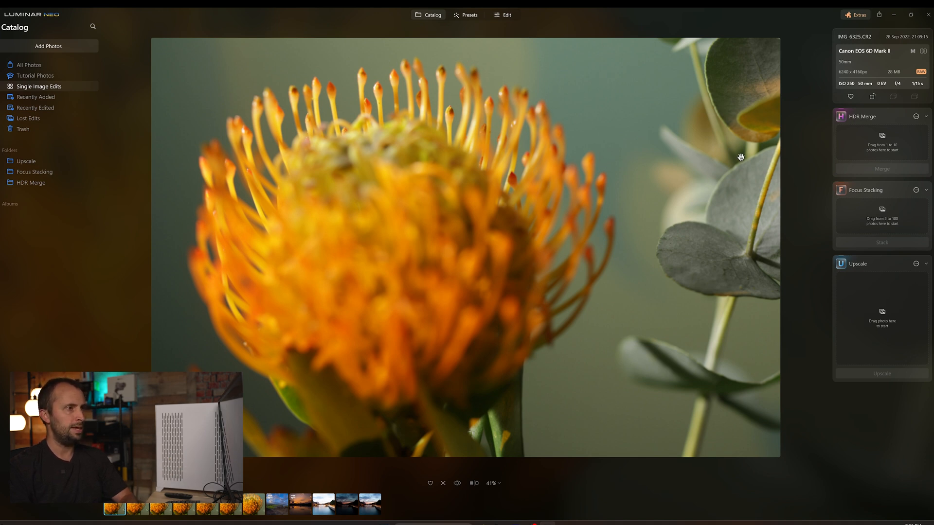
click(137, 504)
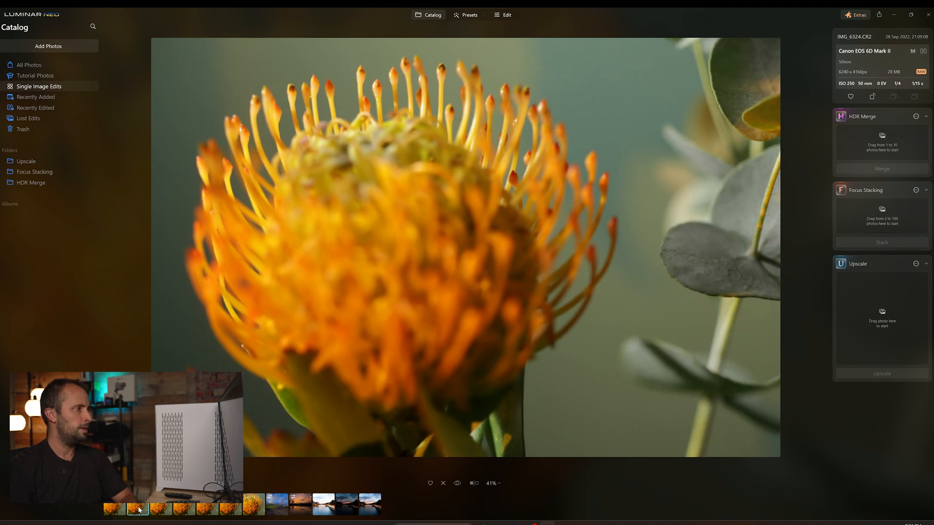
click(161, 505)
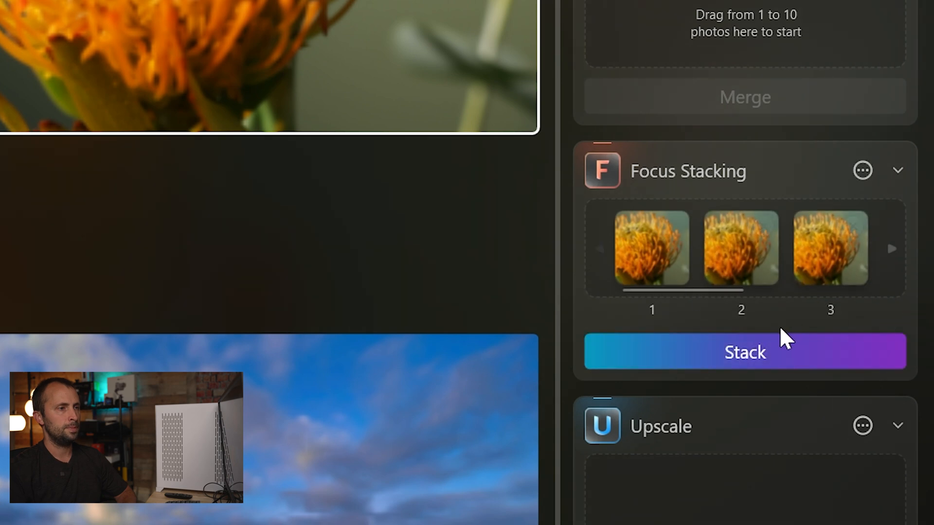
- Stack the flower shots and view the resulting IMG_6319_stack image large
click(746, 352)
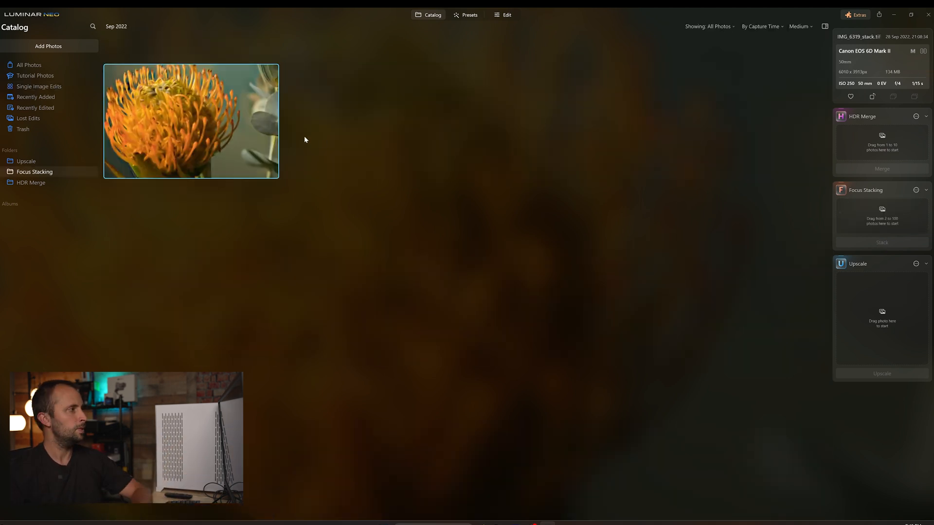
double_click(191, 120)
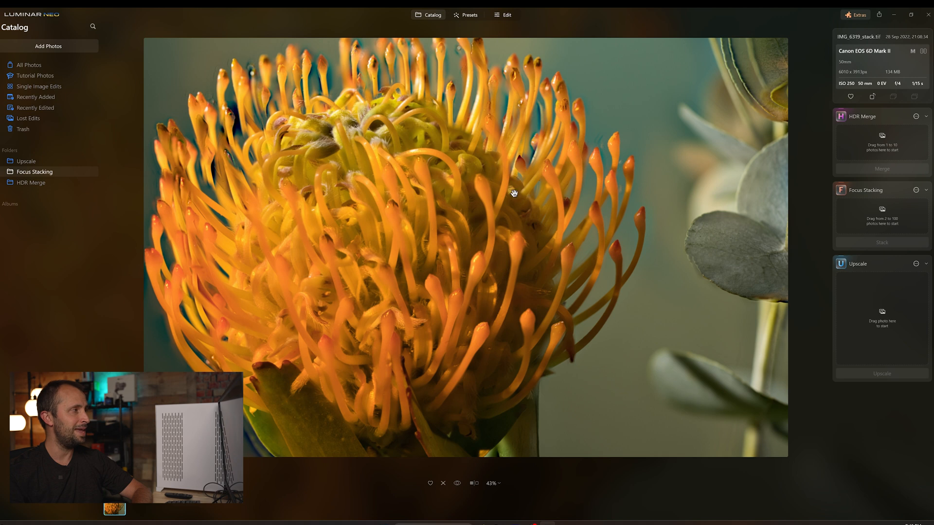
- Export the stacked flower image as a full-size JPEG via its context menu
right_click(513, 194)
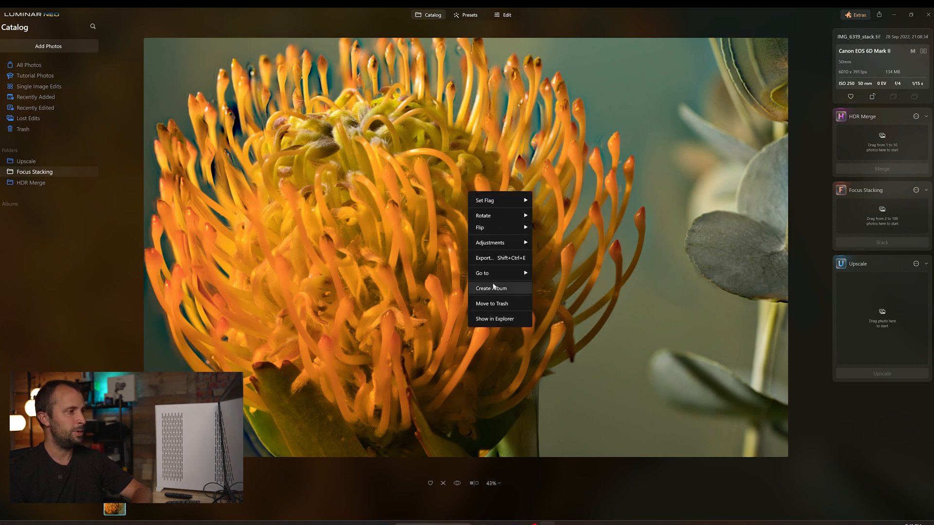
click(483, 258)
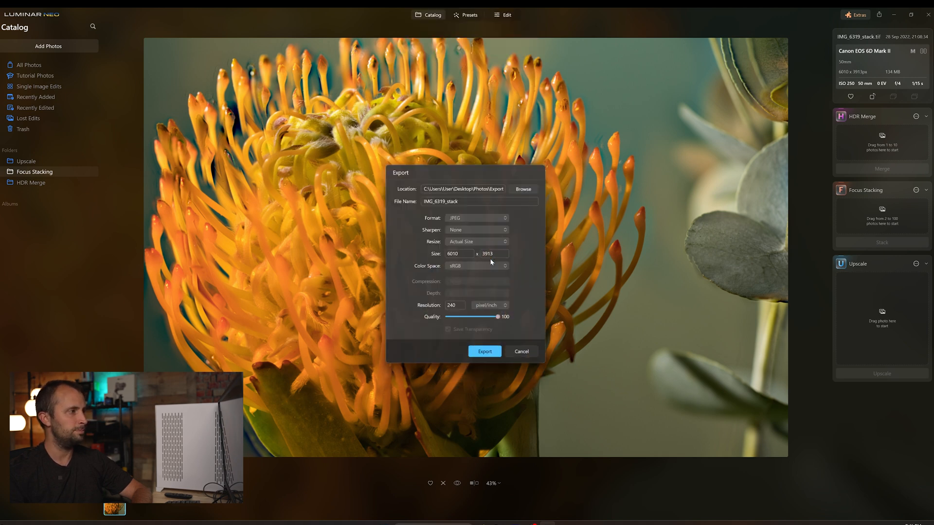
click(485, 351)
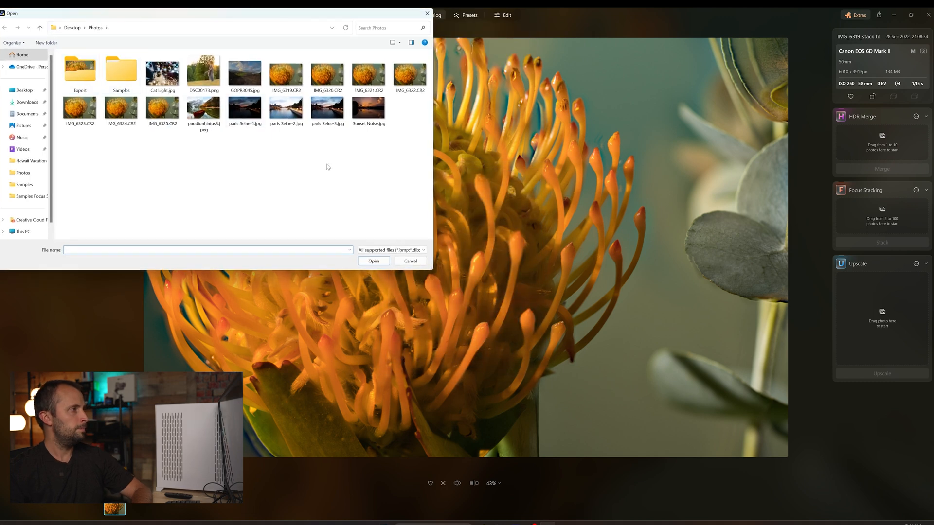
- Bring in Cat Light.jpg and show its Magic Light adjustments under Extensions
click(162, 71)
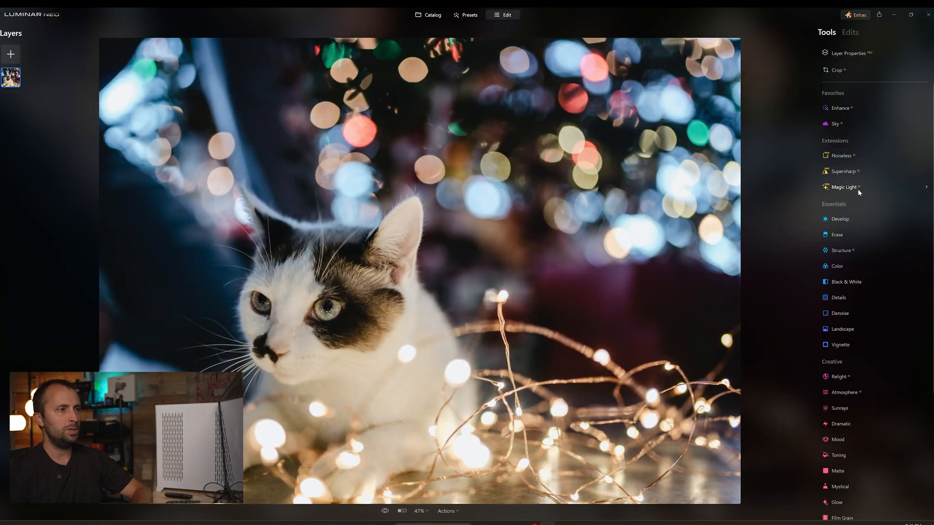
mouse_move(858, 192)
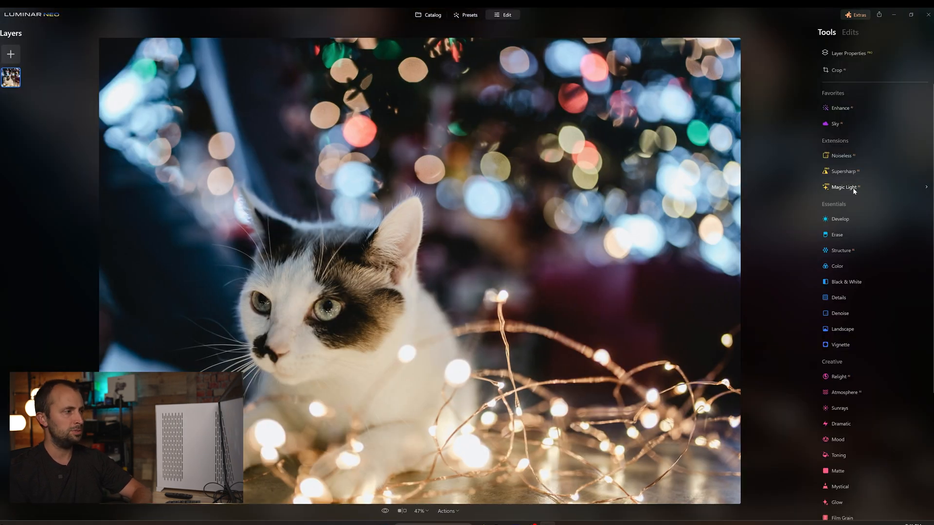
click(844, 187)
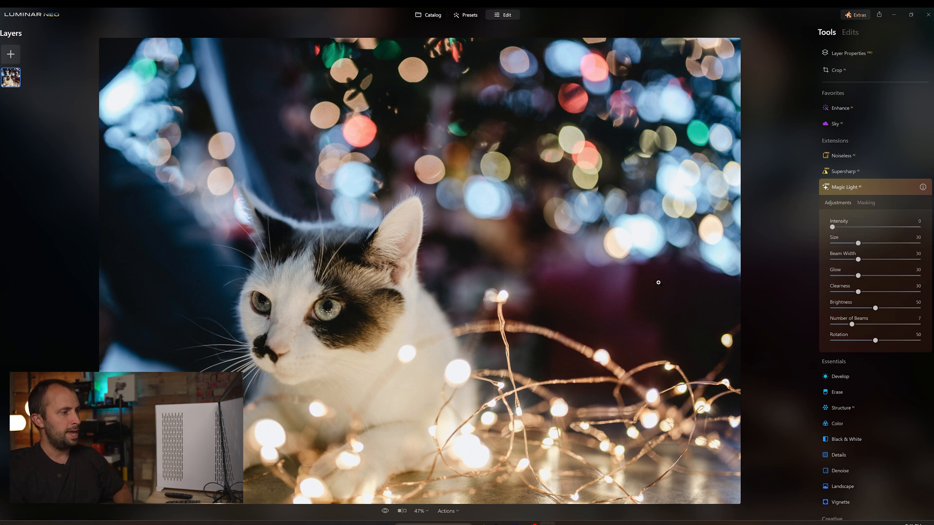
- Experiment with Magic Light intensity on the fairy lights and settle it at 63
drag(832, 226, 835, 227)
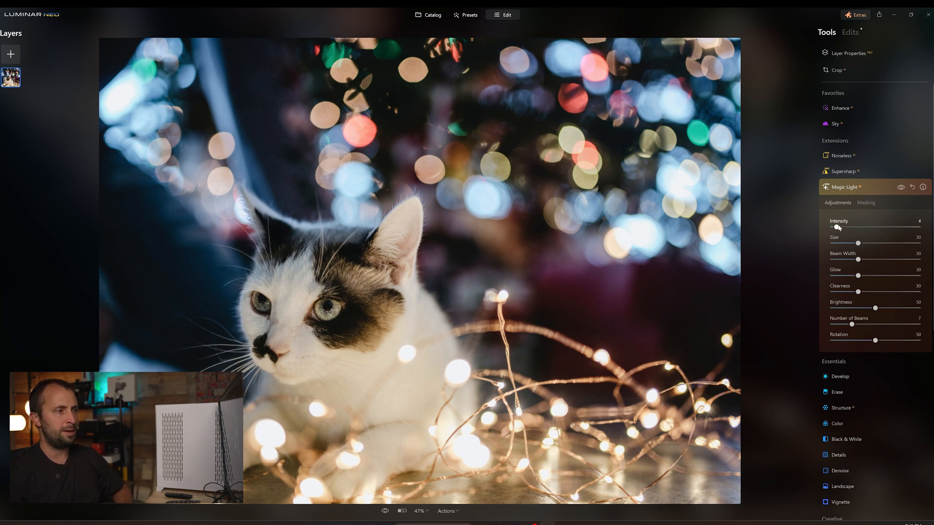
drag(833, 228, 893, 228)
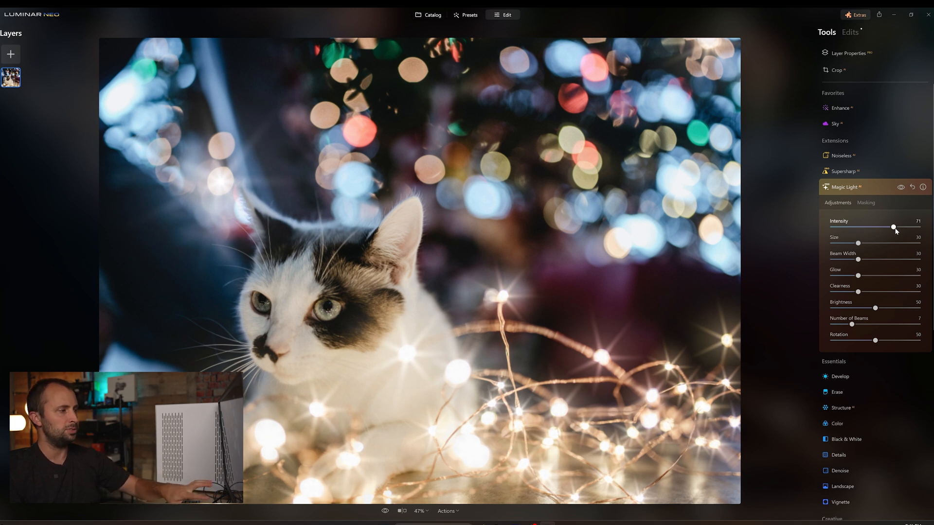
drag(893, 228, 832, 228)
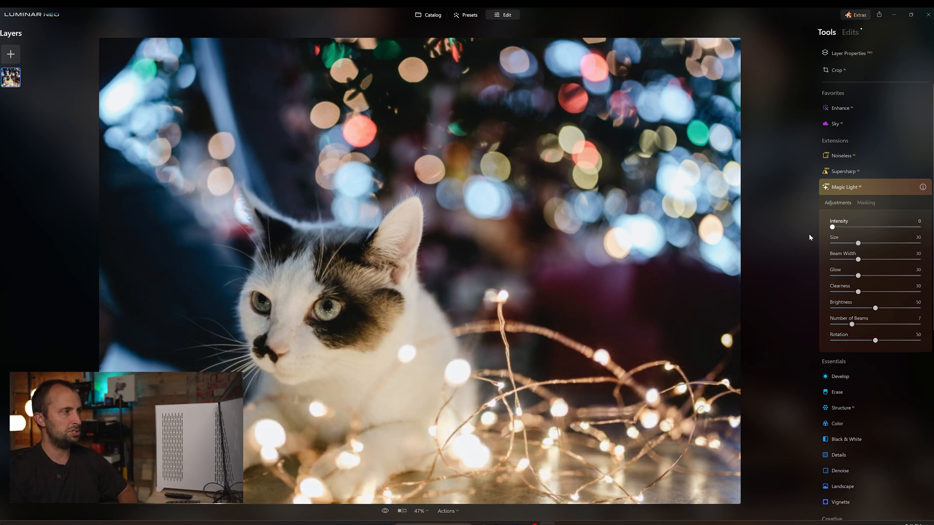
drag(833, 226, 917, 226)
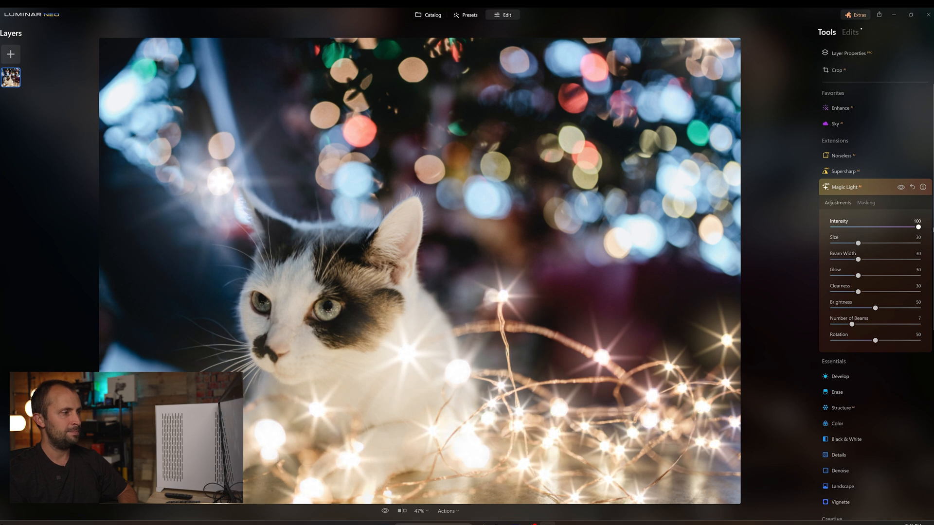
drag(917, 227, 888, 226)
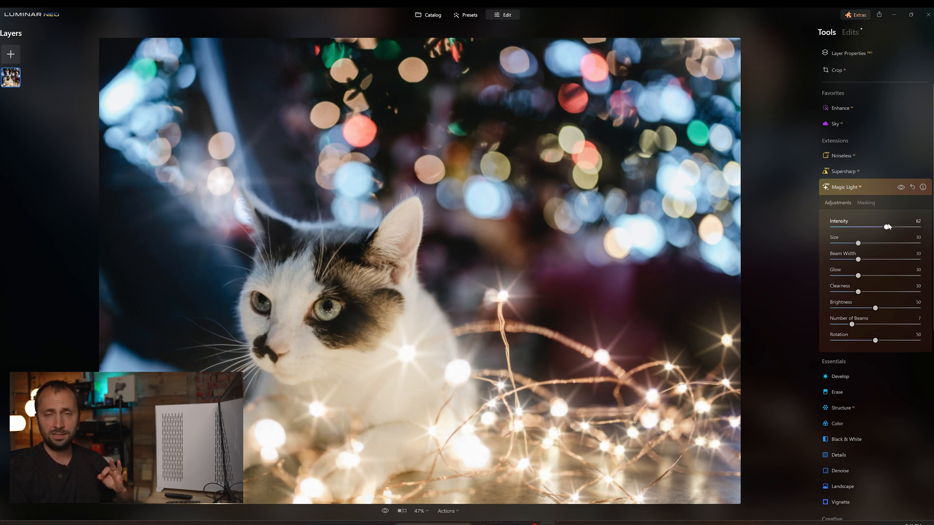
drag(888, 227, 864, 227)
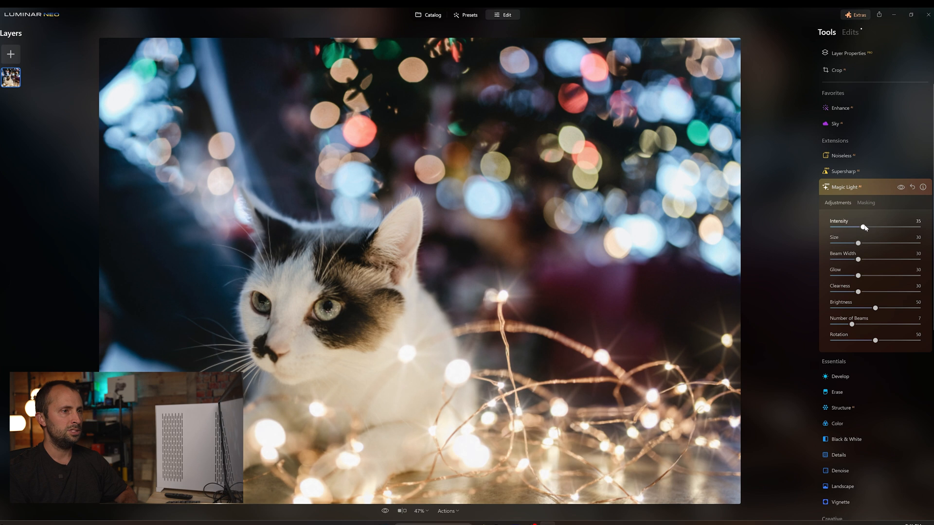
drag(864, 227, 887, 227)
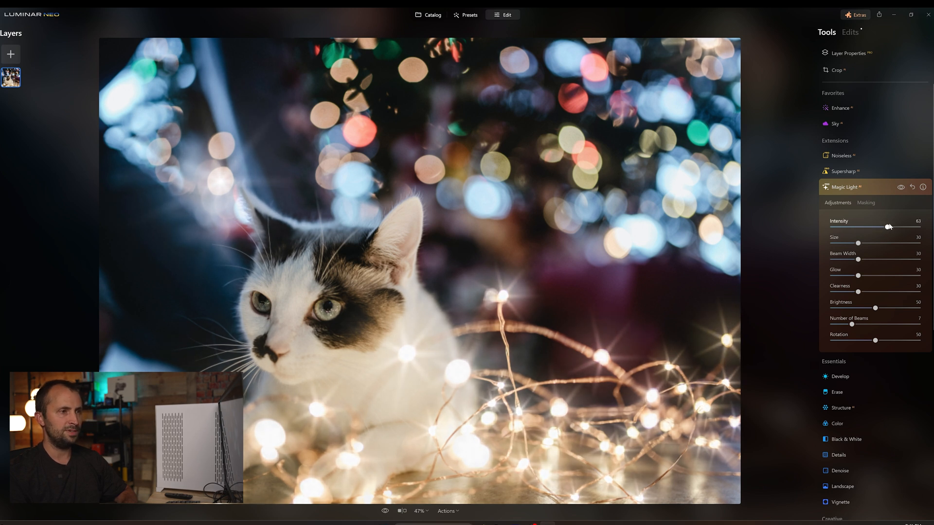
- Try larger and smaller sparkles, settling the size at 36
drag(858, 243, 898, 243)
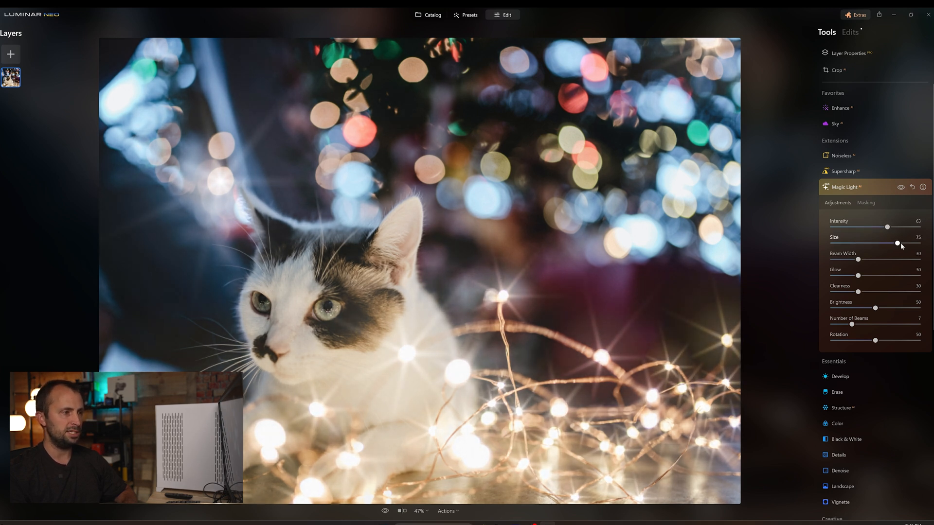
drag(898, 244, 832, 243)
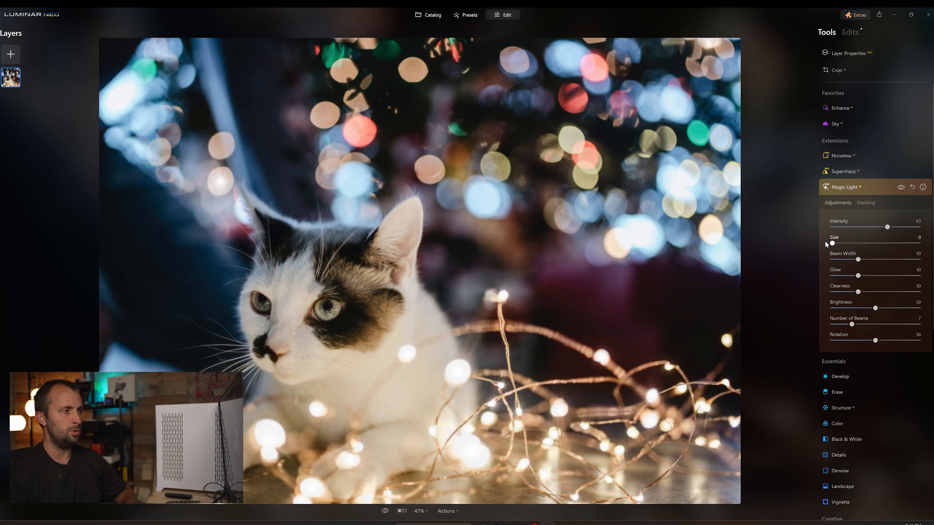
drag(833, 245, 864, 244)
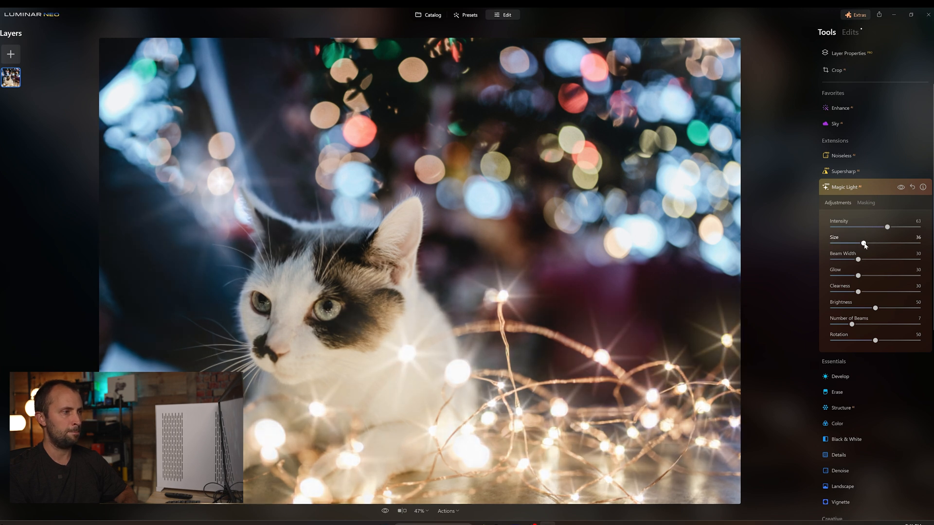
- Set the sparkle beam width to 41 and the glow to 43
drag(858, 259, 906, 259)
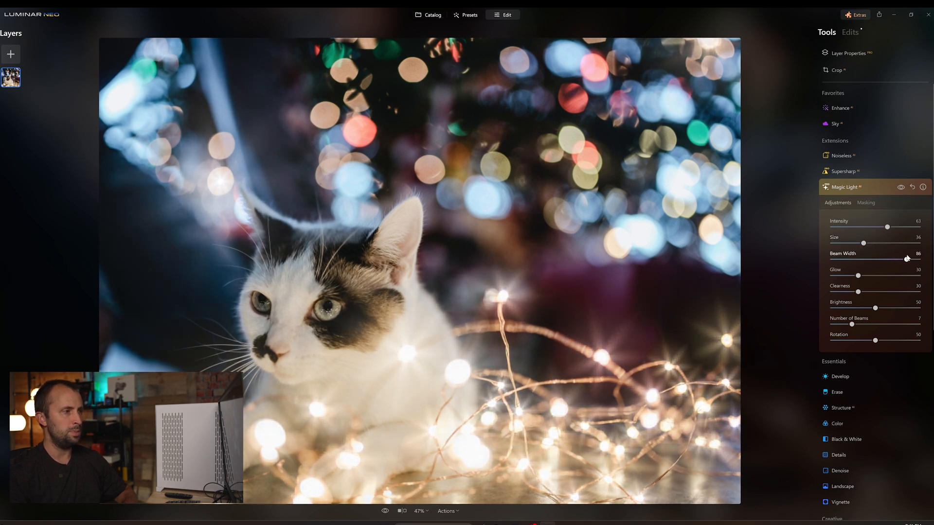
drag(907, 259, 859, 259)
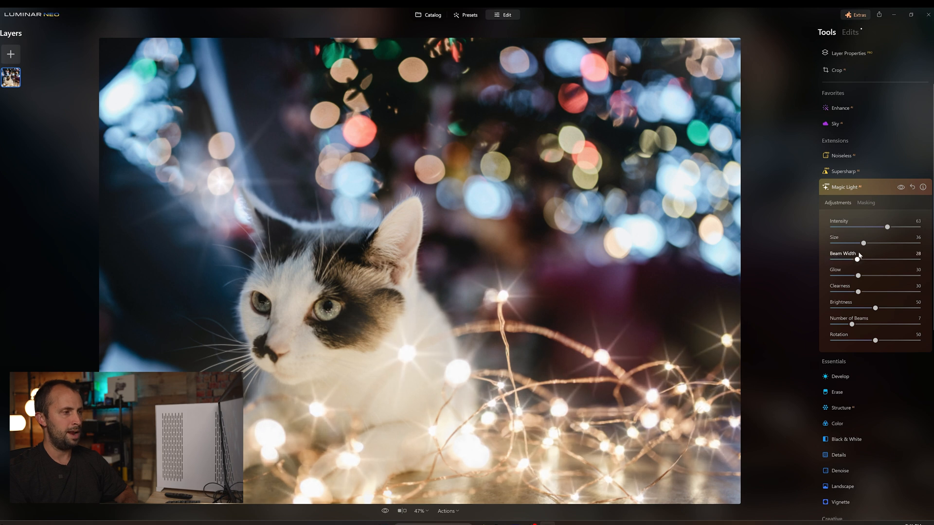
drag(858, 258, 874, 259)
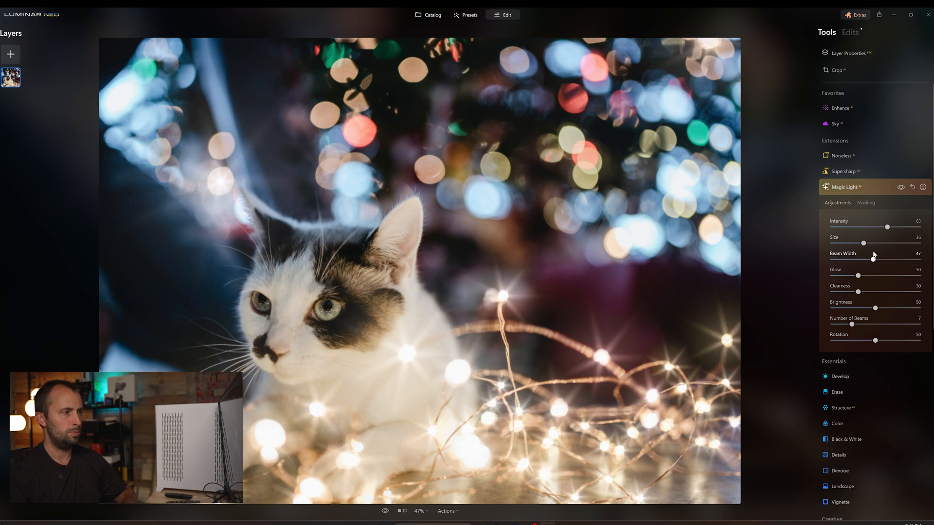
drag(858, 275, 873, 275)
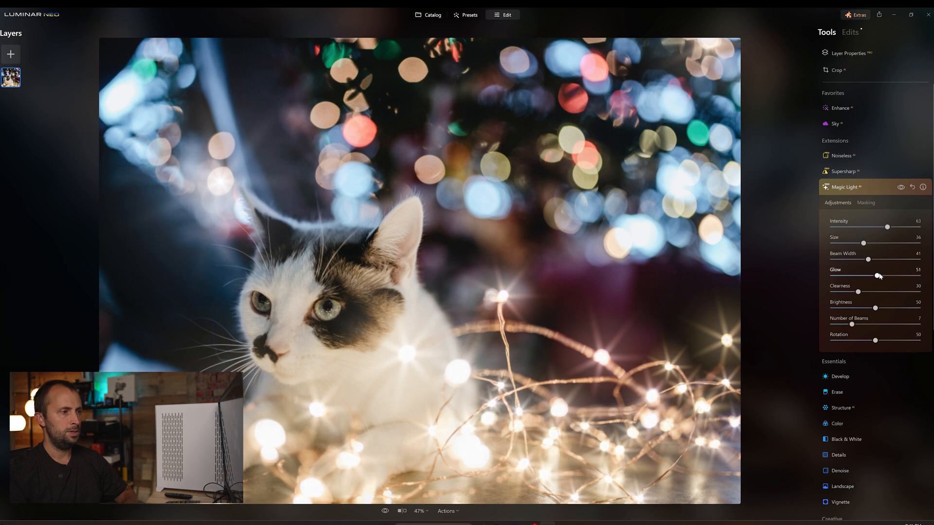
drag(895, 275, 862, 275)
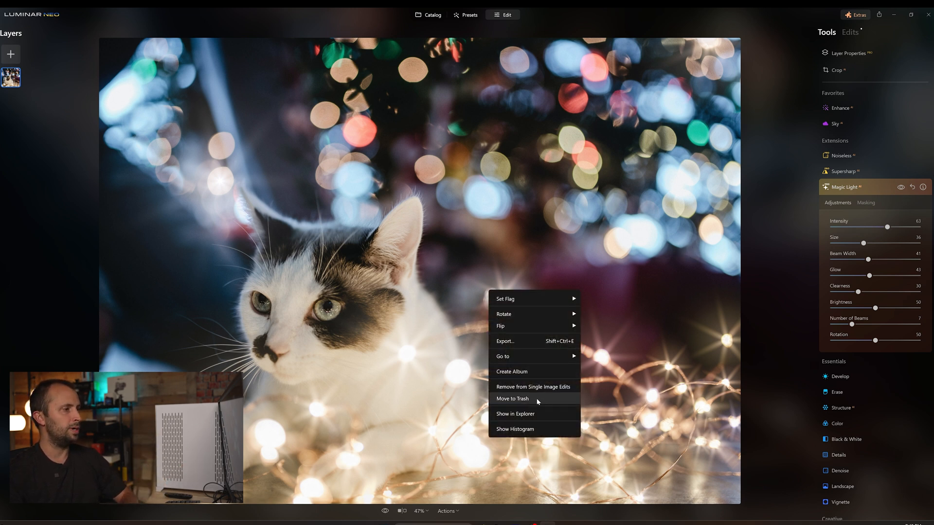
- Bring up the export settings for the sparkling cat photo, named Cat Light as full-size JPEG
click(505, 340)
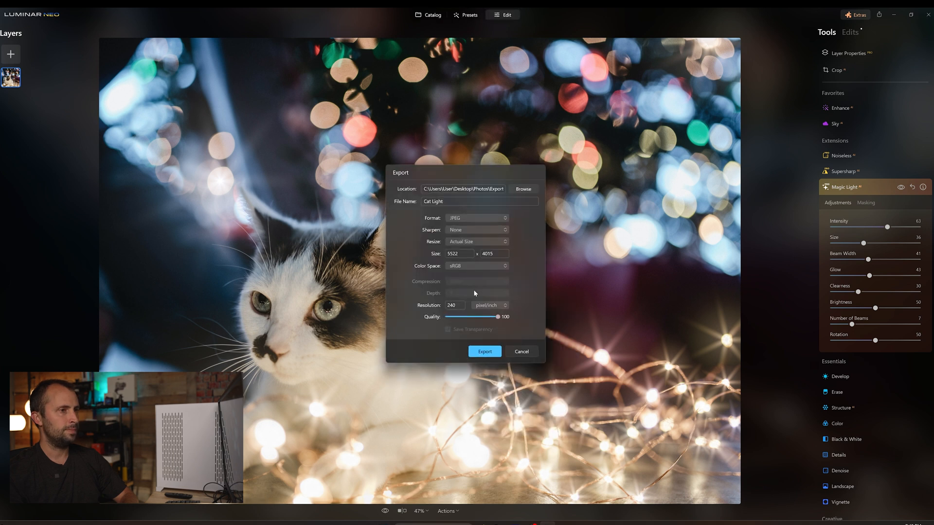
mouse_move(485, 352)
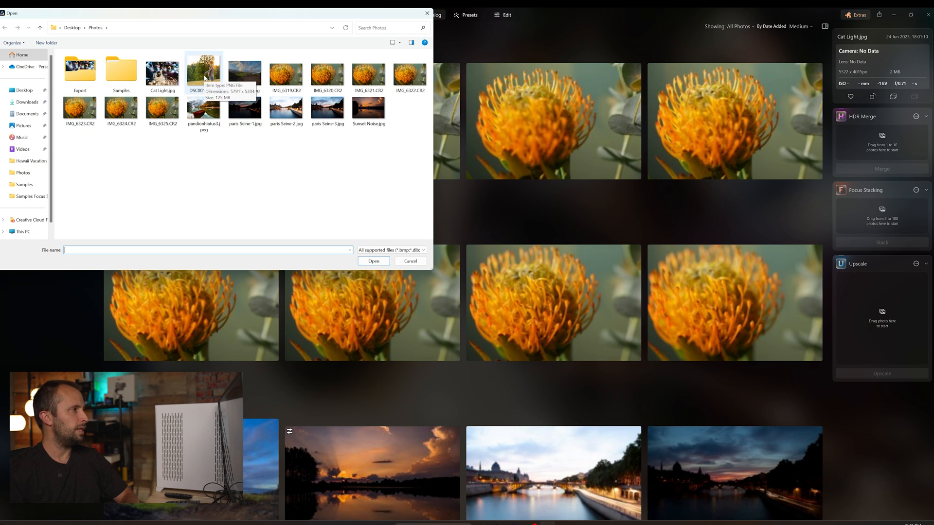
- Open DSC00173.png, the field portrait, for editing and expand the Erase tool
click(203, 71)
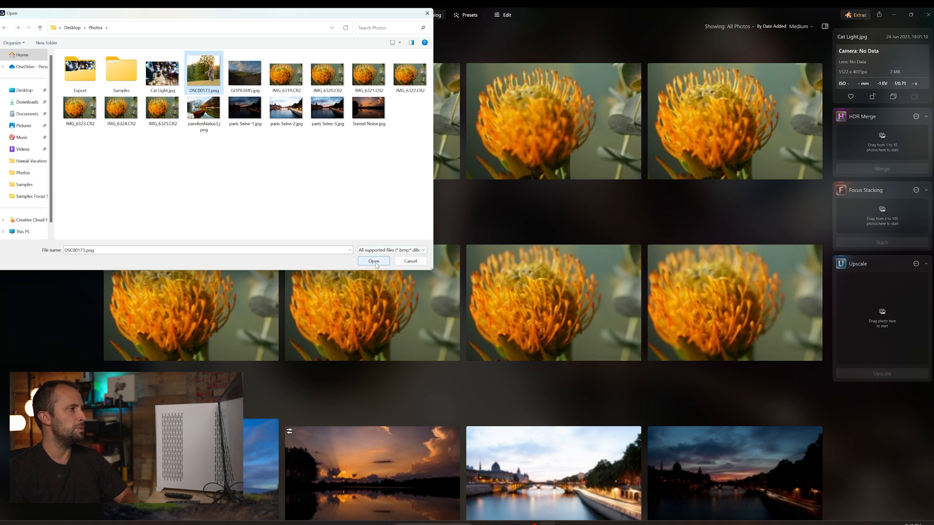
click(374, 261)
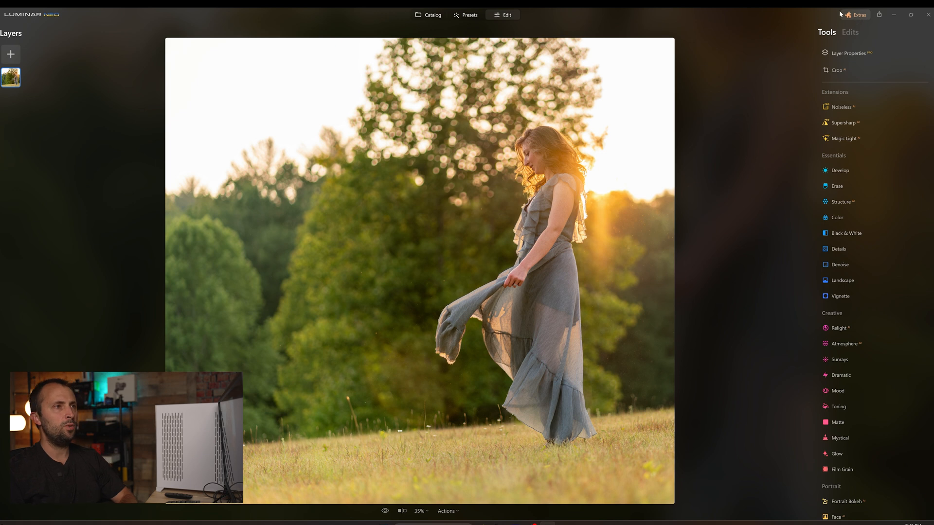
click(837, 185)
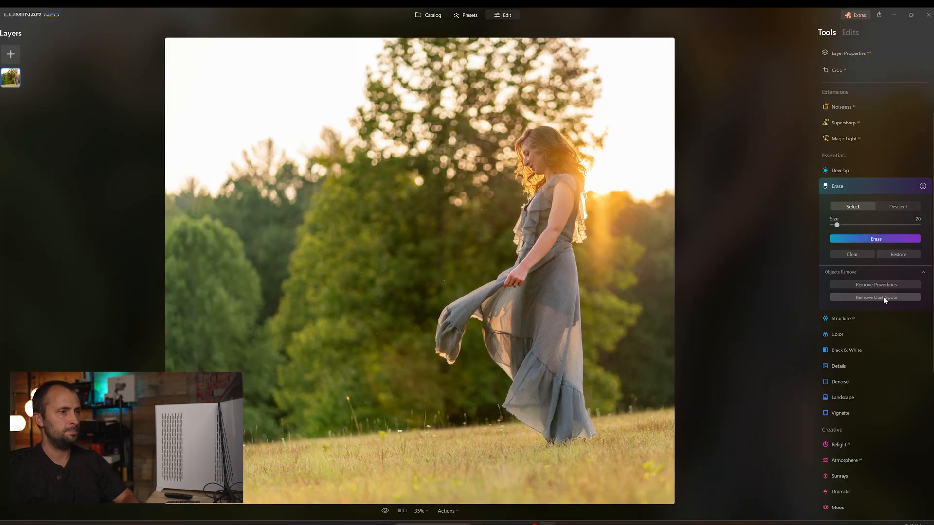
- Run Remove Dust Spots to clear the dust automatically from the field portrait
click(875, 298)
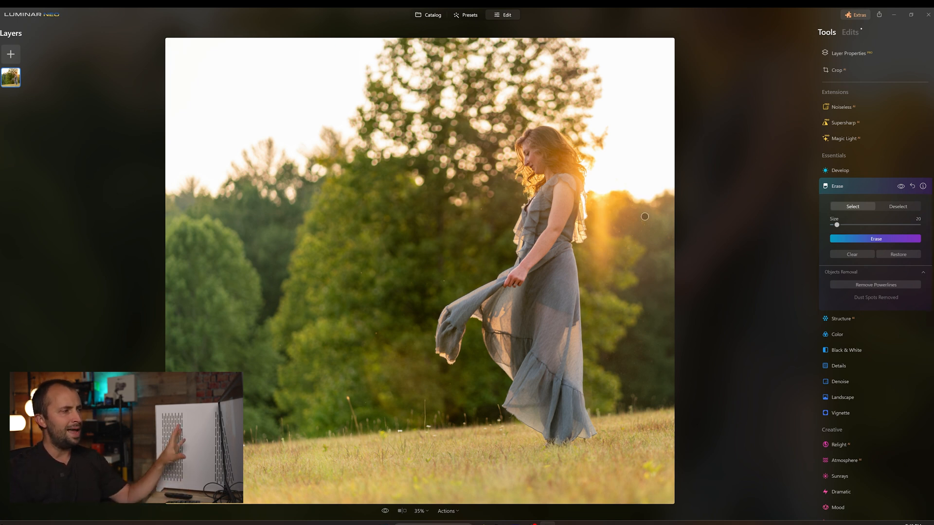
mouse_move(454, 205)
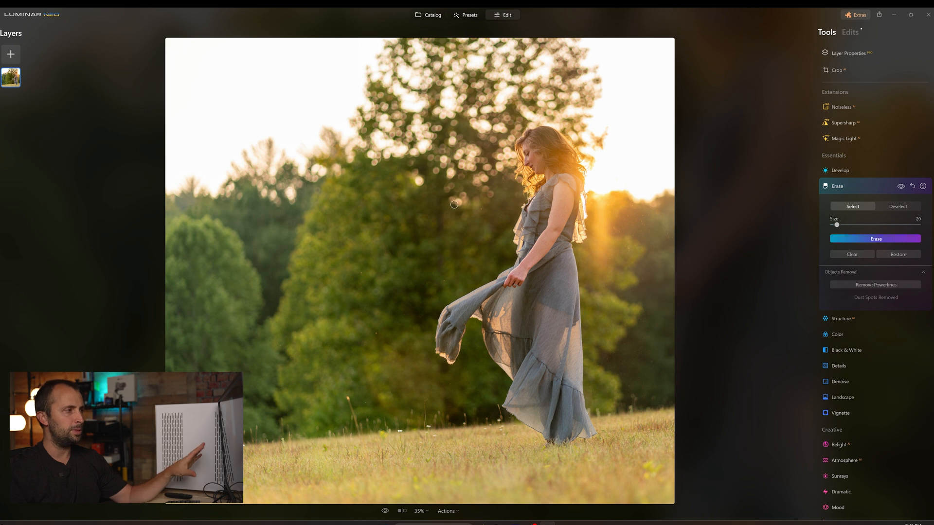
mouse_move(744, 210)
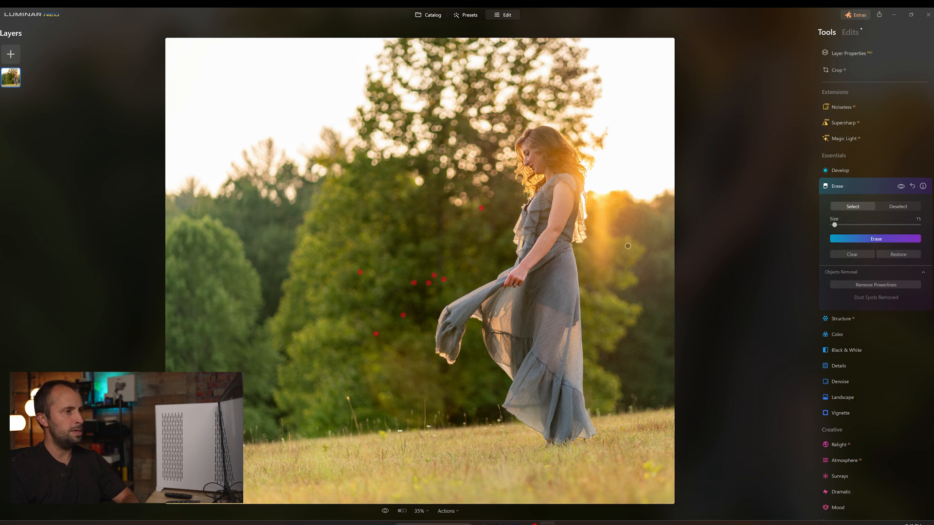
- Mark the remaining specks over the trees, near the sun glow and above the grass for erasing
click(623, 241)
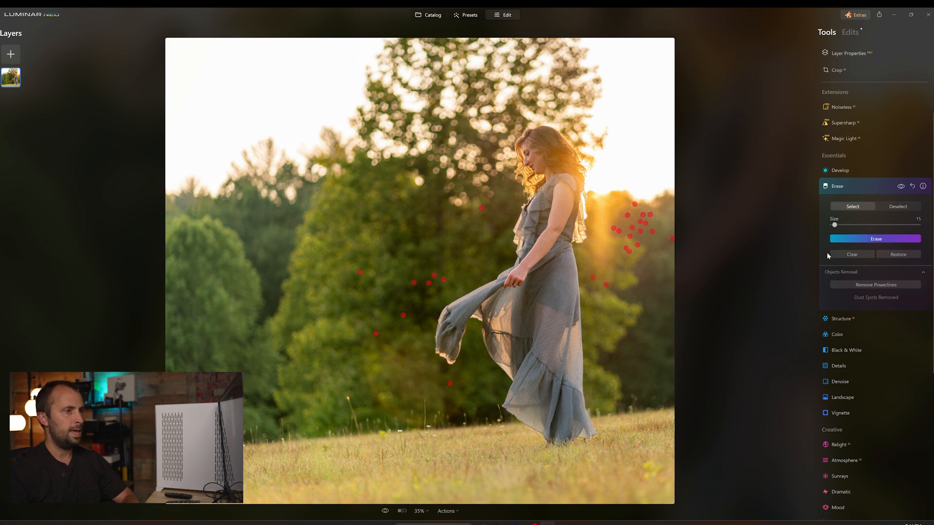
click(875, 239)
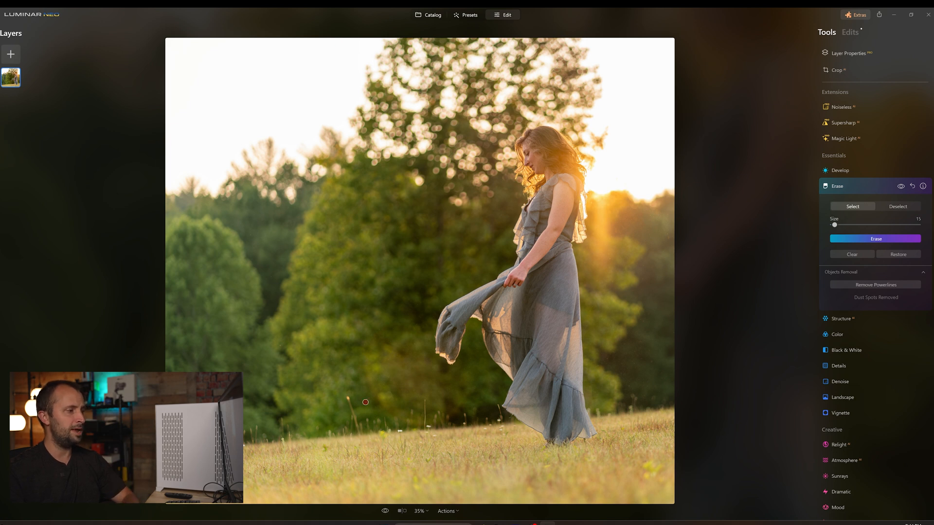
click(875, 239)
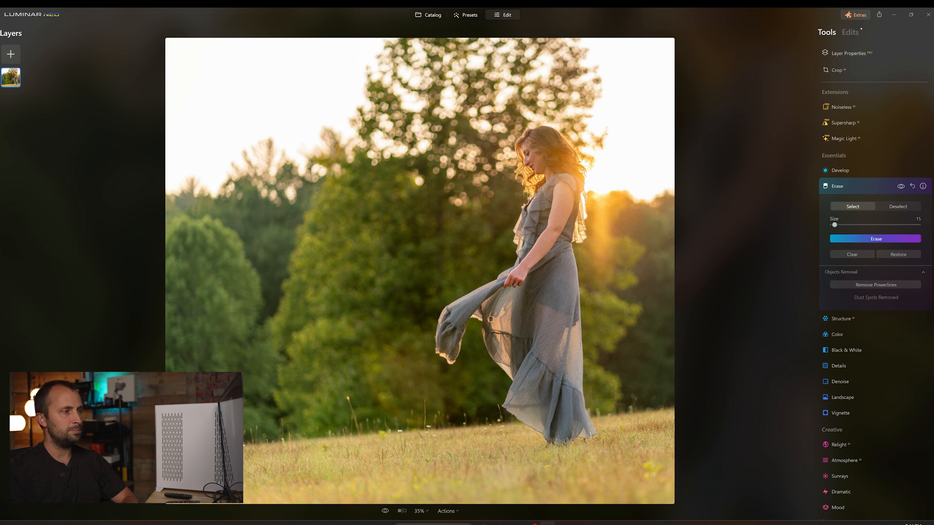
- Reset the Erase adjustments and reopen Erase so Remove Dust Spots is offered again
right_click(491, 319)
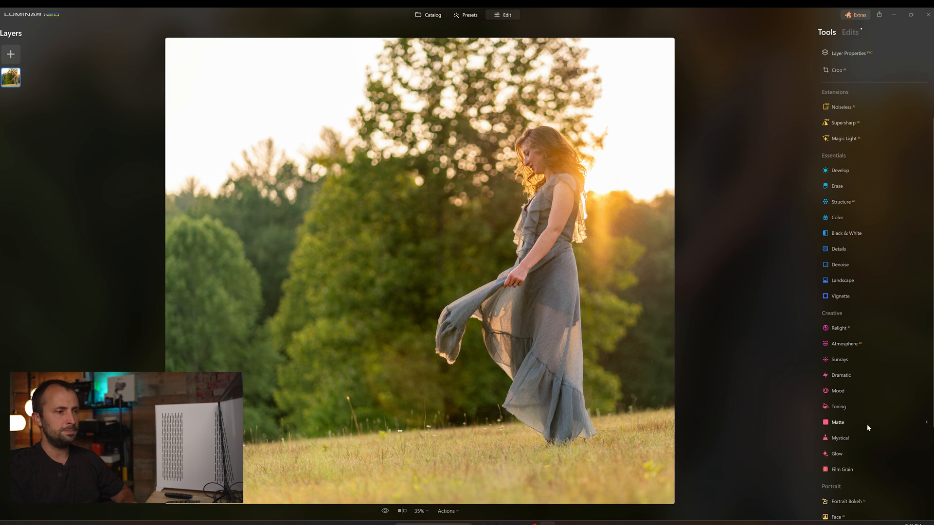
click(836, 186)
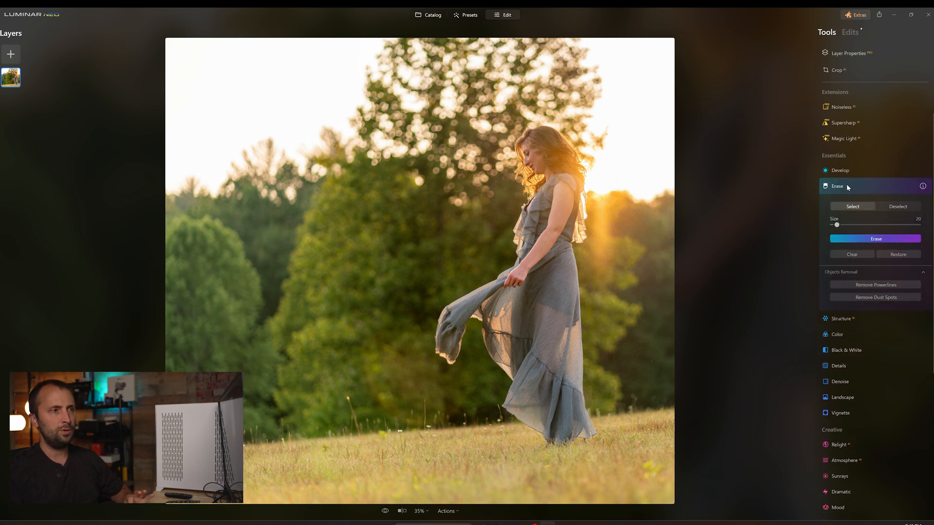
mouse_move(875, 285)
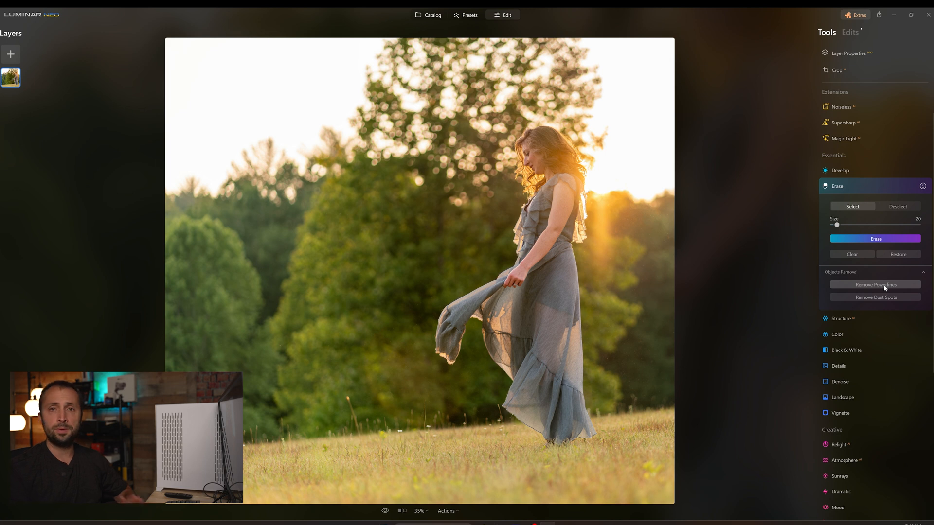